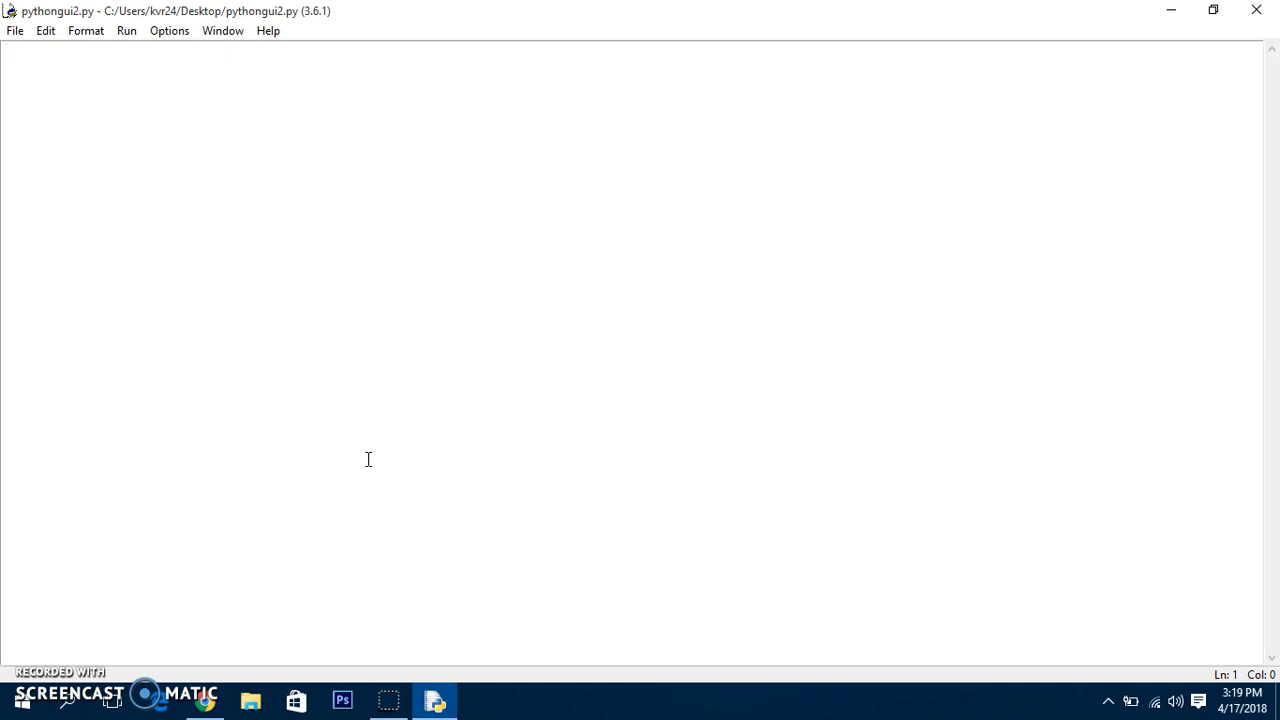
Write 'from tkinter import *', correcting the misspelled 'impmort'
{"action": "left_click", "coordinate": [10, 50]}
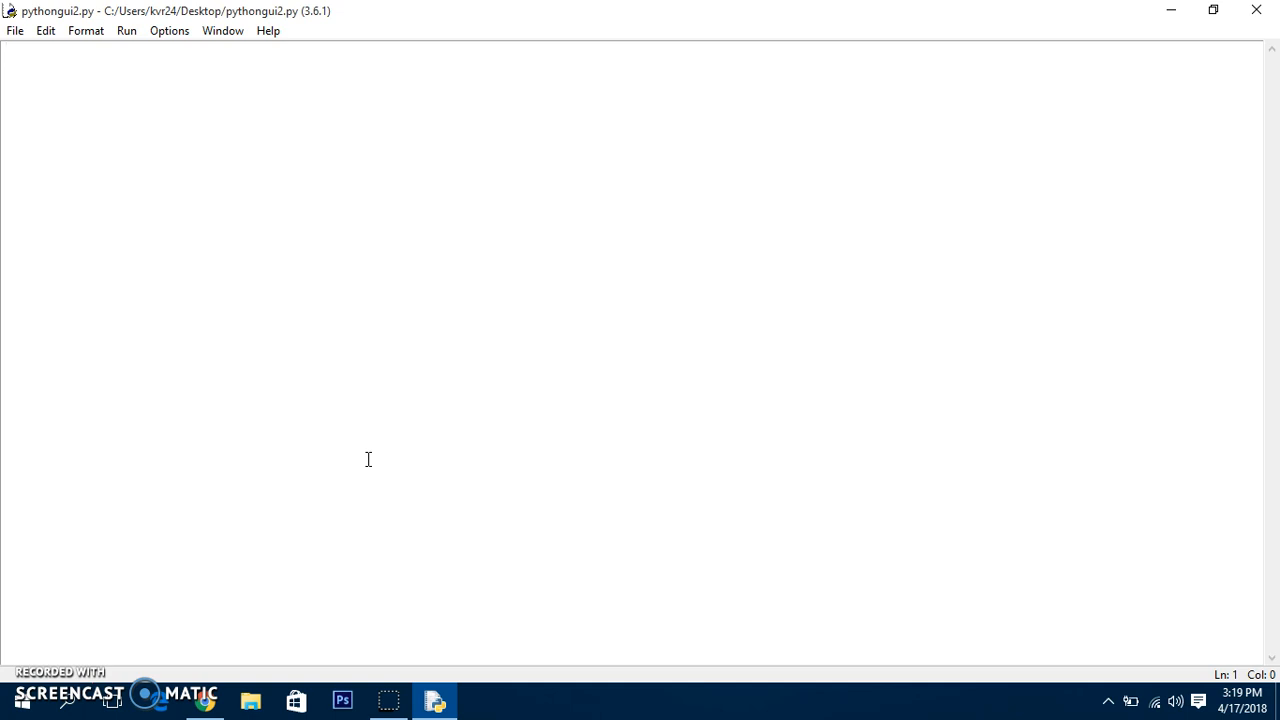
{"action": "type", "text": "f"}
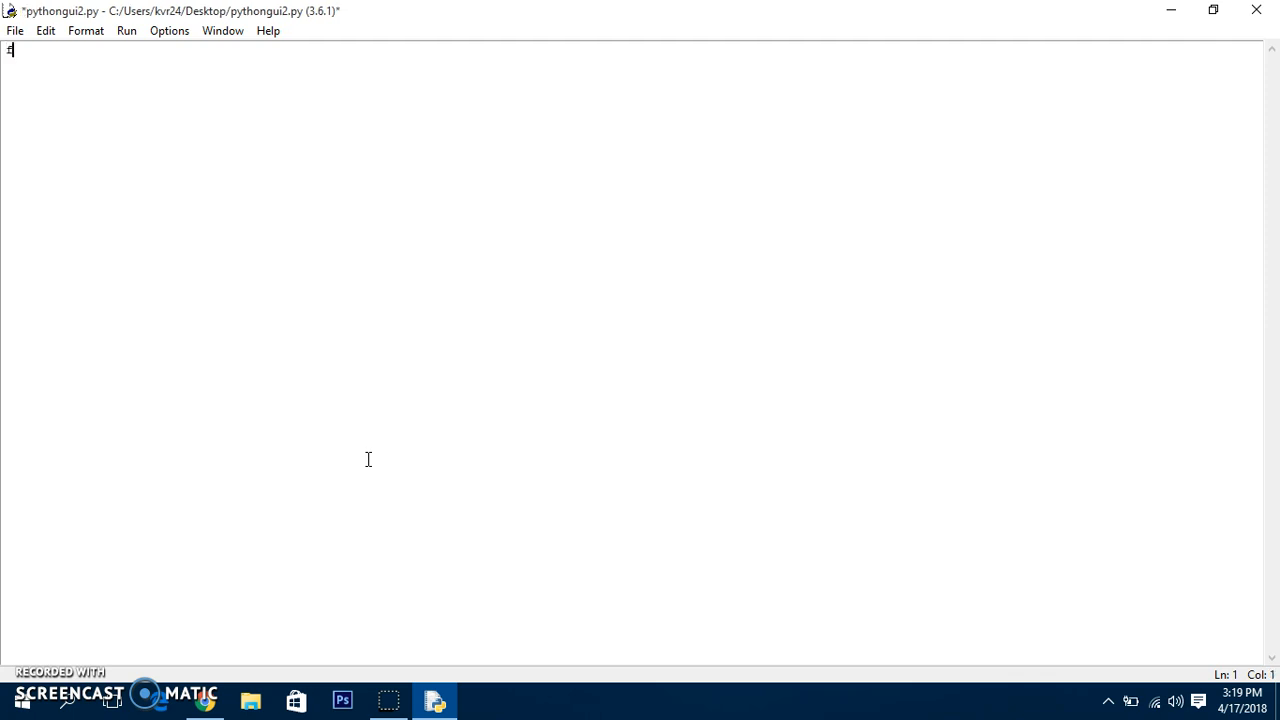
{"action": "type", "text": "rom tk"}
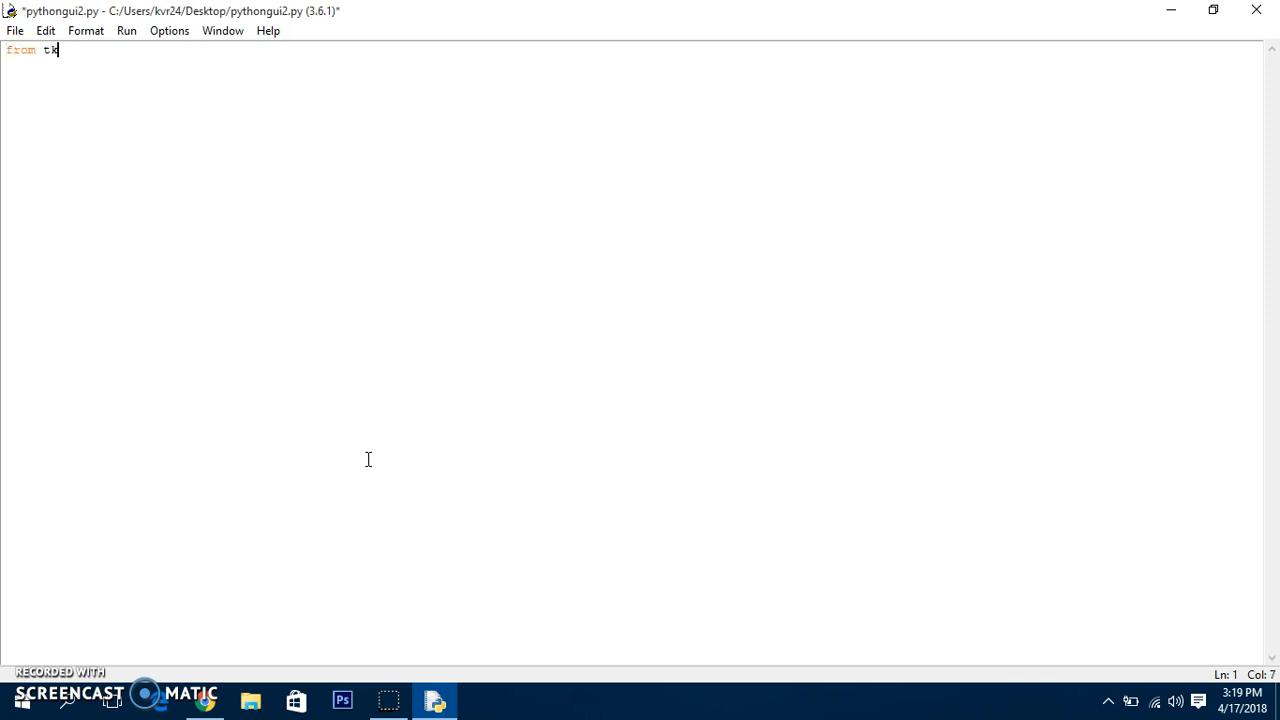
{"action": "type", "text": "inter"}
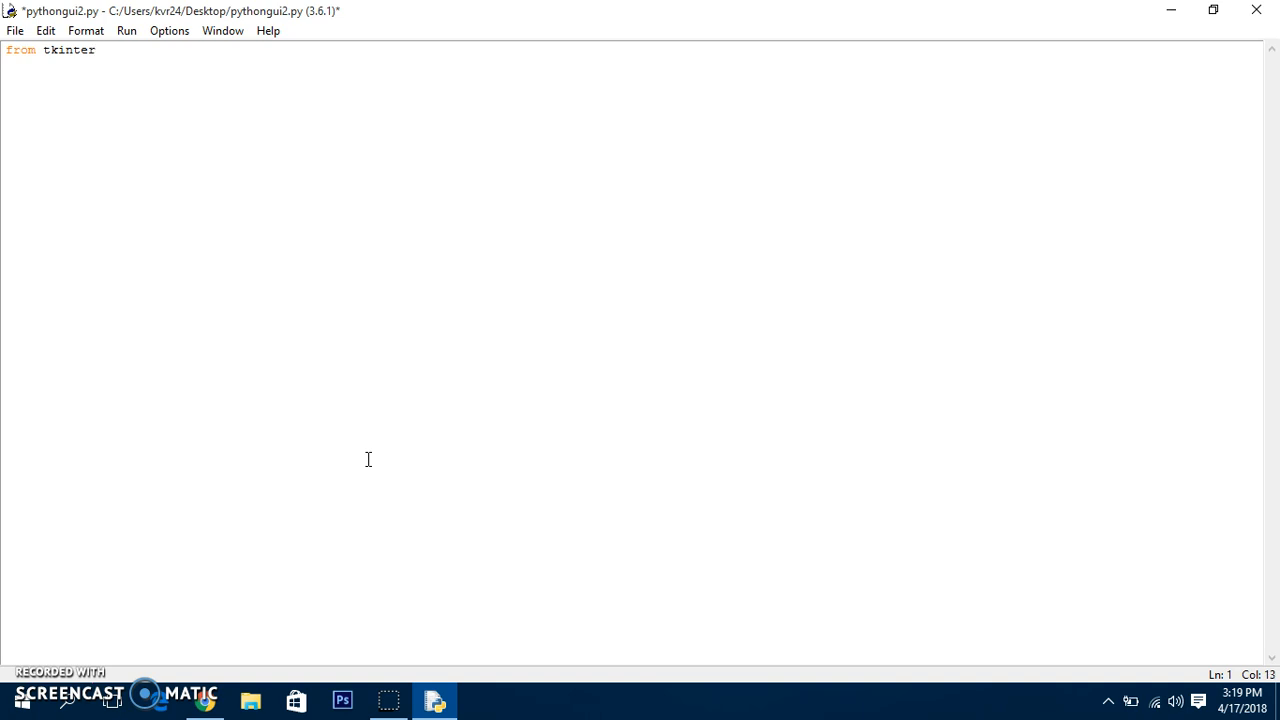
{"action": "type", "text": "impmort *"}
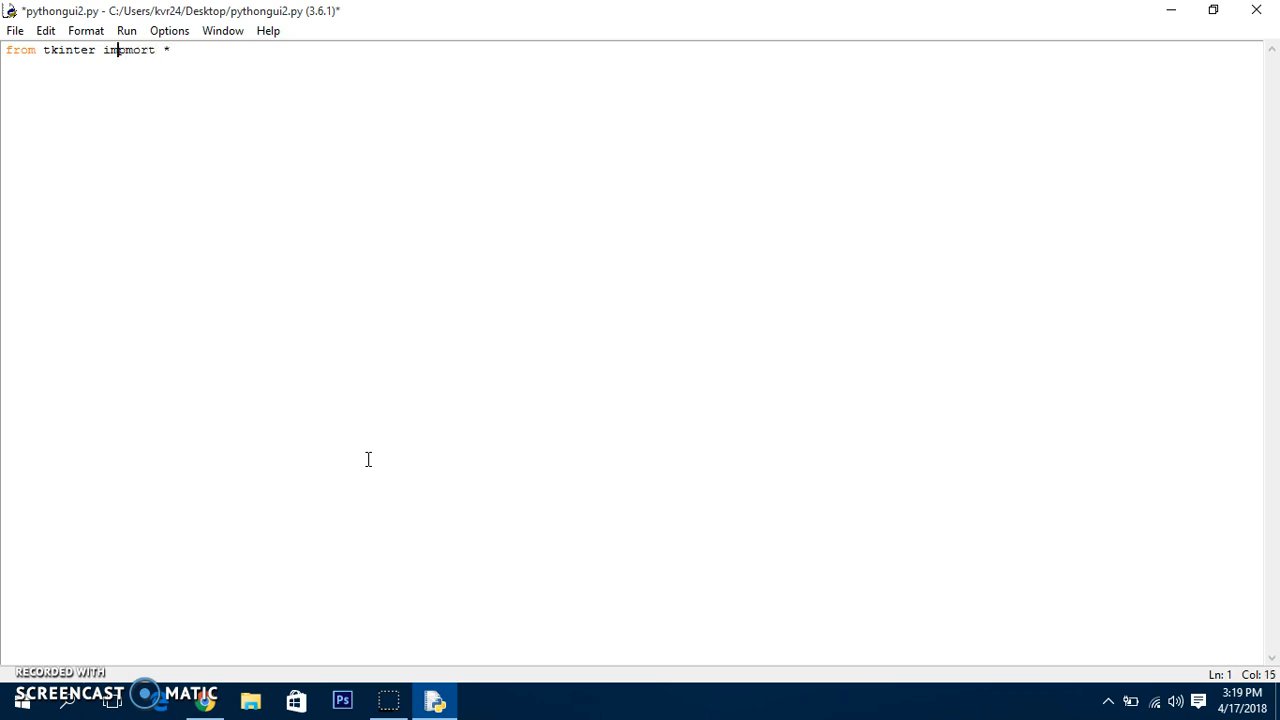
{"action": "key", "text": "Backspace"}
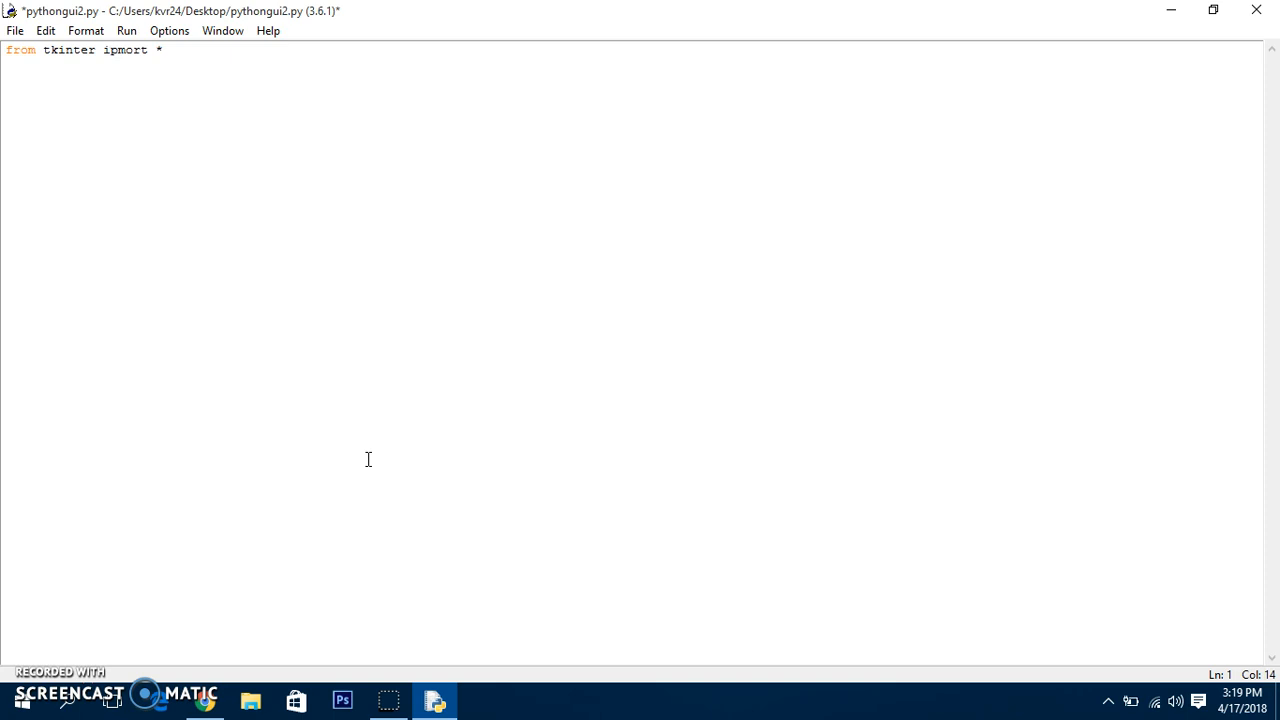
{"action": "type", "text": "m"}
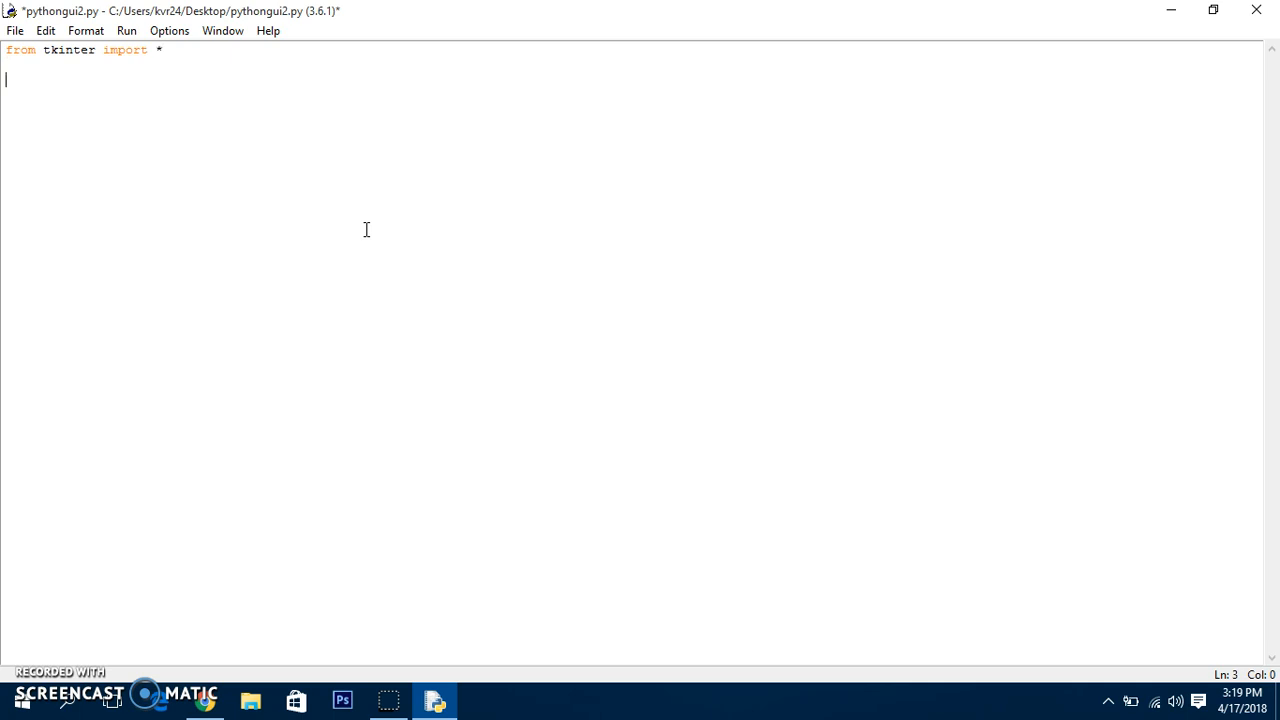
Add the line 'root = Tk()' to create the root window
{"action": "type", "text": "root ="}
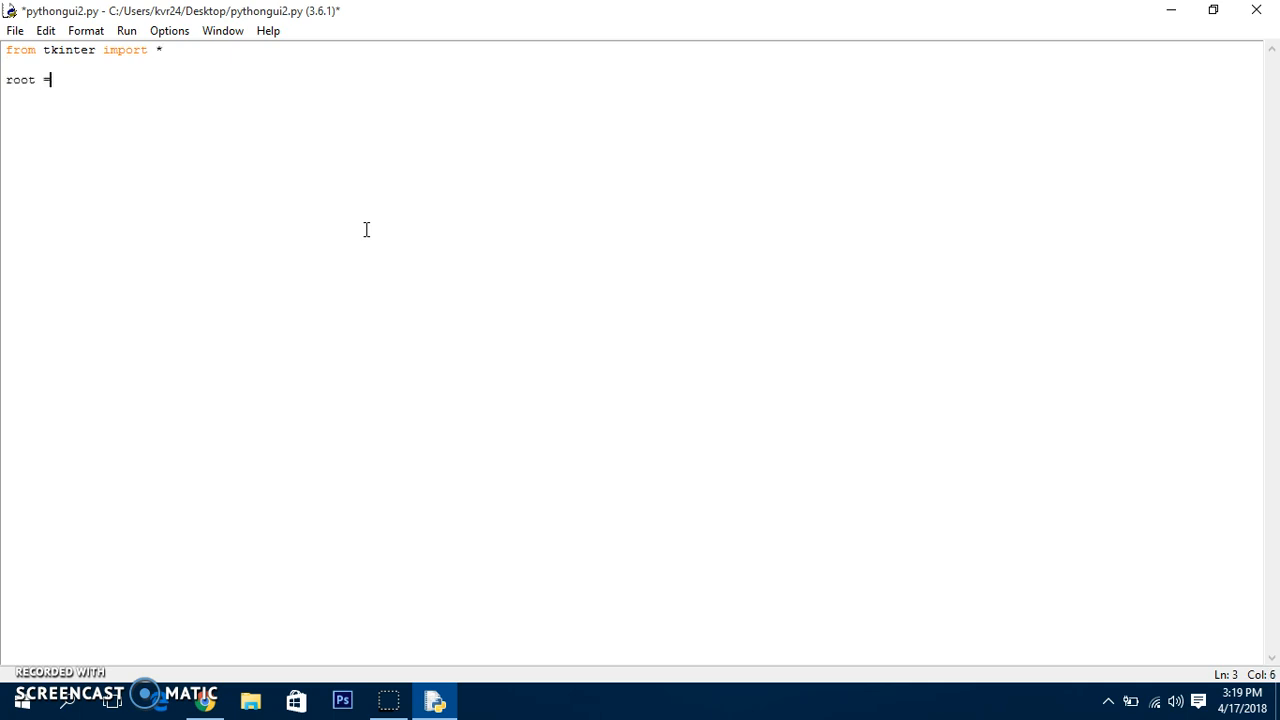
{"action": "type", "text": "Tk"}
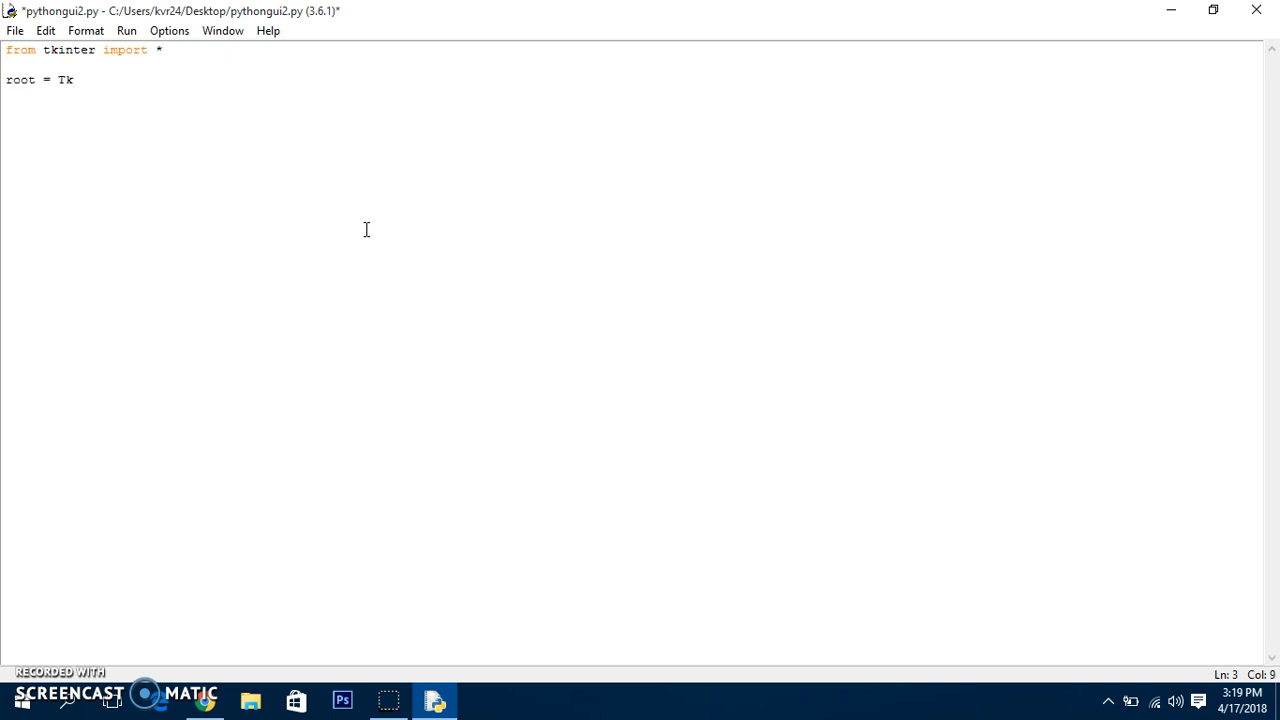
{"action": "type", "text": "()"}
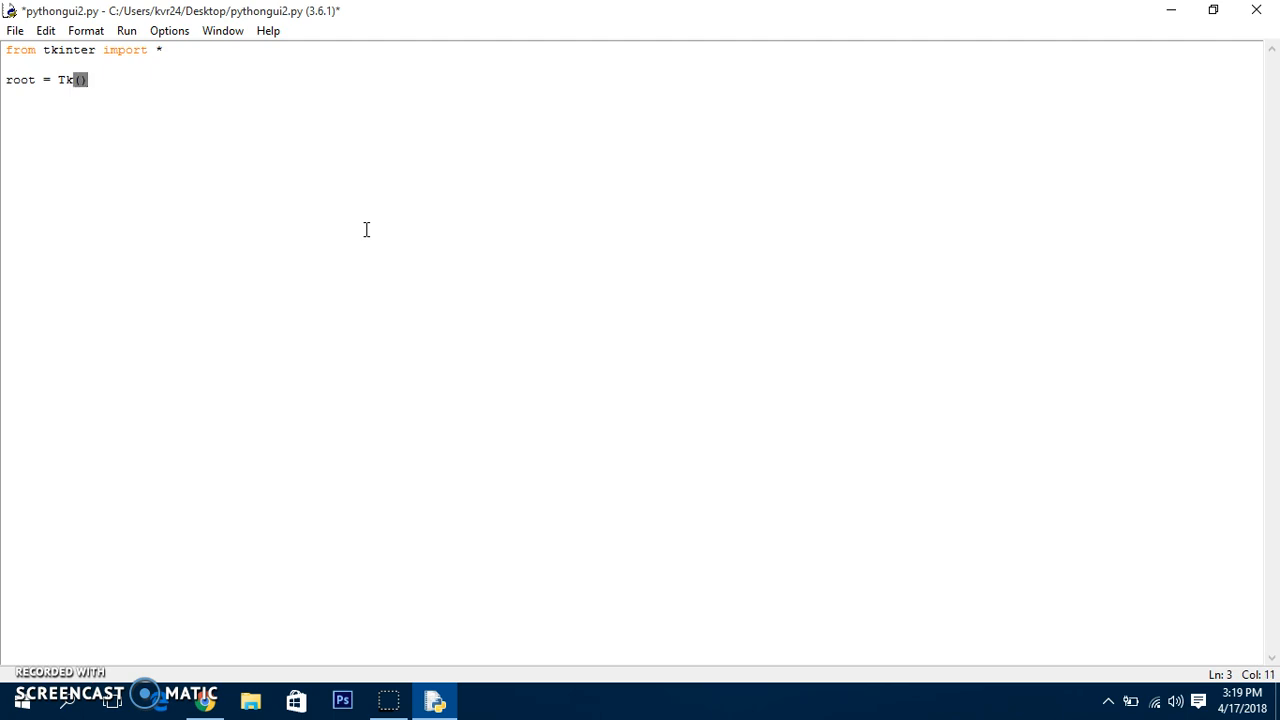
{"action": "key", "text": "Return"}
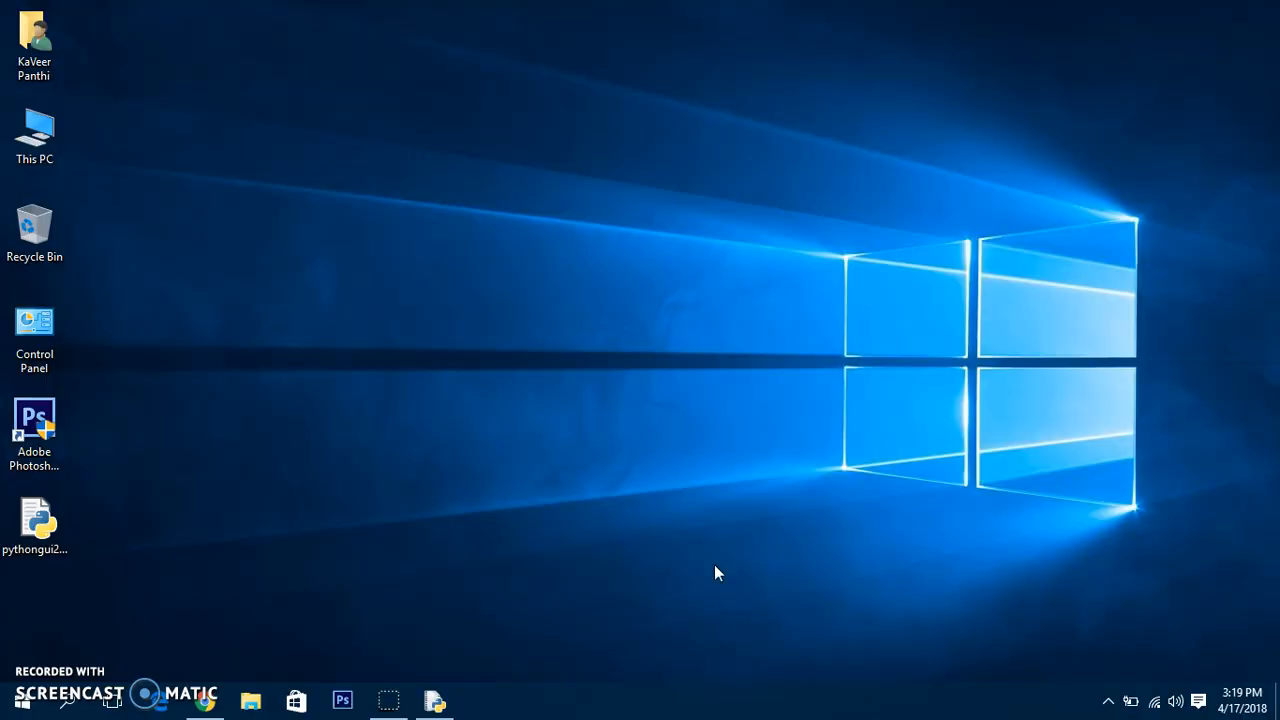
{"action": "mouse_move", "coordinate": [80, 27]}
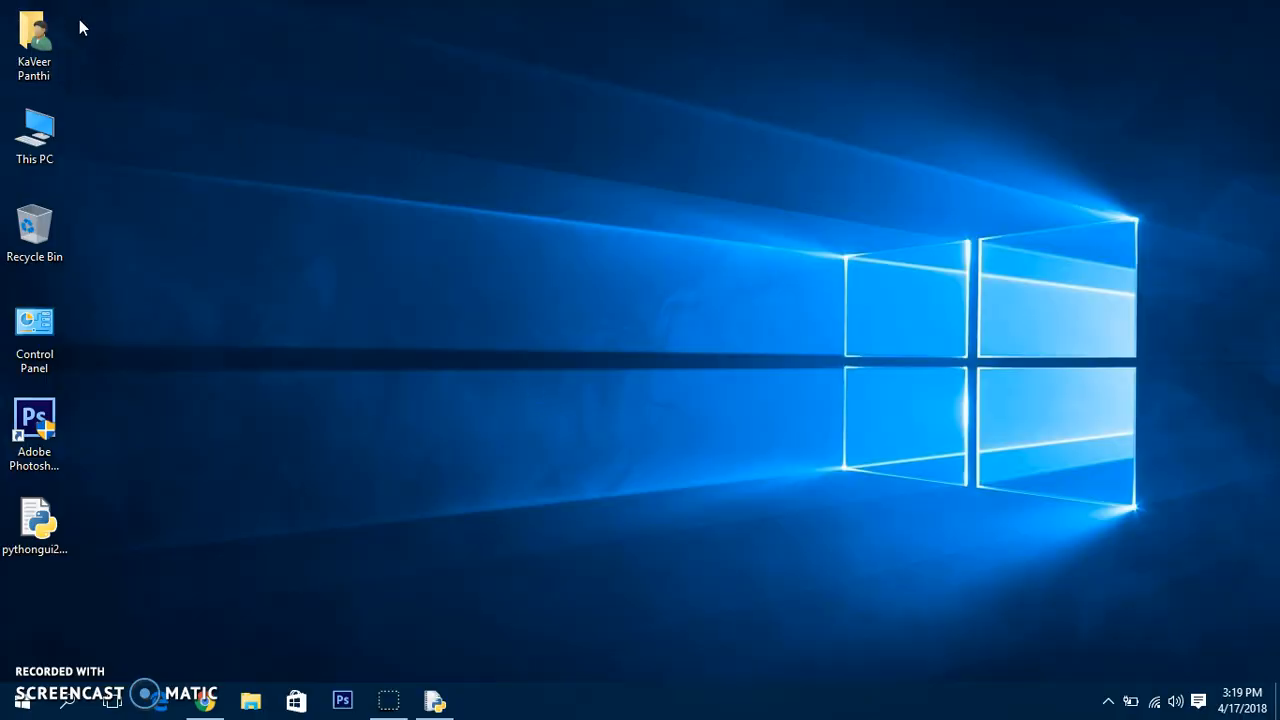
Bring the pythongui2.py IDLE window back to the front from the desktop
{"action": "left_click_drag", "start_coordinate": [80, 15], "coordinate": [1072, 600]}
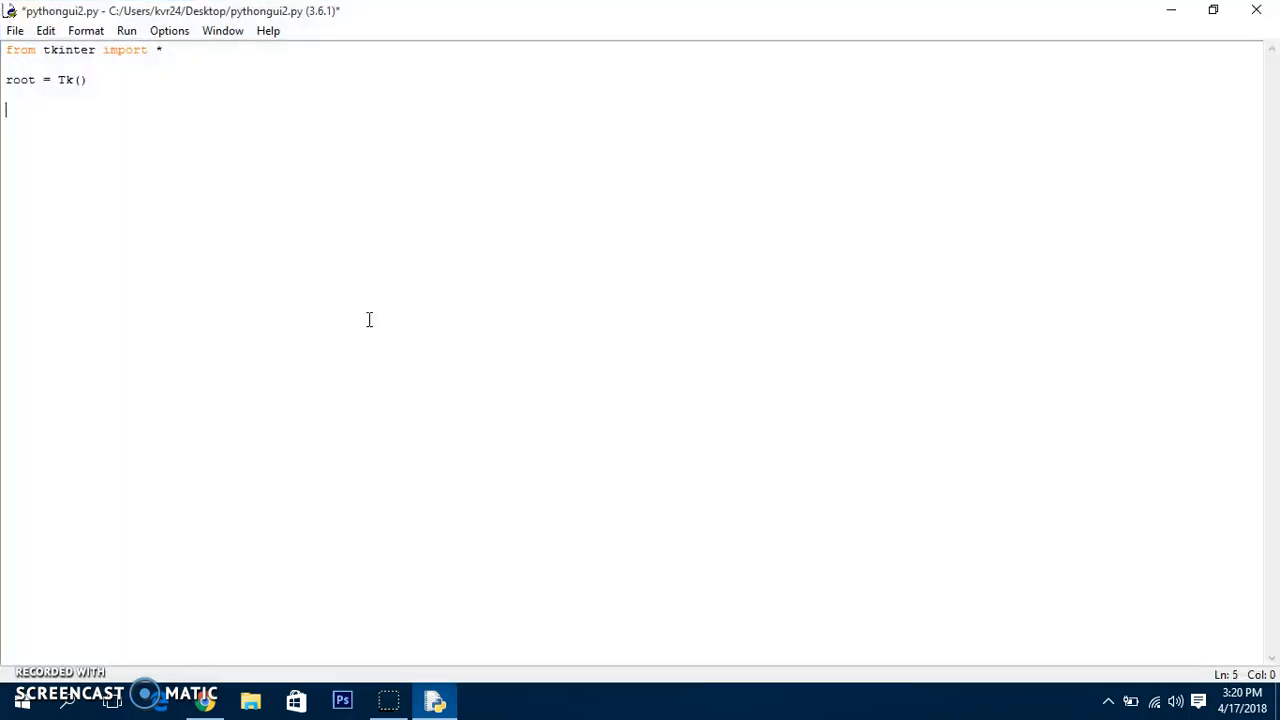
Add the line 'top = Frame(root, side=TOP)' and start a new line
{"action": "type", "text": "top ="}
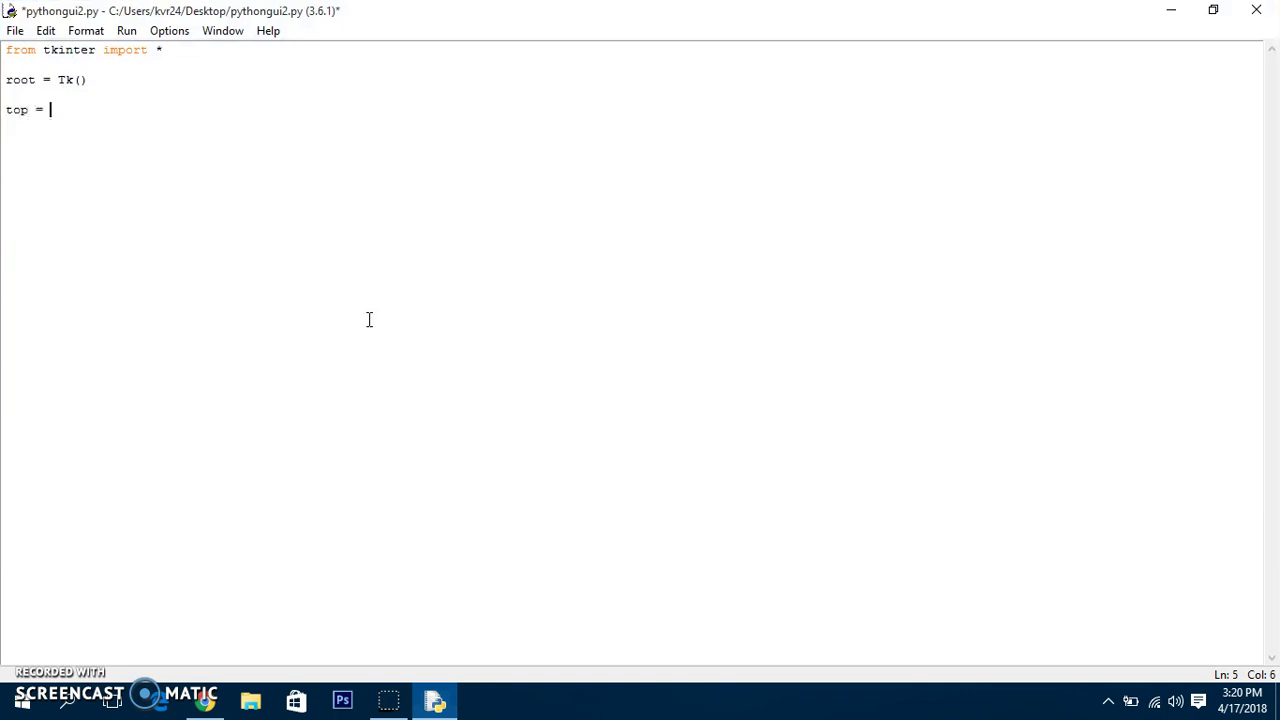
{"action": "type", "text": "Frame()"}
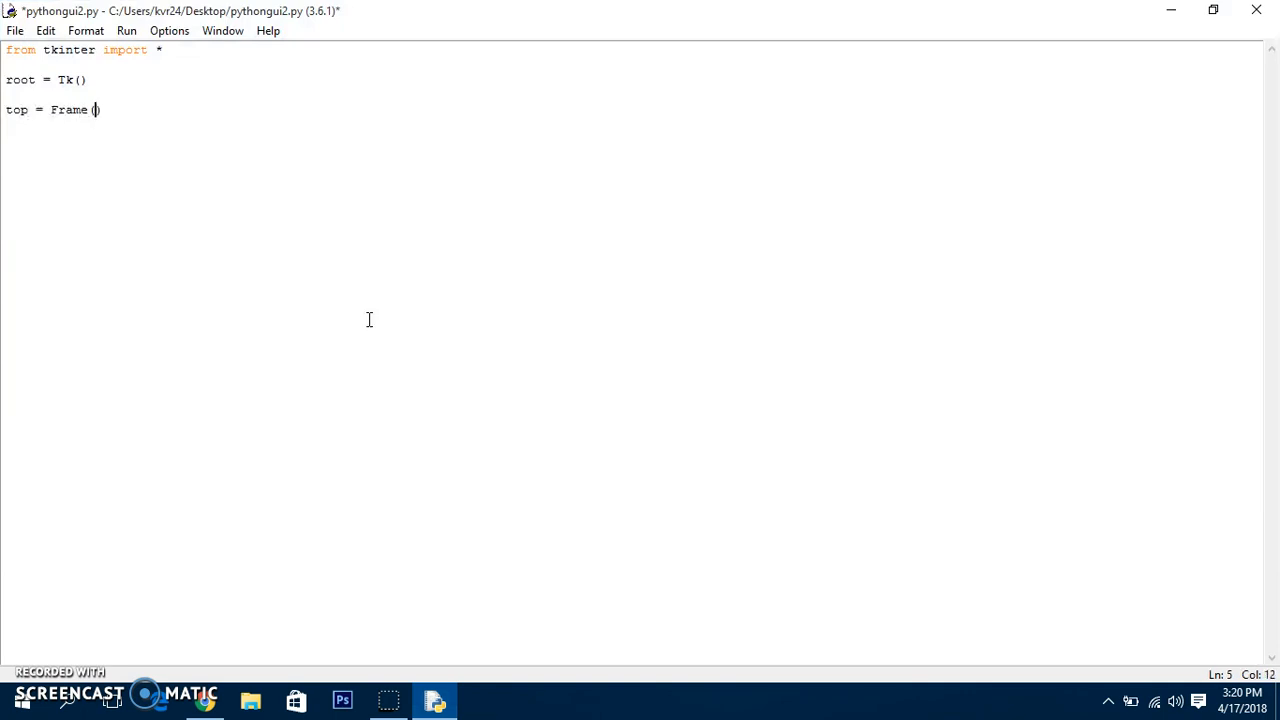
{"action": "type", "text": "root,"}
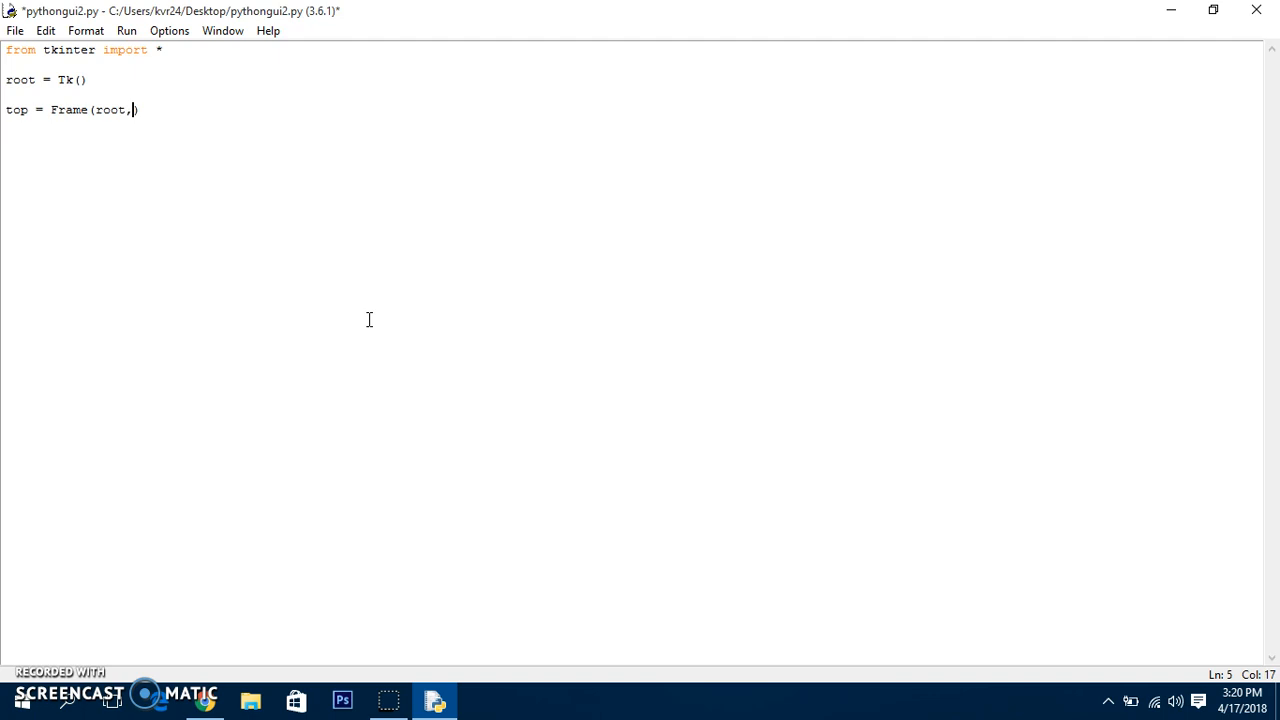
{"action": "type", "text": "s"}
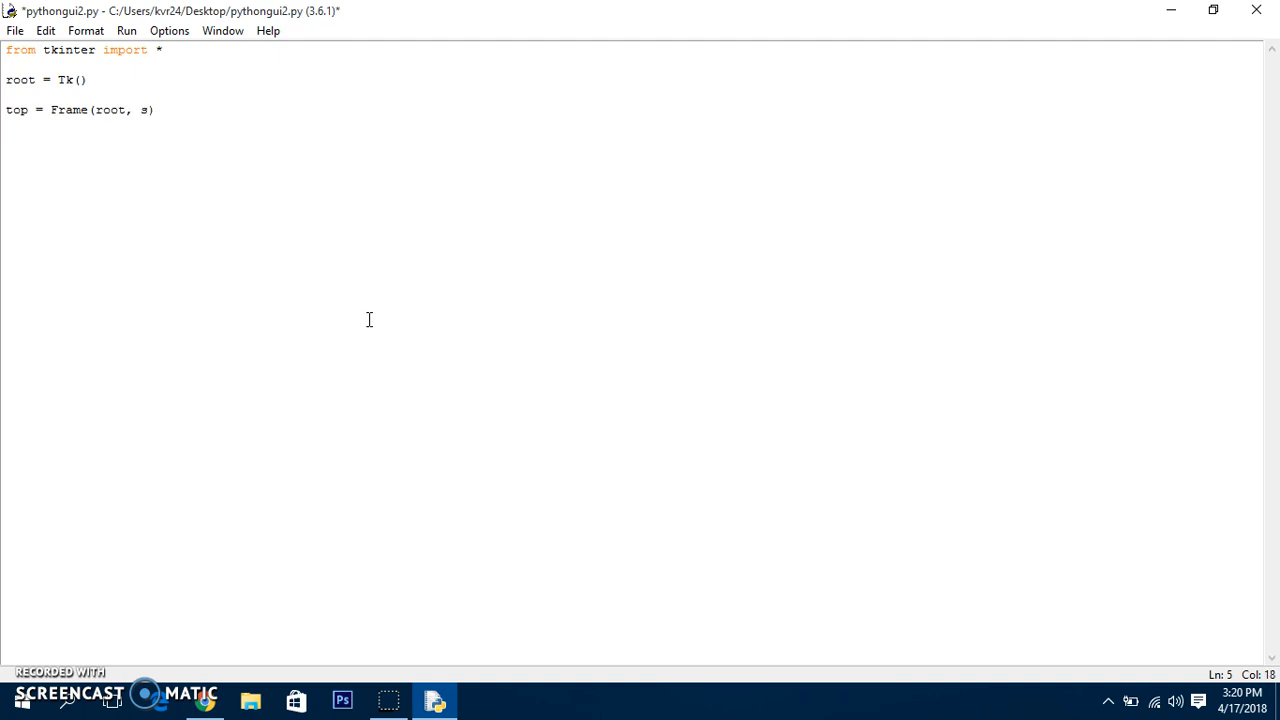
{"action": "type", "text": "ide="}
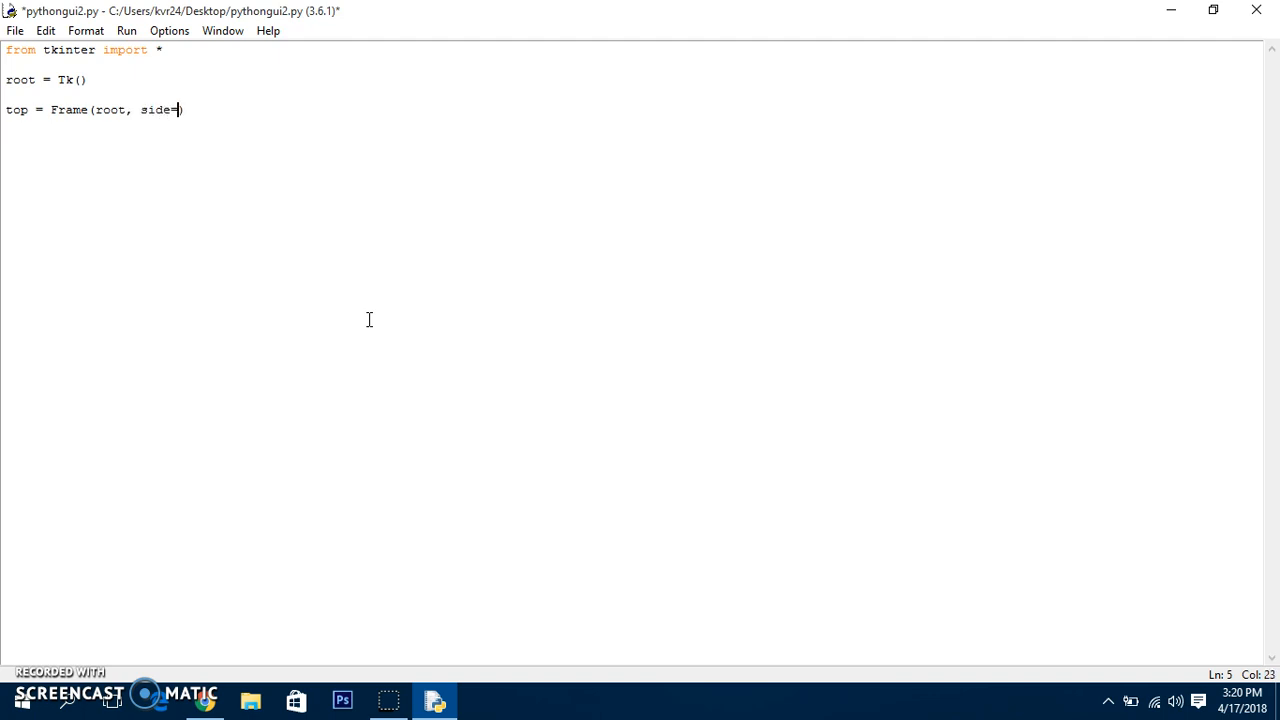
{"action": "type", "text": "TOP"}
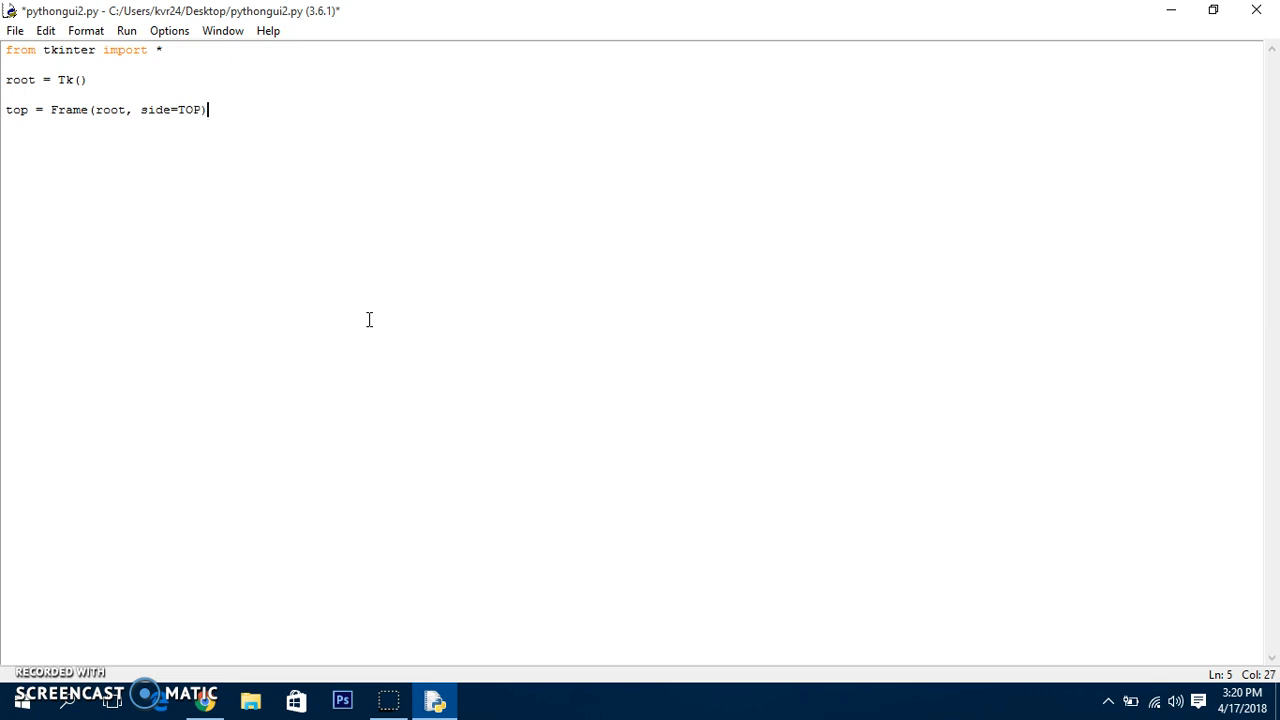
{"action": "key", "text": "Return"}
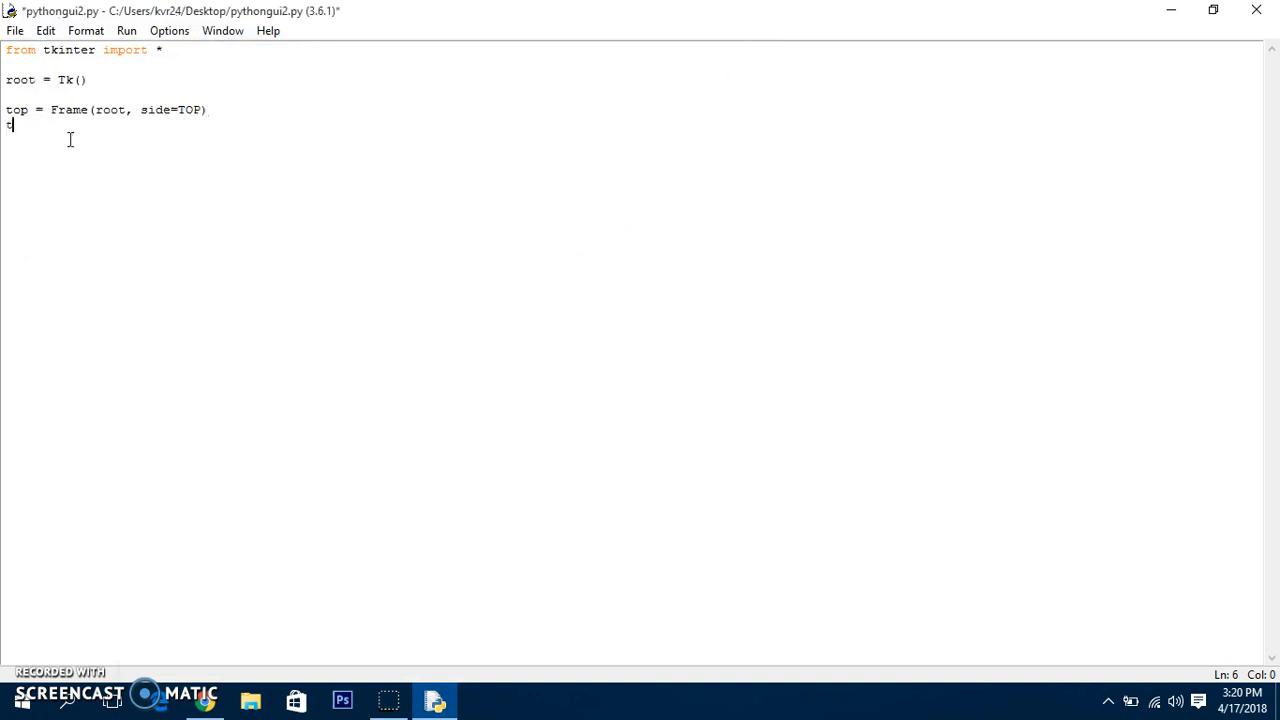
Remove side=TOP from the Frame call and add 'top.pack(side=TOP)' instead
{"action": "type", "text": "top."}
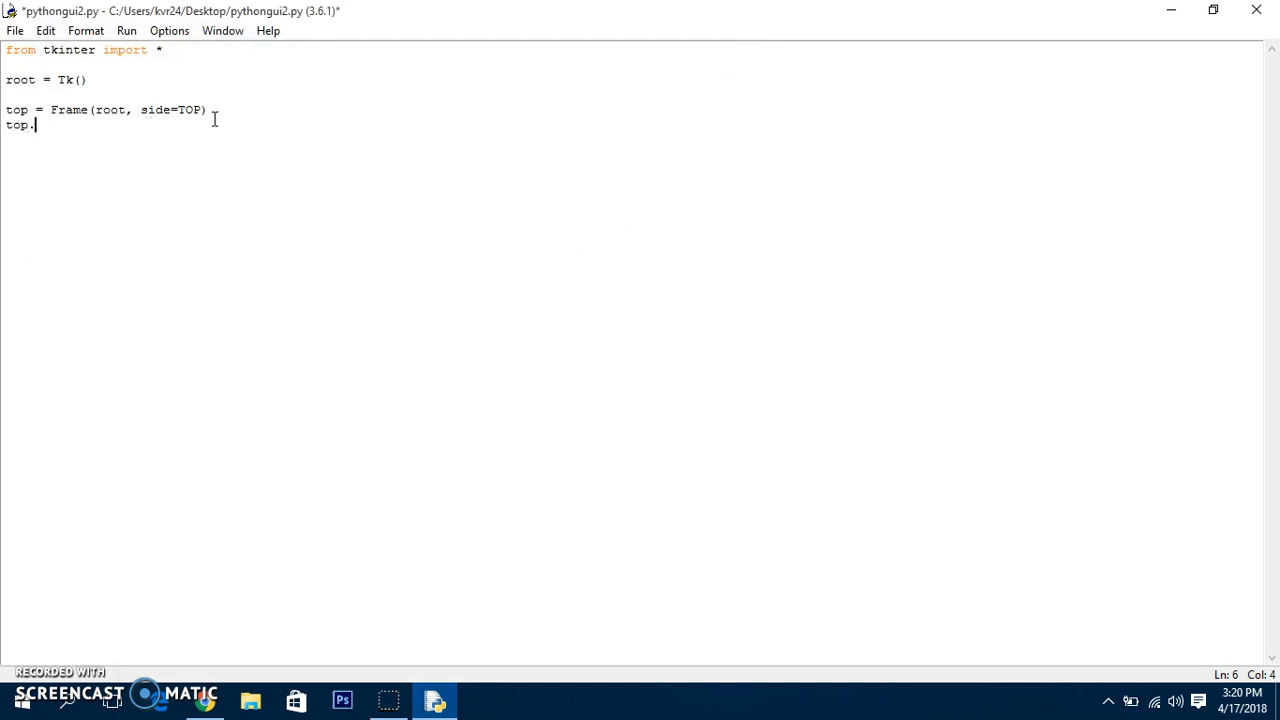
{"action": "double_click", "coordinate": [170, 109]}
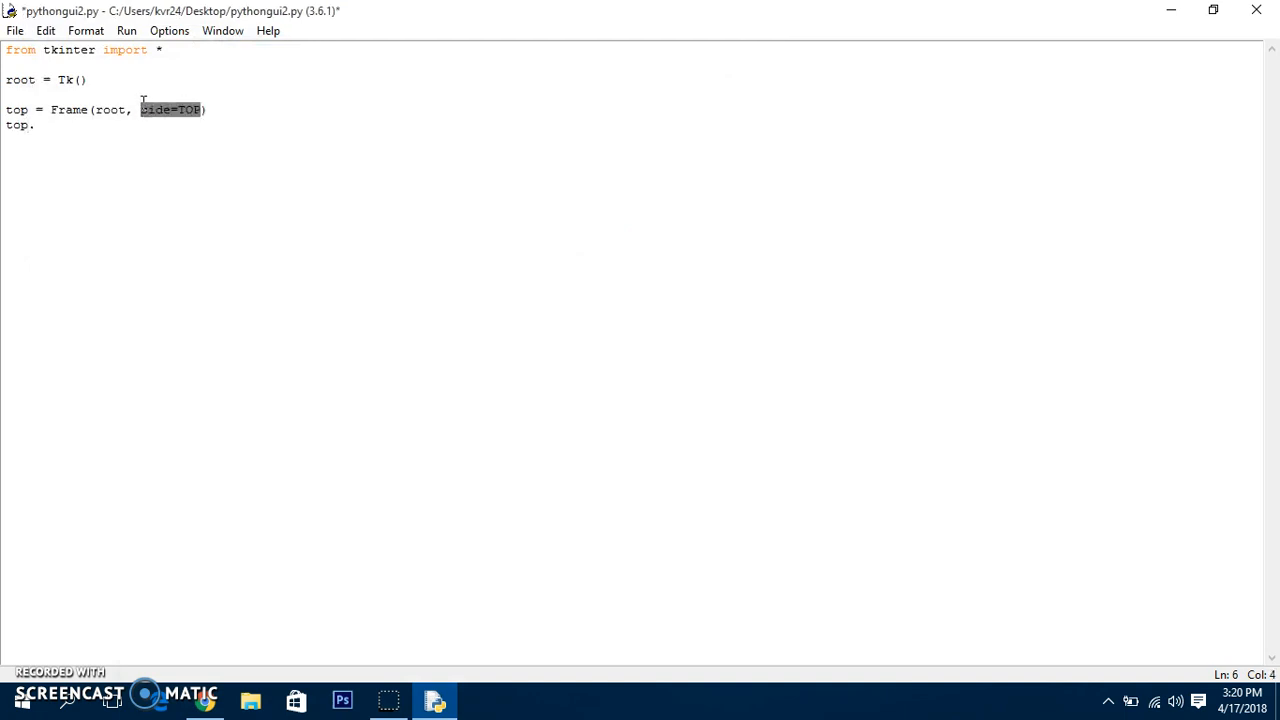
{"action": "key", "text": "Delete"}
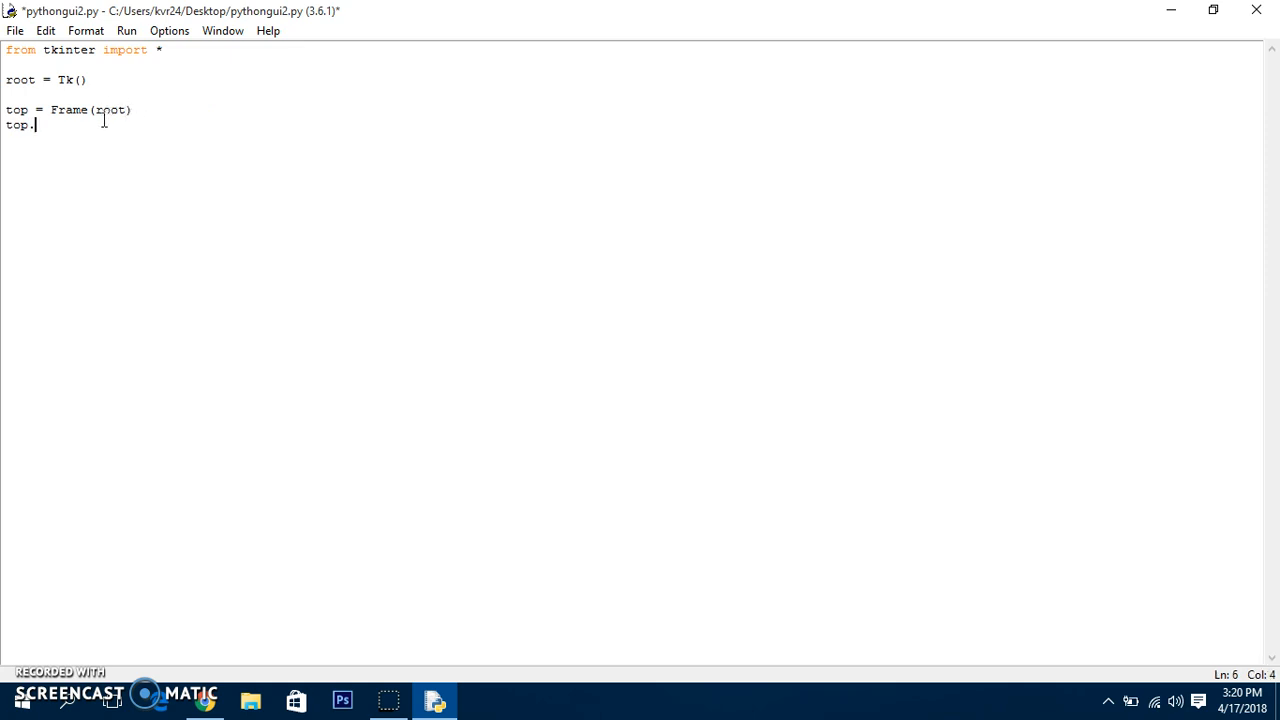
{"action": "type", "text": "p"}
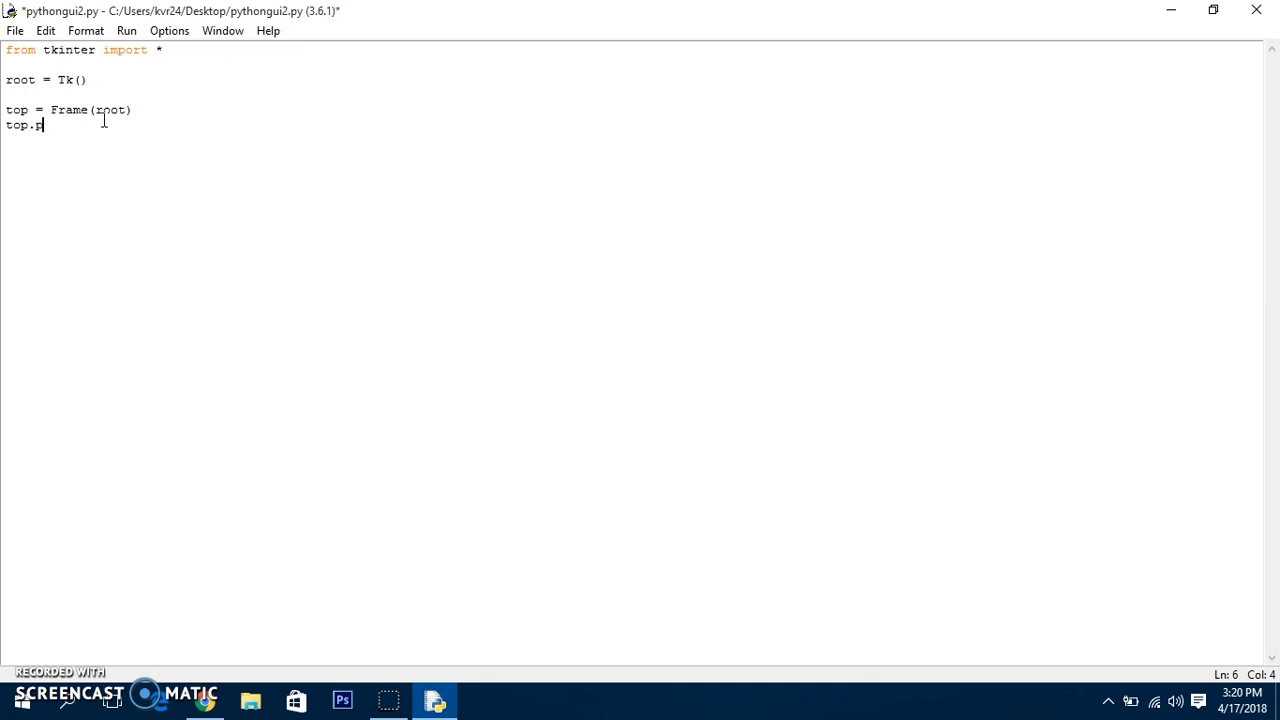
{"action": "type", "text": "ack()"}
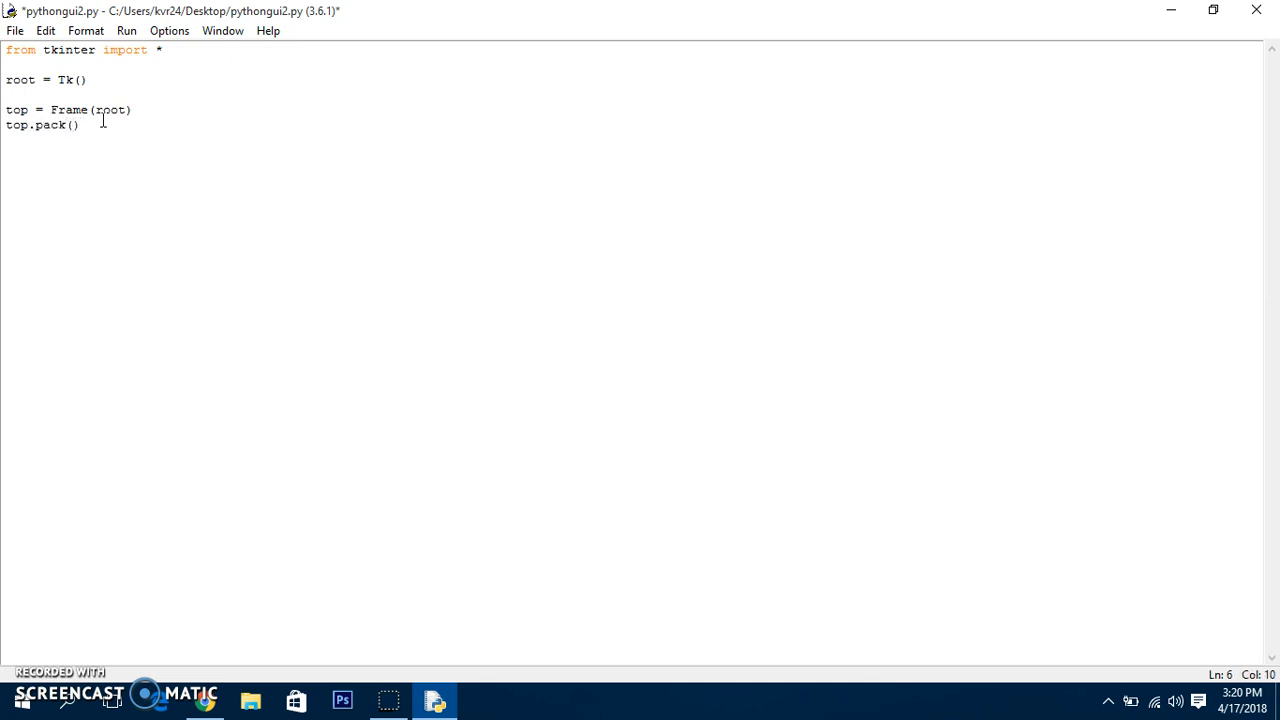
{"action": "type", "text": "side=TOP"}
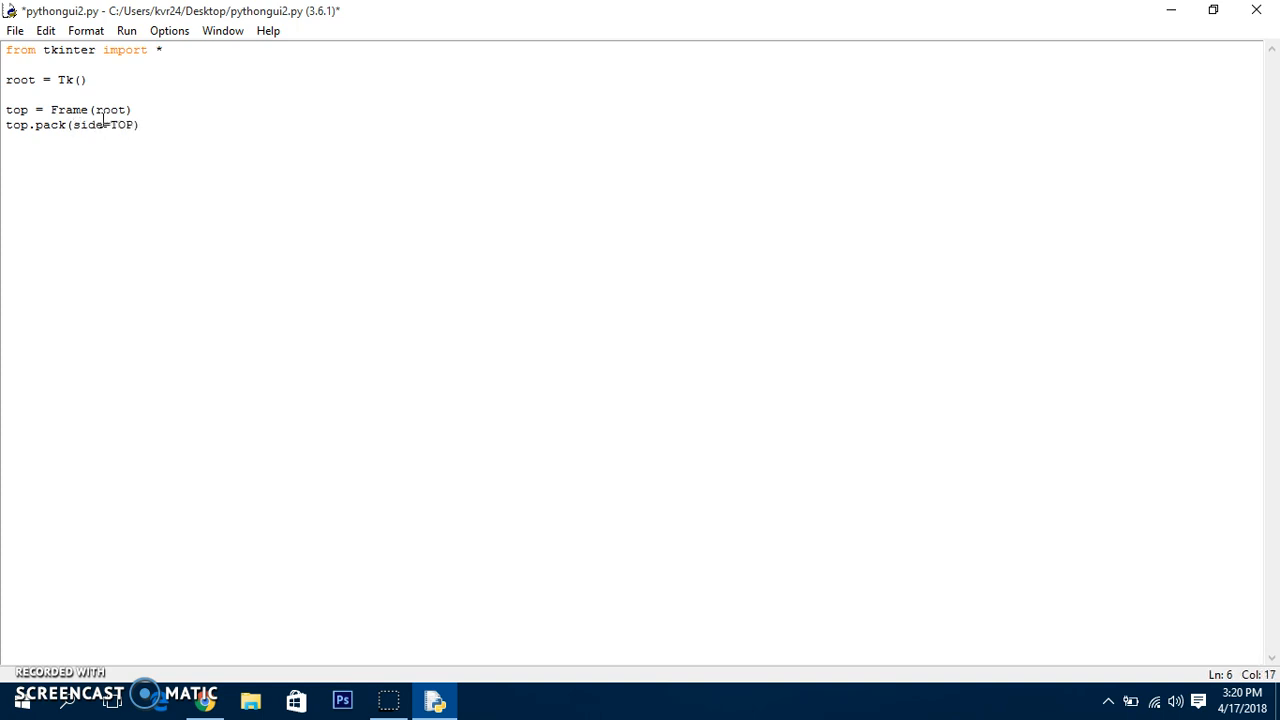
{"action": "left_click", "coordinate": [143, 124]}
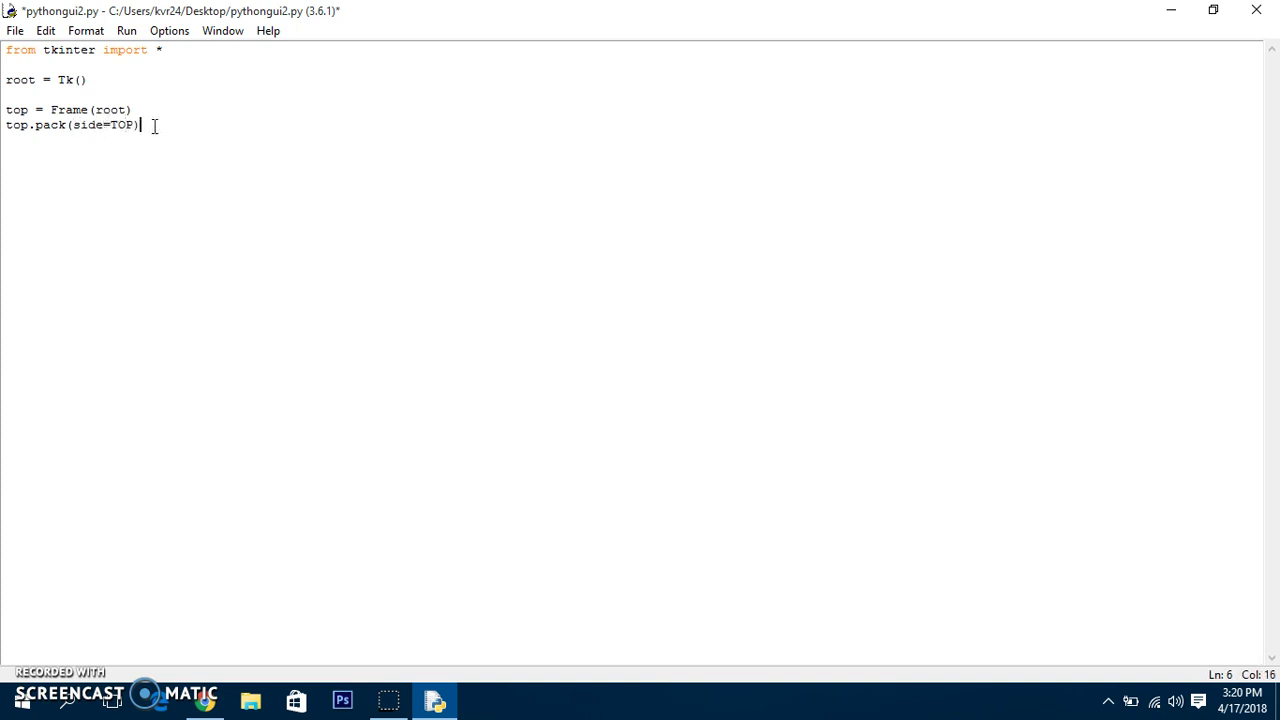
Add root.mainloop(), save and run with F5, and open a blank line above it
{"action": "type", "text": "roo"}
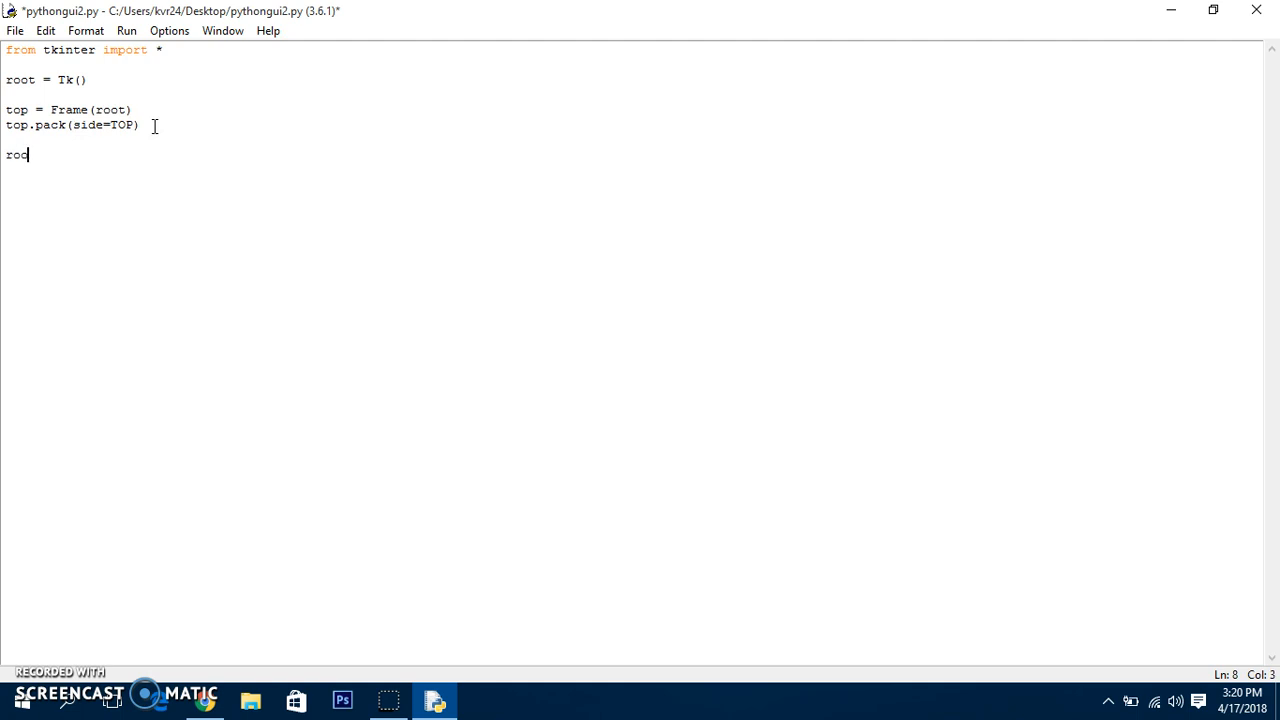
{"action": "type", "text": ".m"}
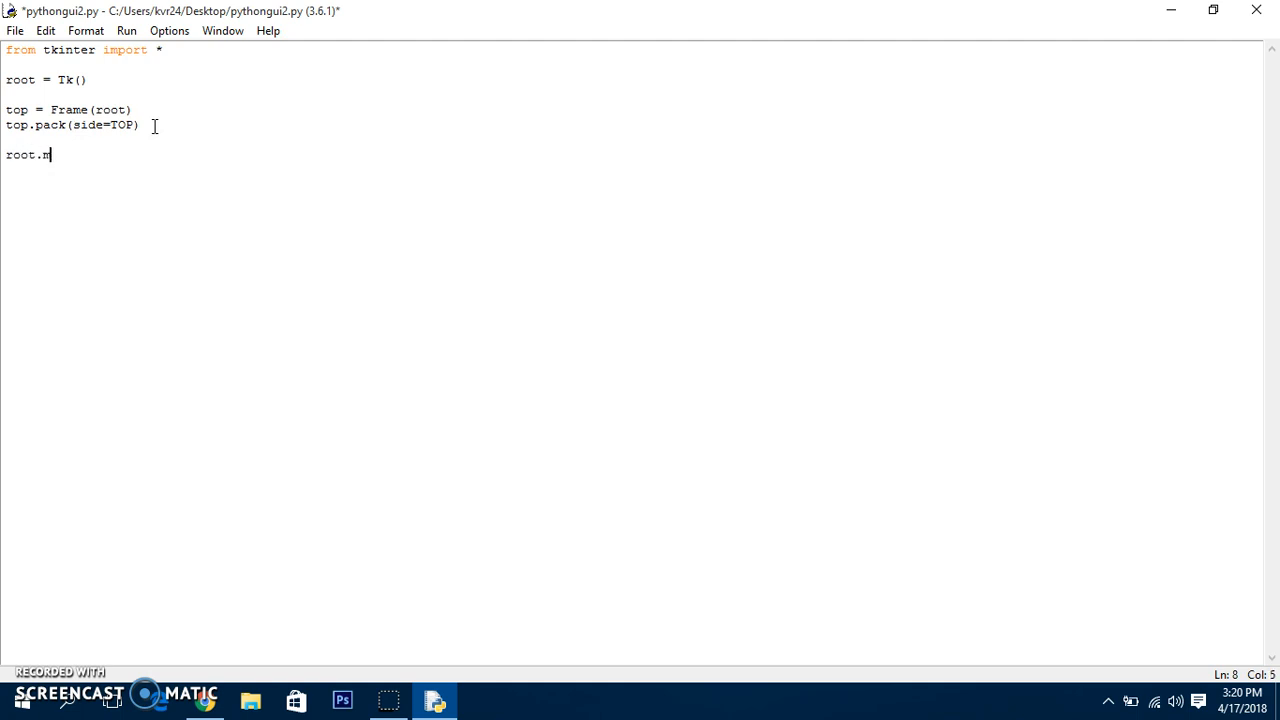
{"action": "type", "text": "ainloop"}
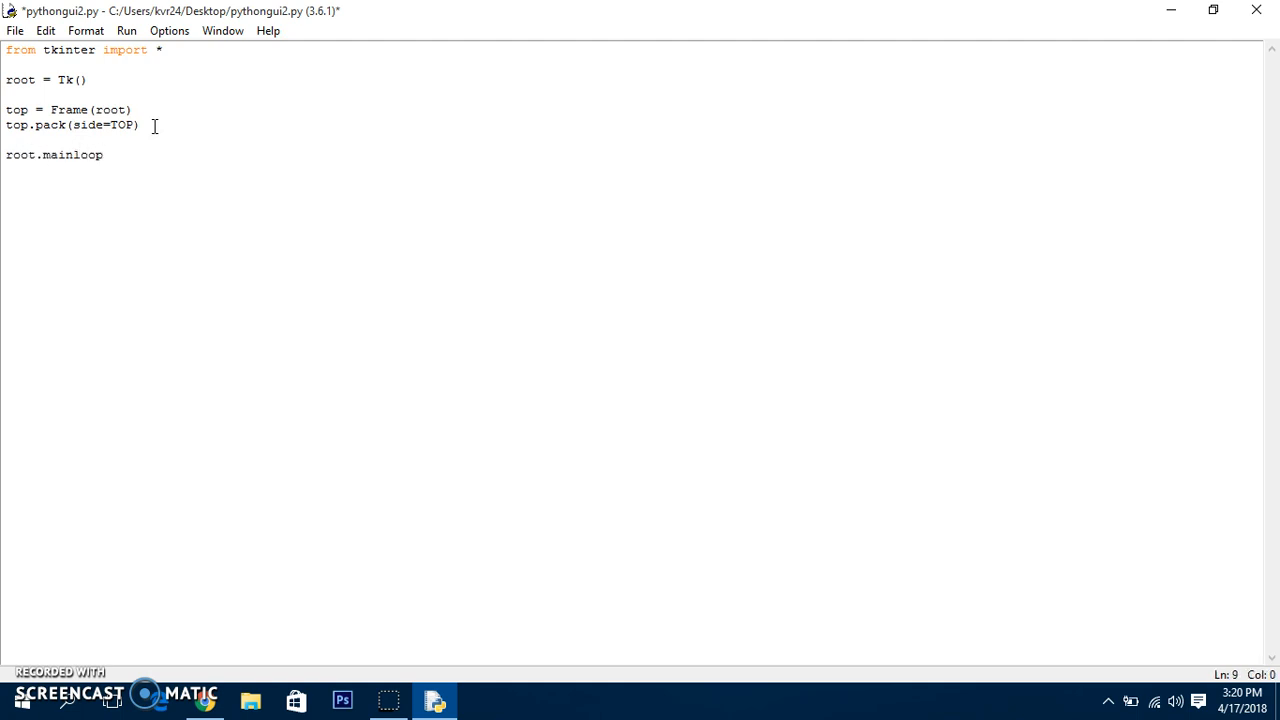
{"action": "left_click", "coordinate": [102, 154]}
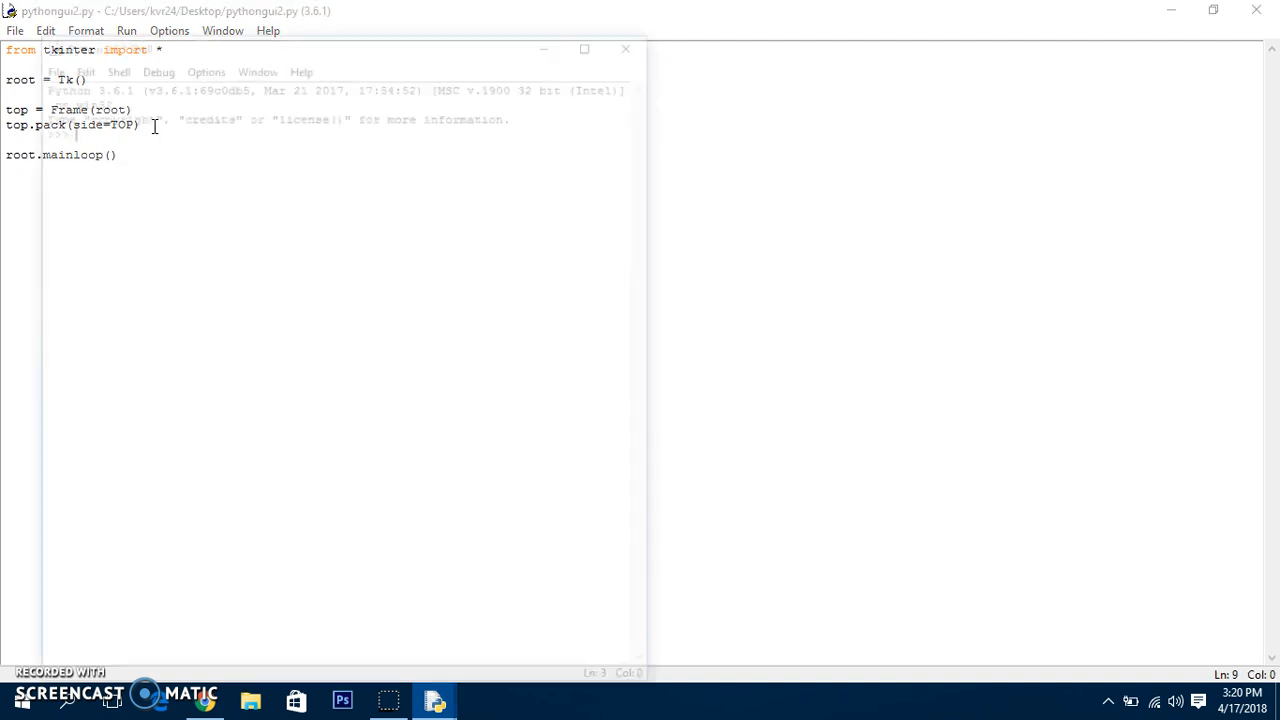
{"action": "key", "text": "F5"}
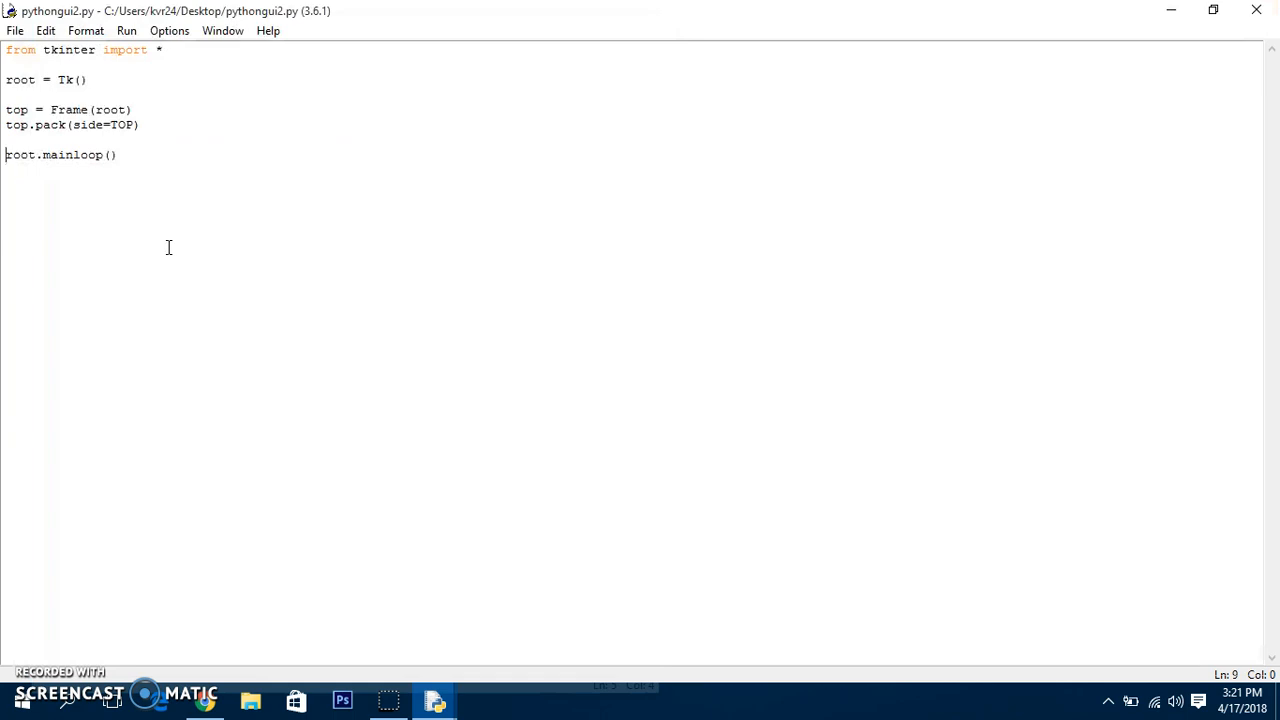
{"action": "key", "text": "Return"}
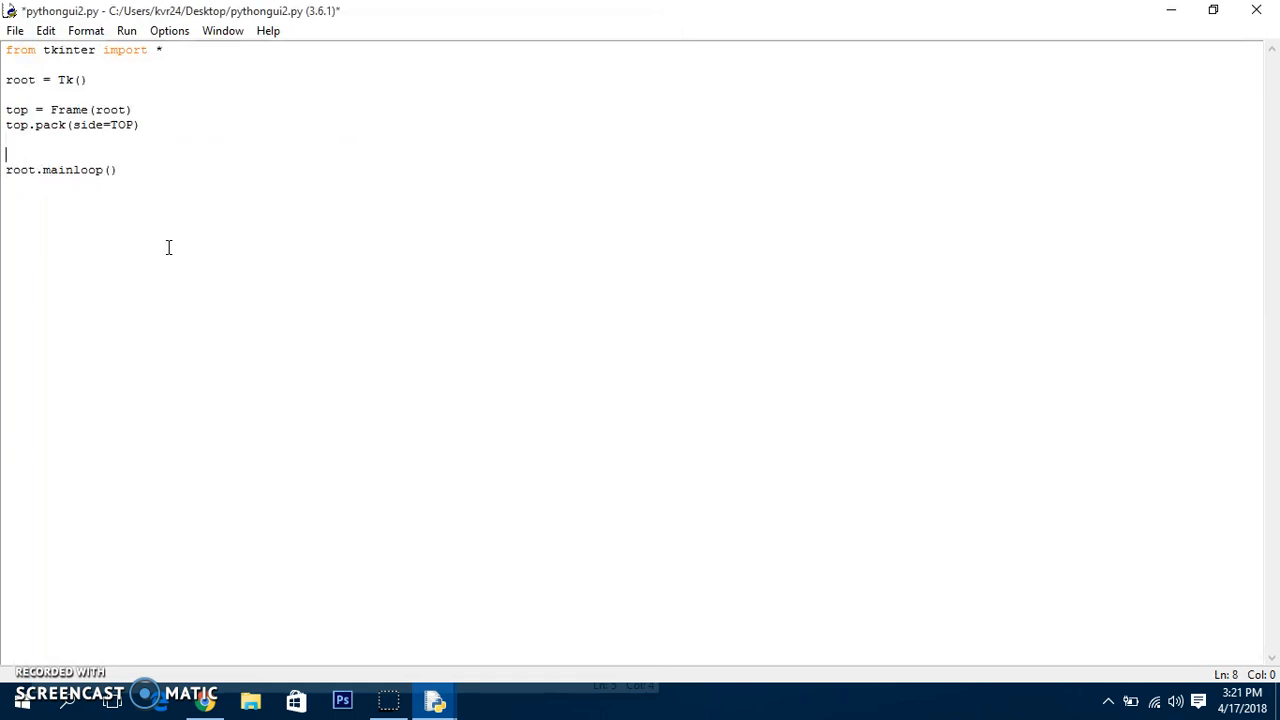
Add 'bottom = Frame(root)' and 'bottom.pack(side=BOTTOM)' above the mainloop call
{"action": "type", "text": "bottom"}
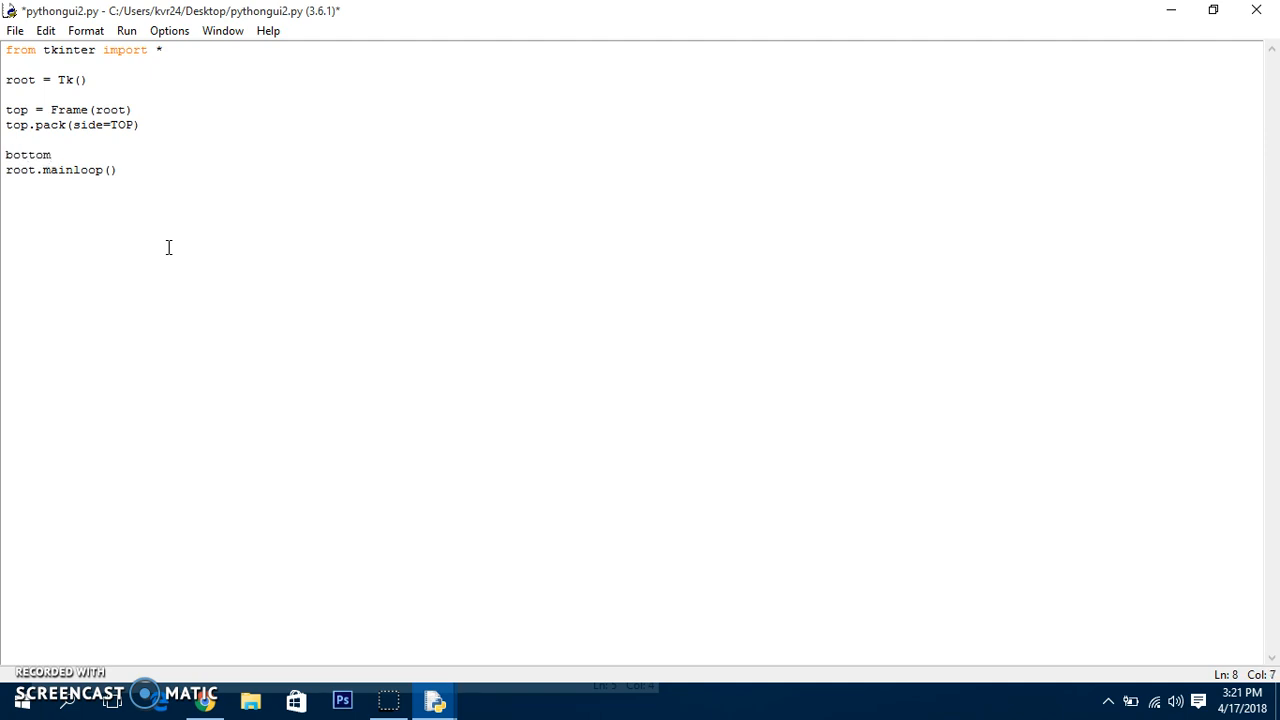
{"action": "type", "text": "= Frame("}
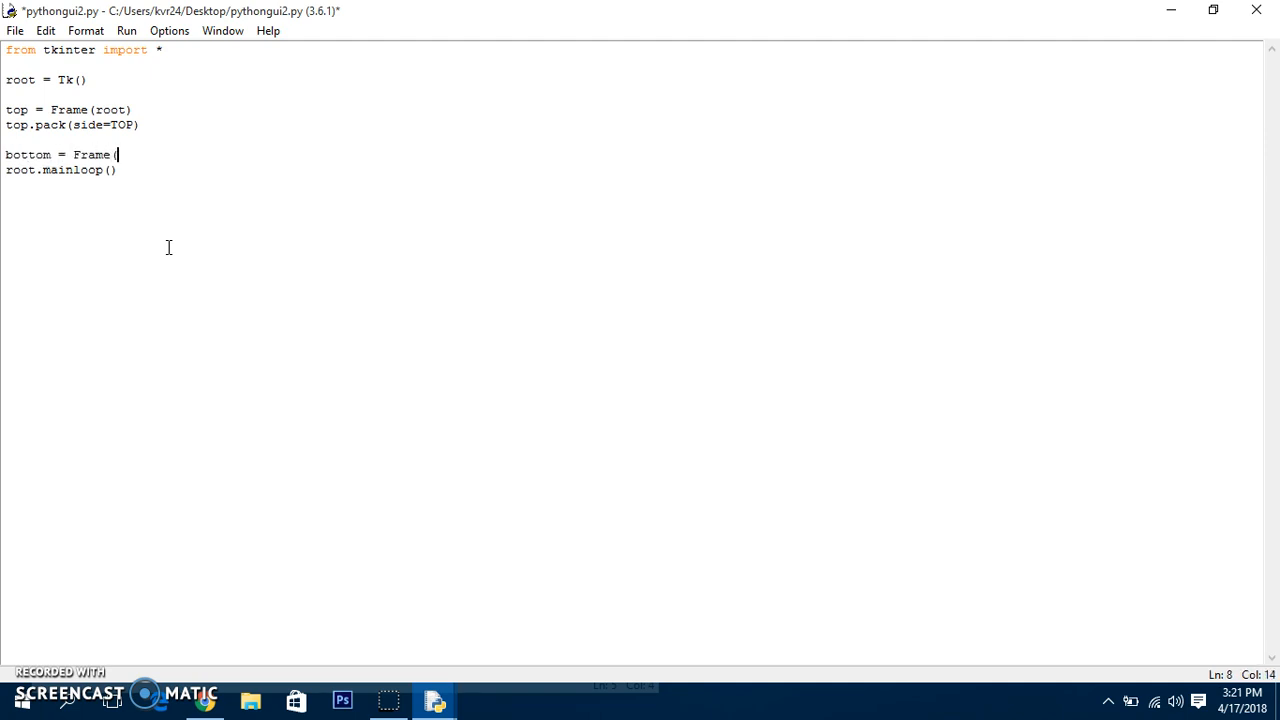
{"action": "type", "text": "root)"}
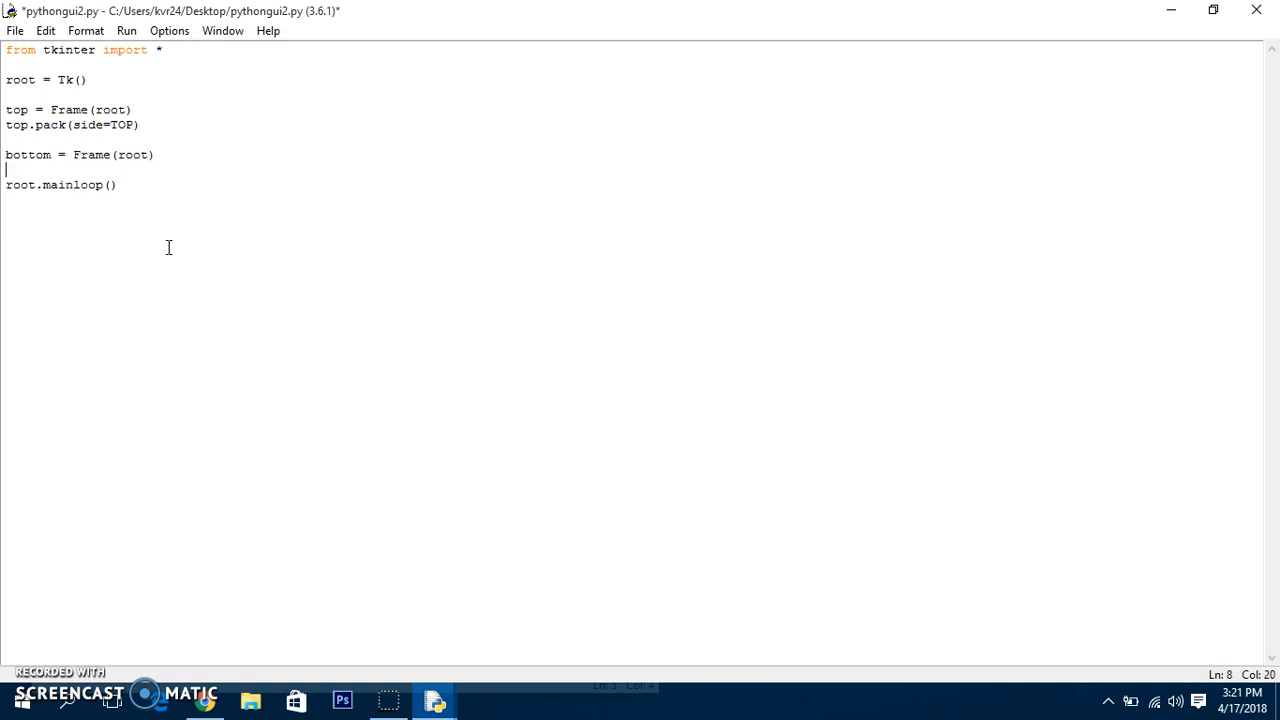
{"action": "type", "text": "bo"}
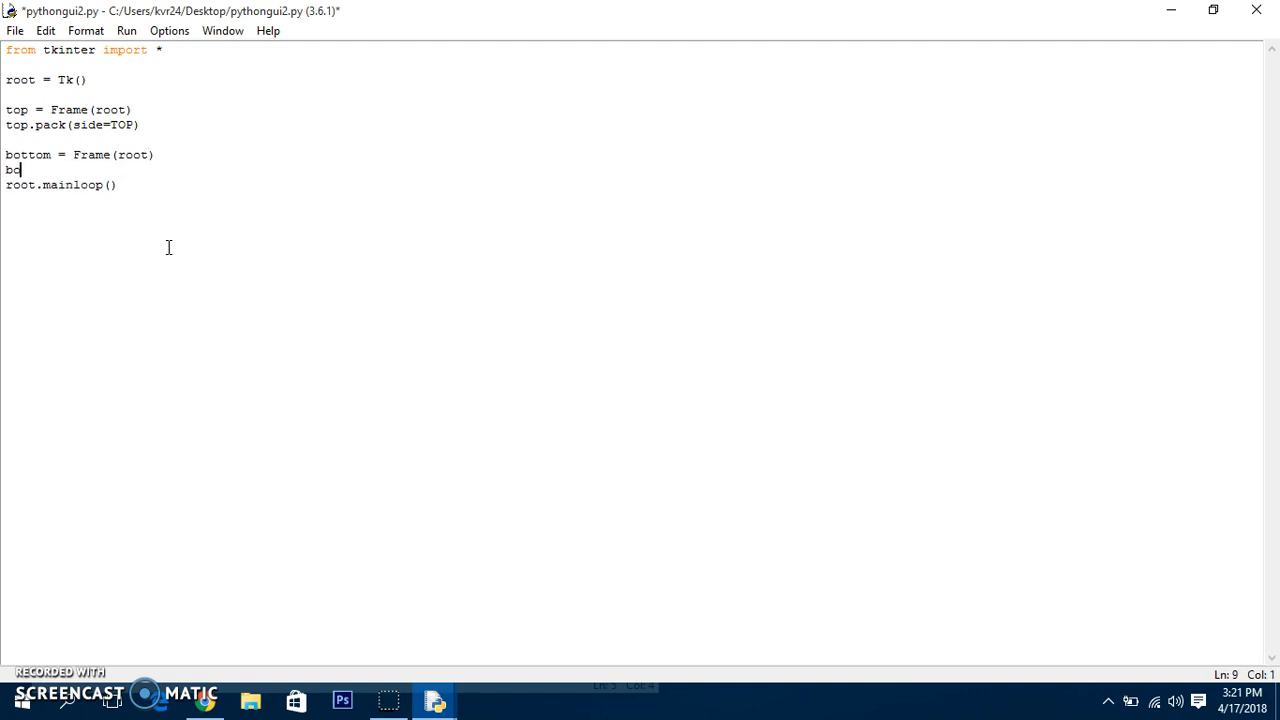
{"action": "type", "text": "otto"}
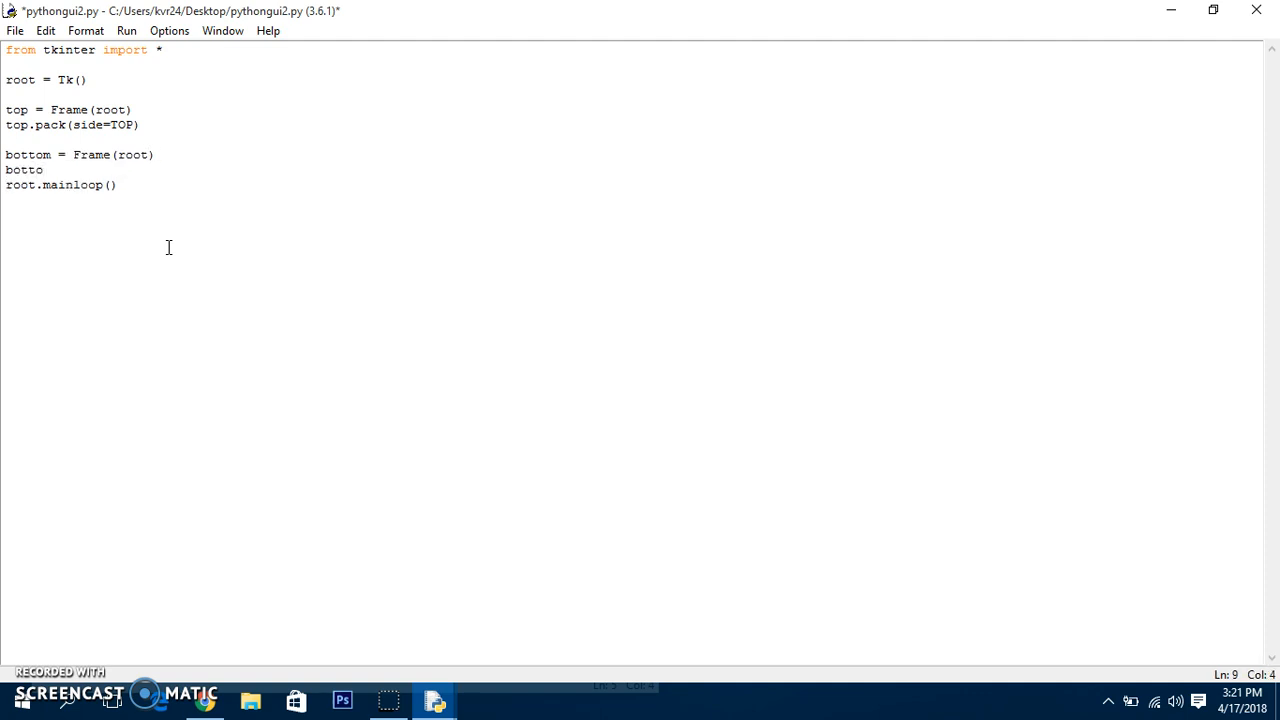
{"action": "type", "text": "m.pack("}
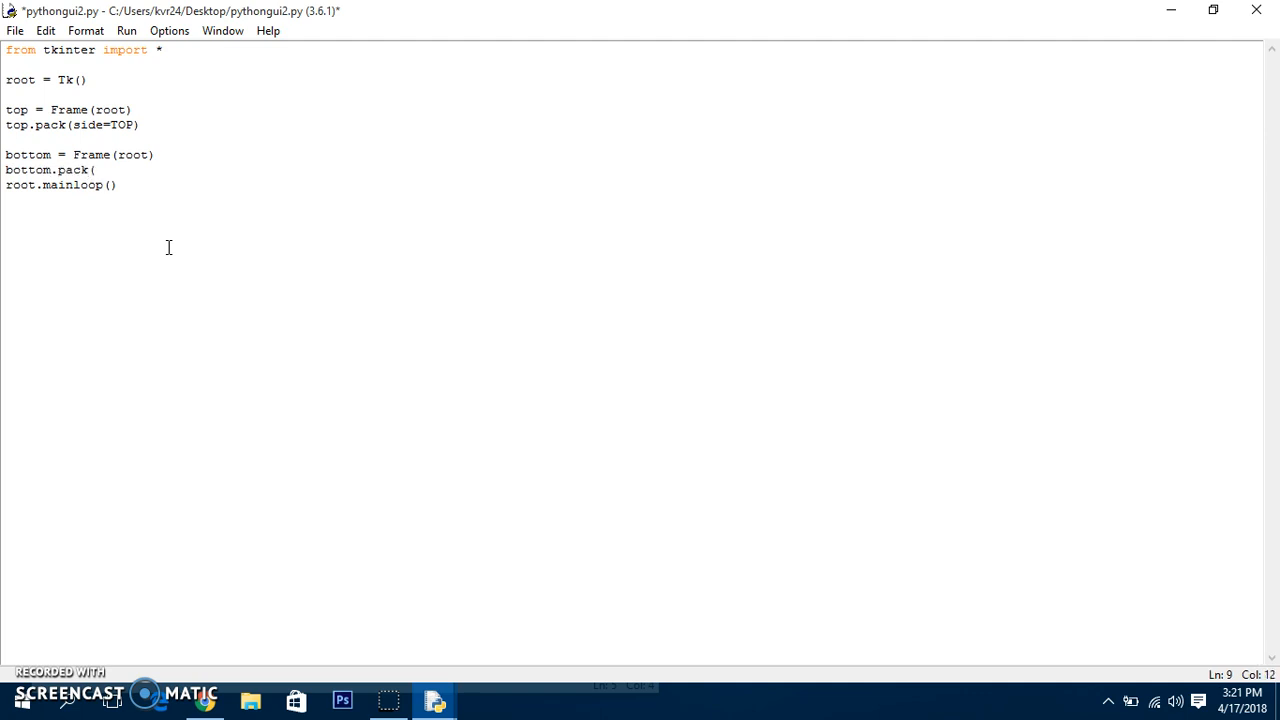
{"action": "type", "text": "side"}
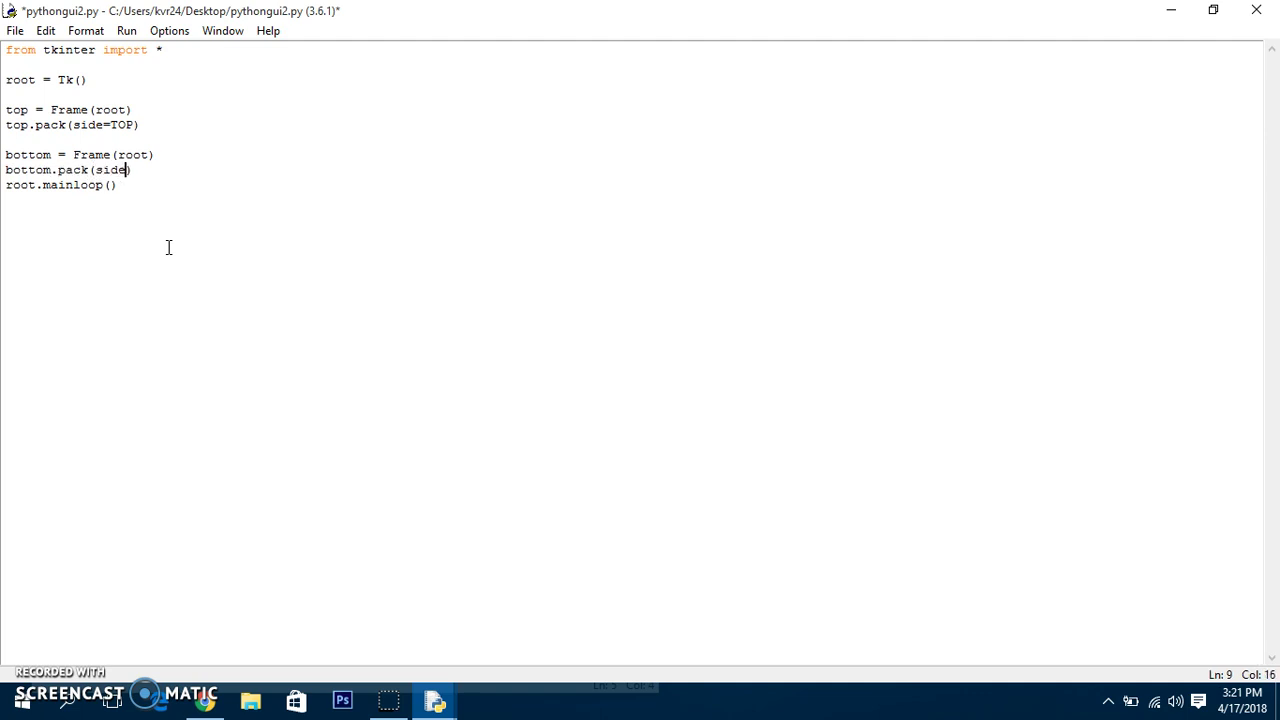
{"action": "type", "text": "=B"}
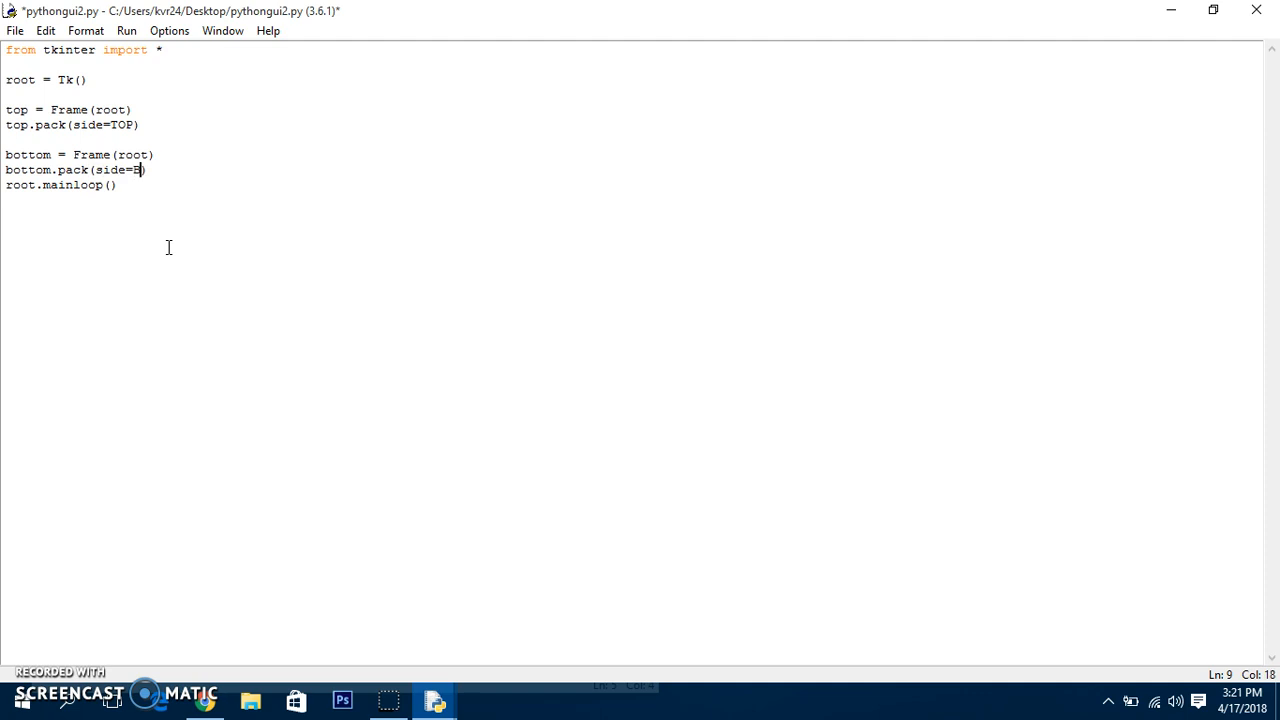
{"action": "type", "text": "OTTOM"}
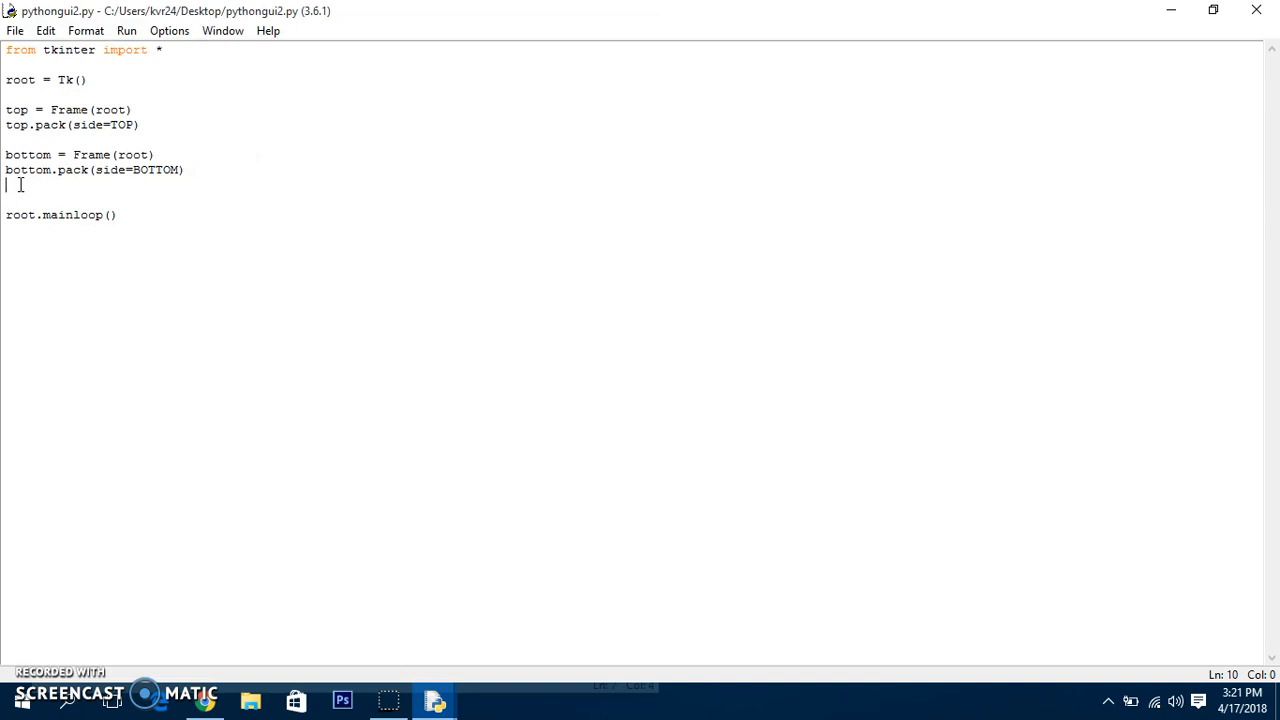
Add a root.title line reading 'Coder Kovid Python GUI Tutorials!', dropping the text keyword
{"action": "left_click", "coordinate": [90, 79]}
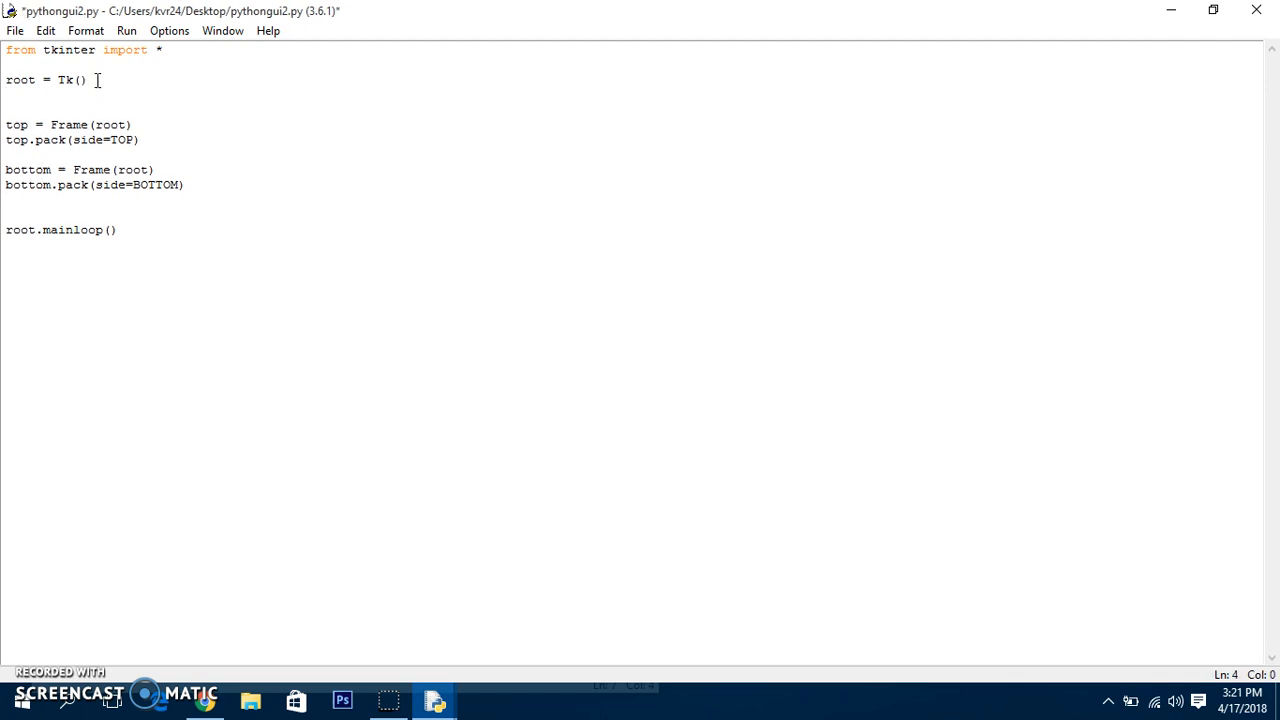
{"action": "type", "text": "roo"}
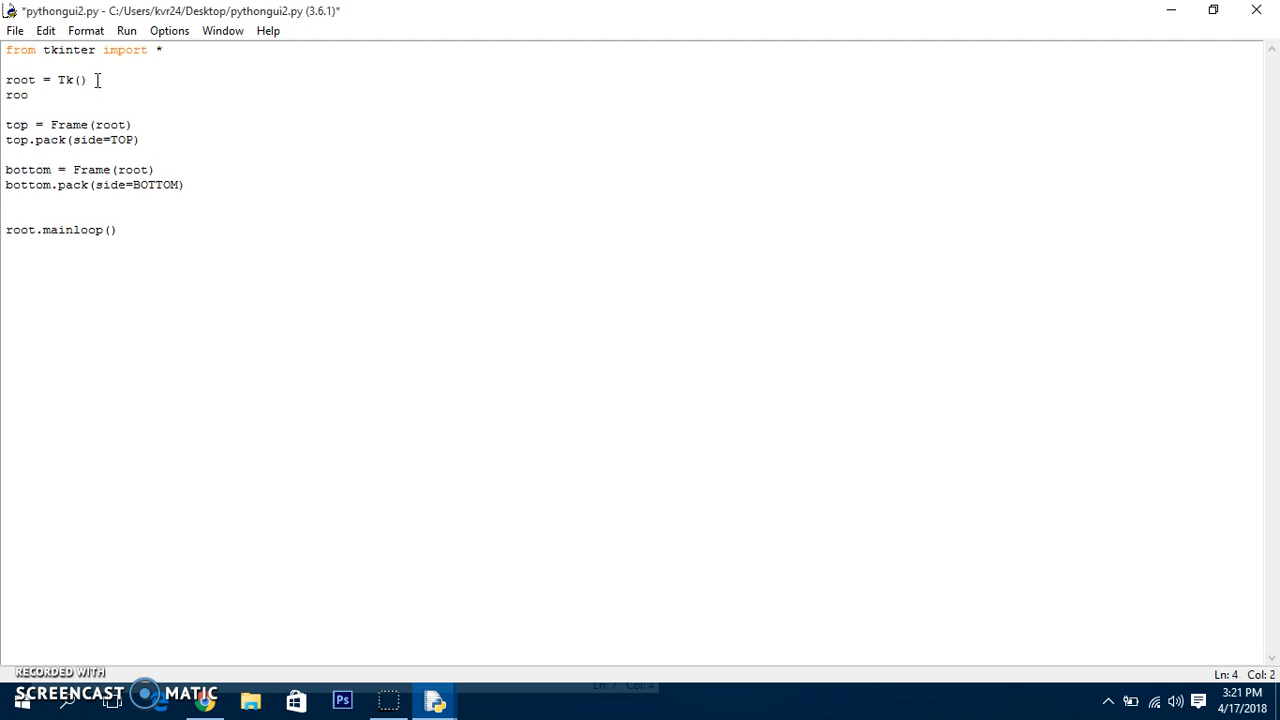
{"action": "type", "text": "t."}
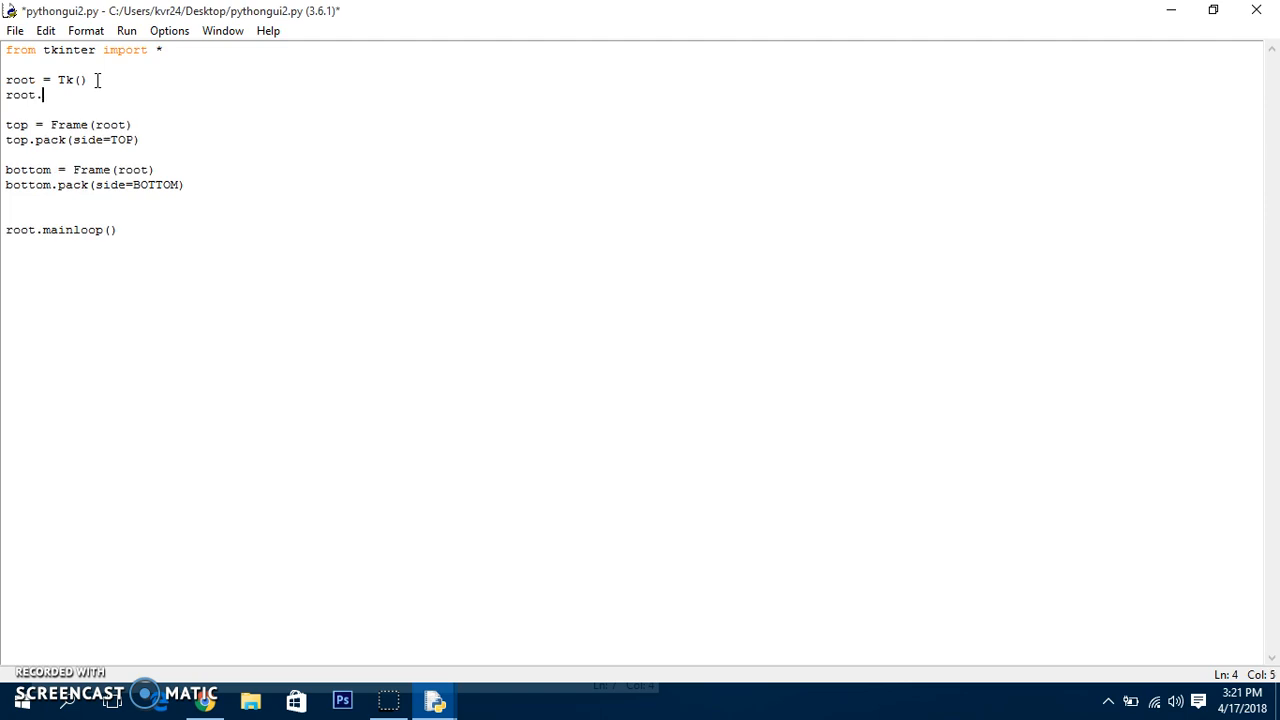
{"action": "type", "text": "title"}
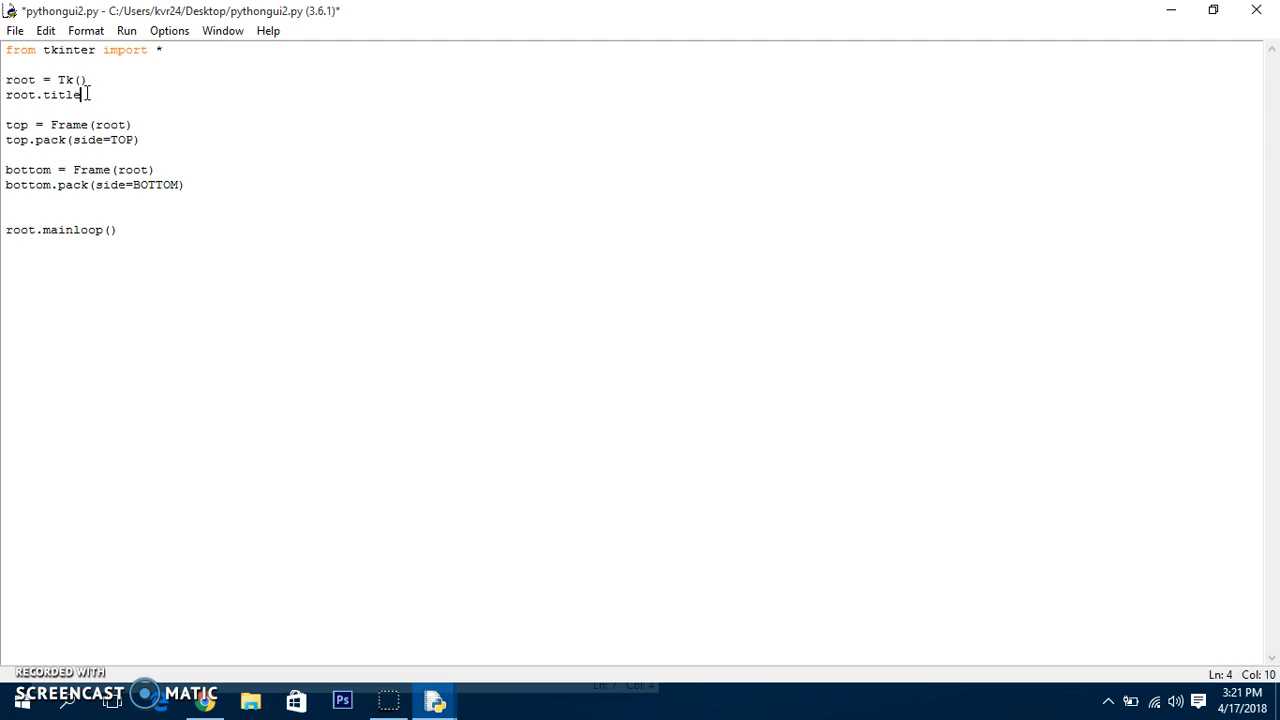
{"action": "type", "text": "('"}
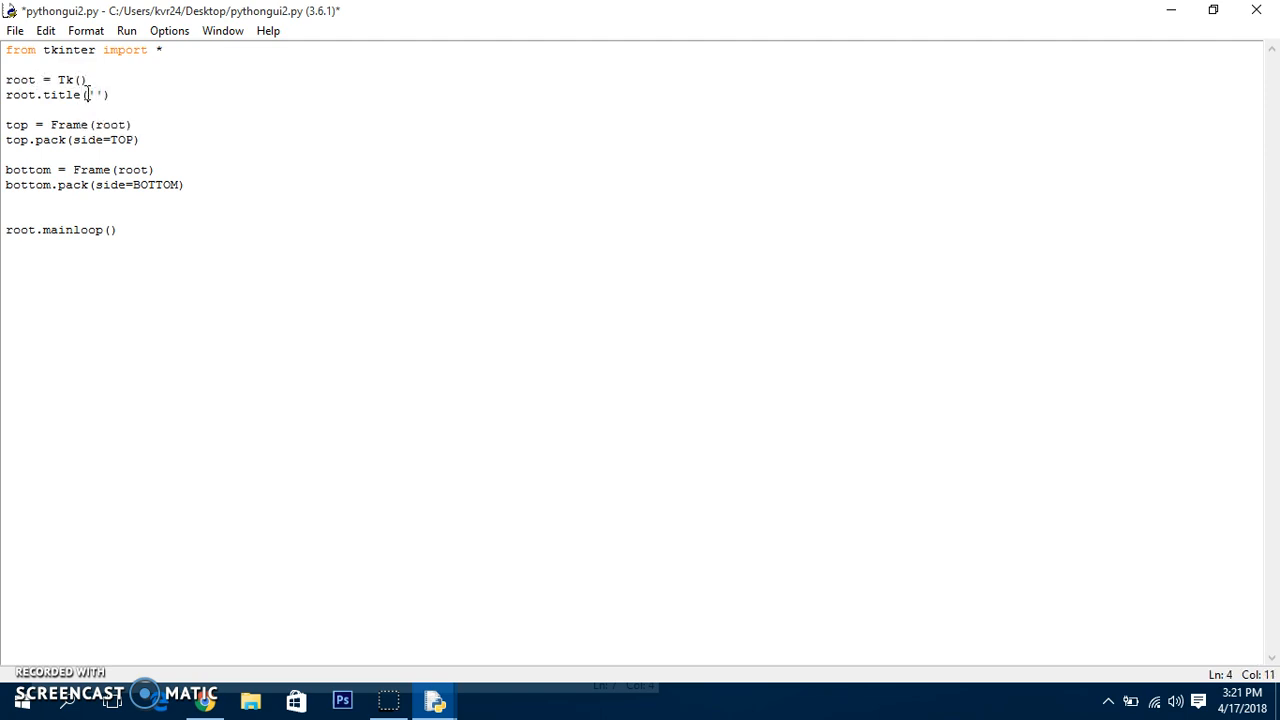
{"action": "type", "text": "text="}
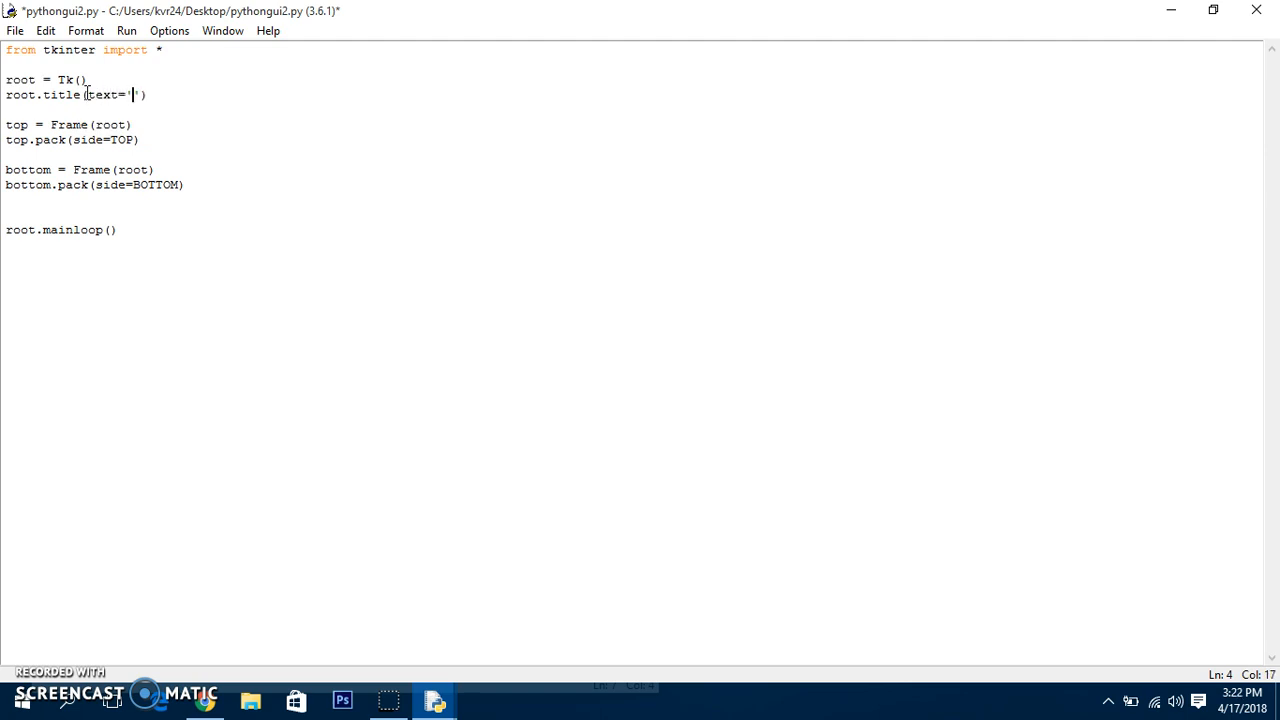
{"action": "type", "text": "Coder Kovid Python"}
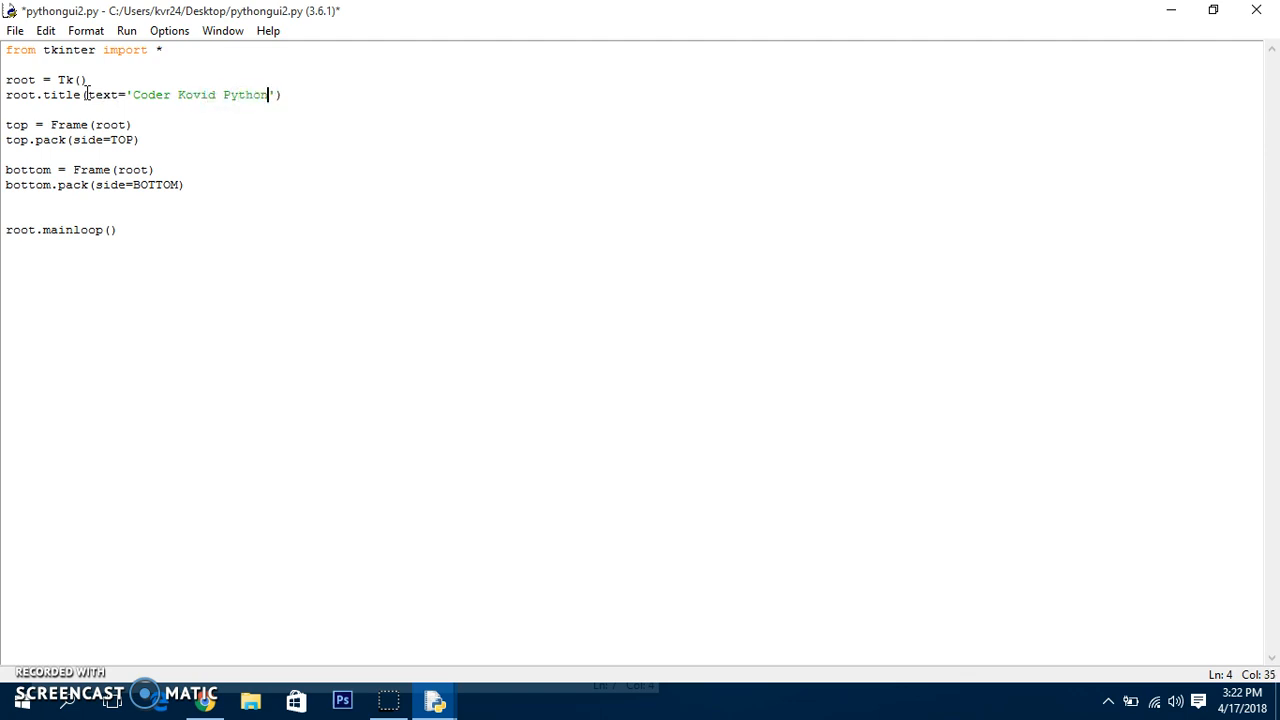
{"action": "type", "text": "GUI Tot"}
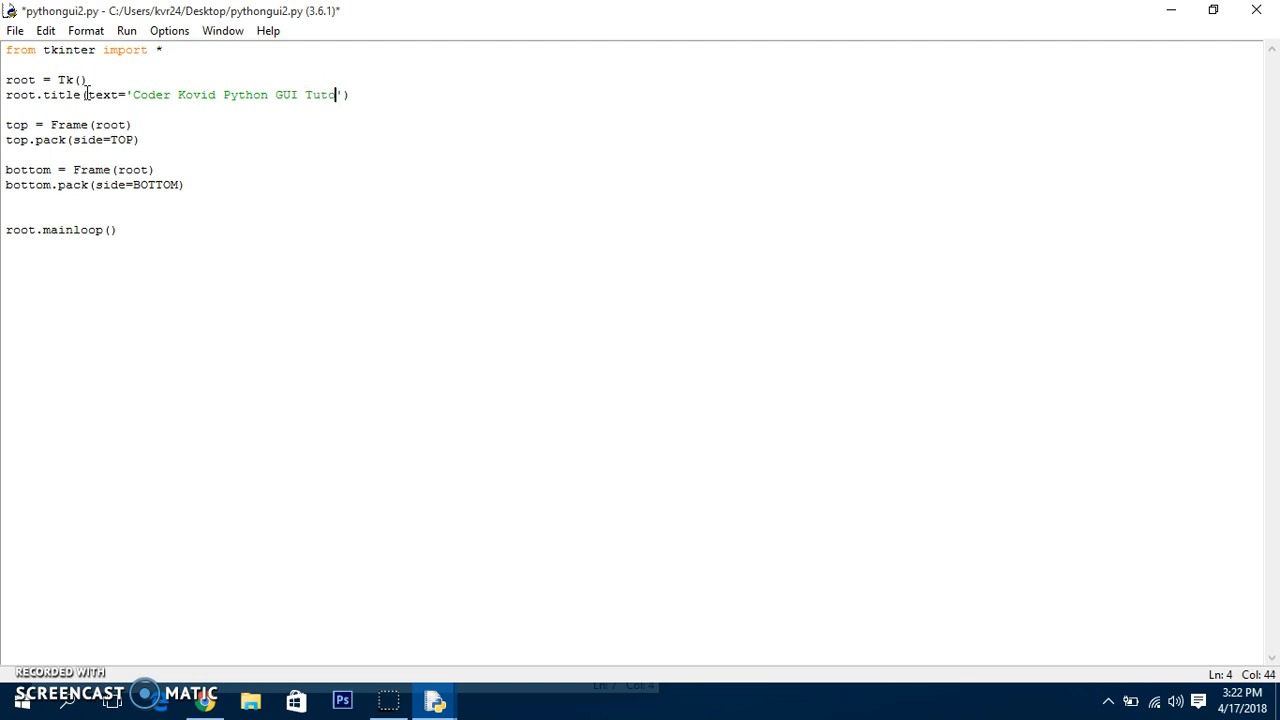
{"action": "type", "text": "rials!"}
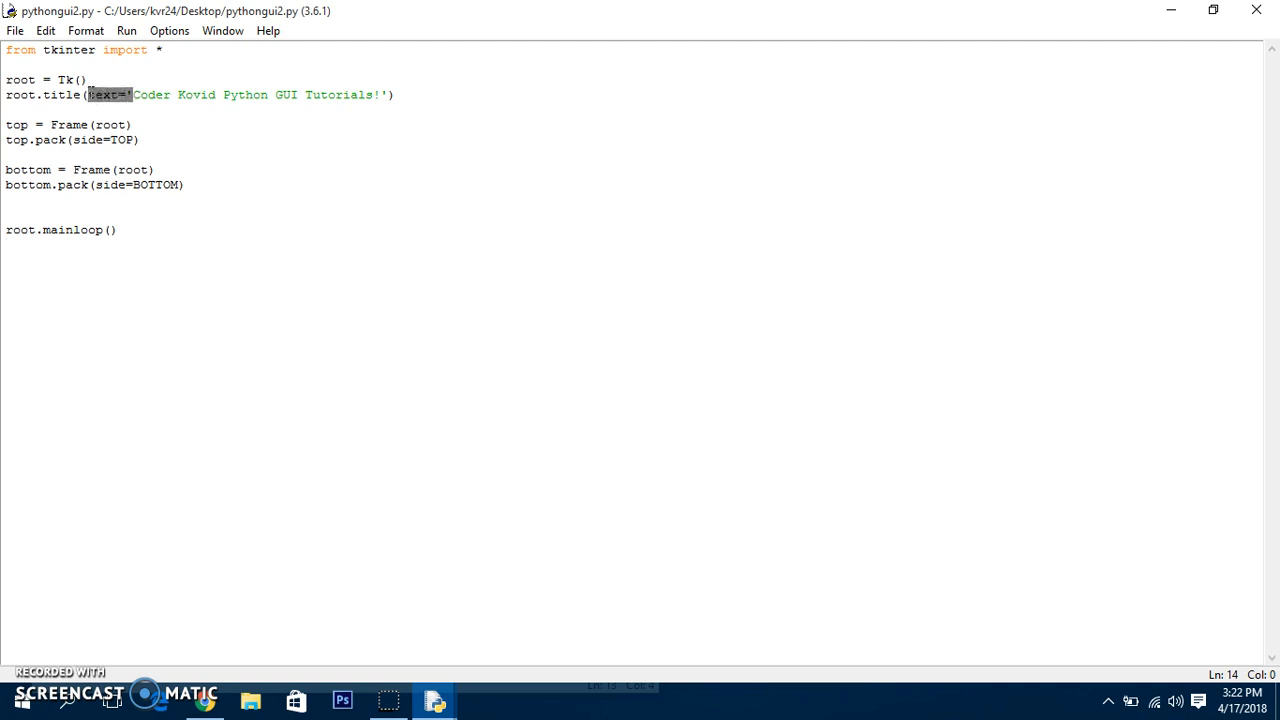
{"action": "key", "text": "Delete"}
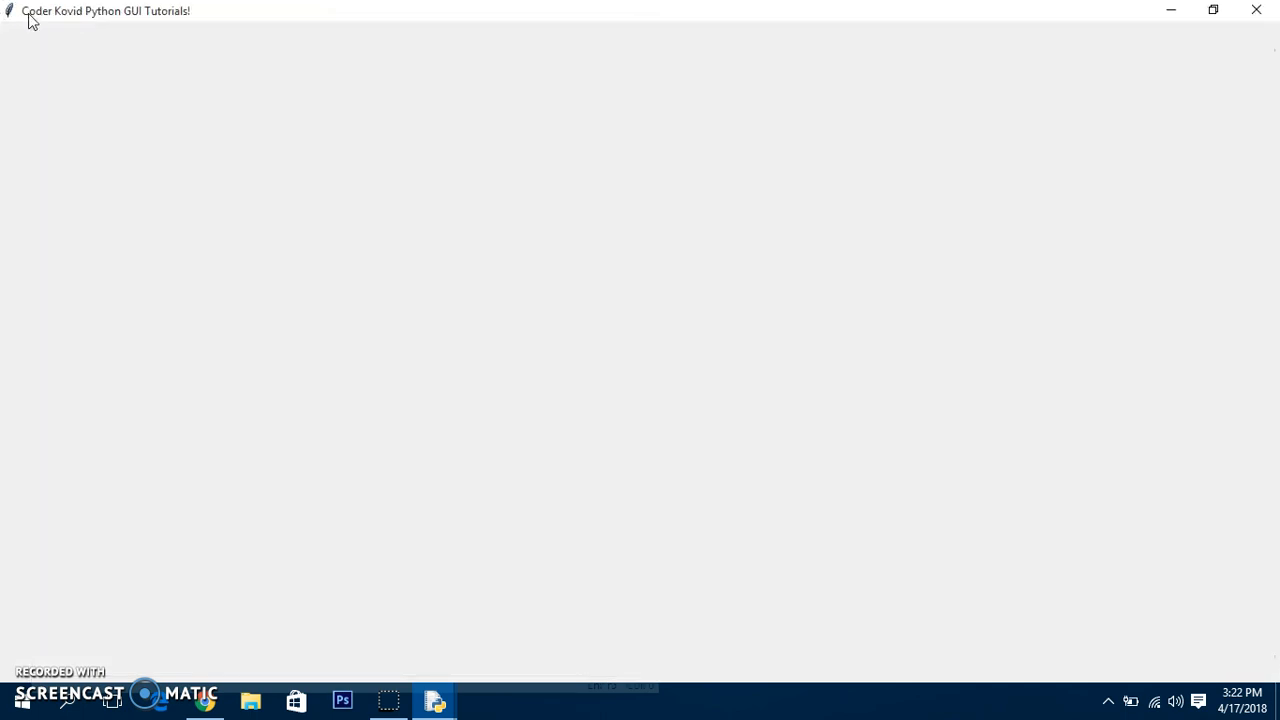
{"action": "mouse_move", "coordinate": [1263, 40]}
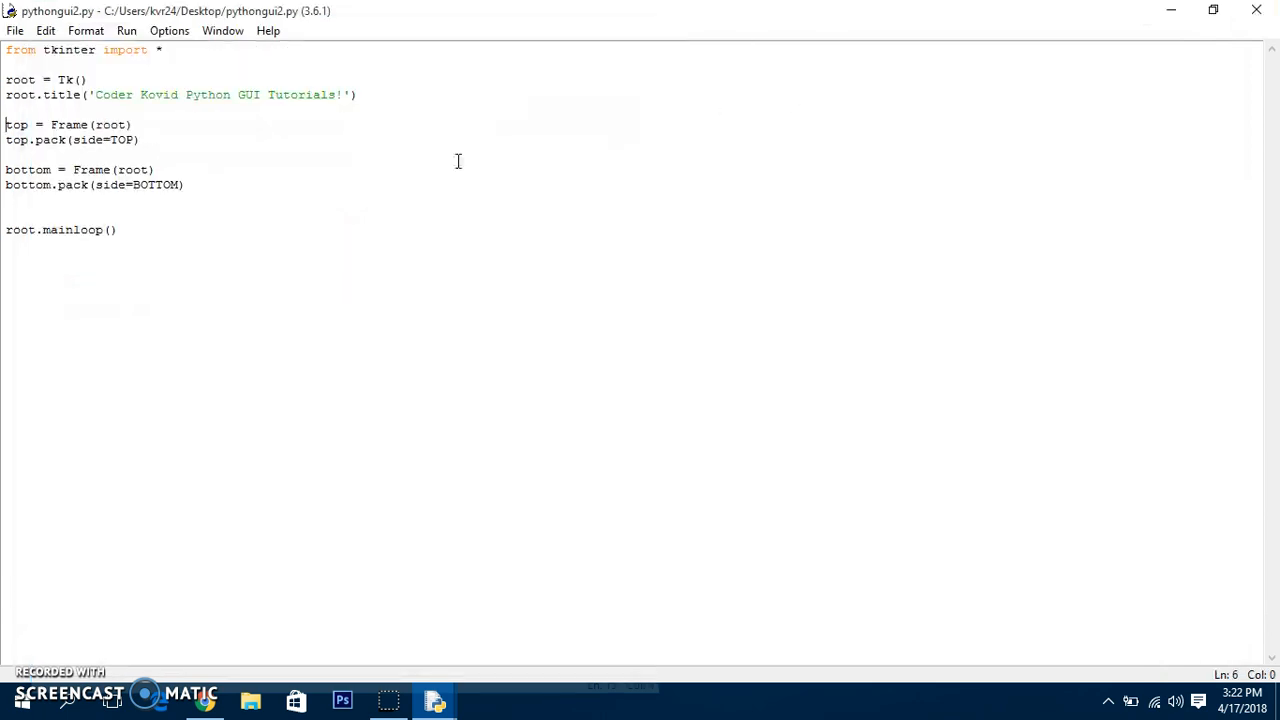
Start a 'btn = Button(top' line below the bottom frame code
{"action": "left_click", "coordinate": [186, 185]}
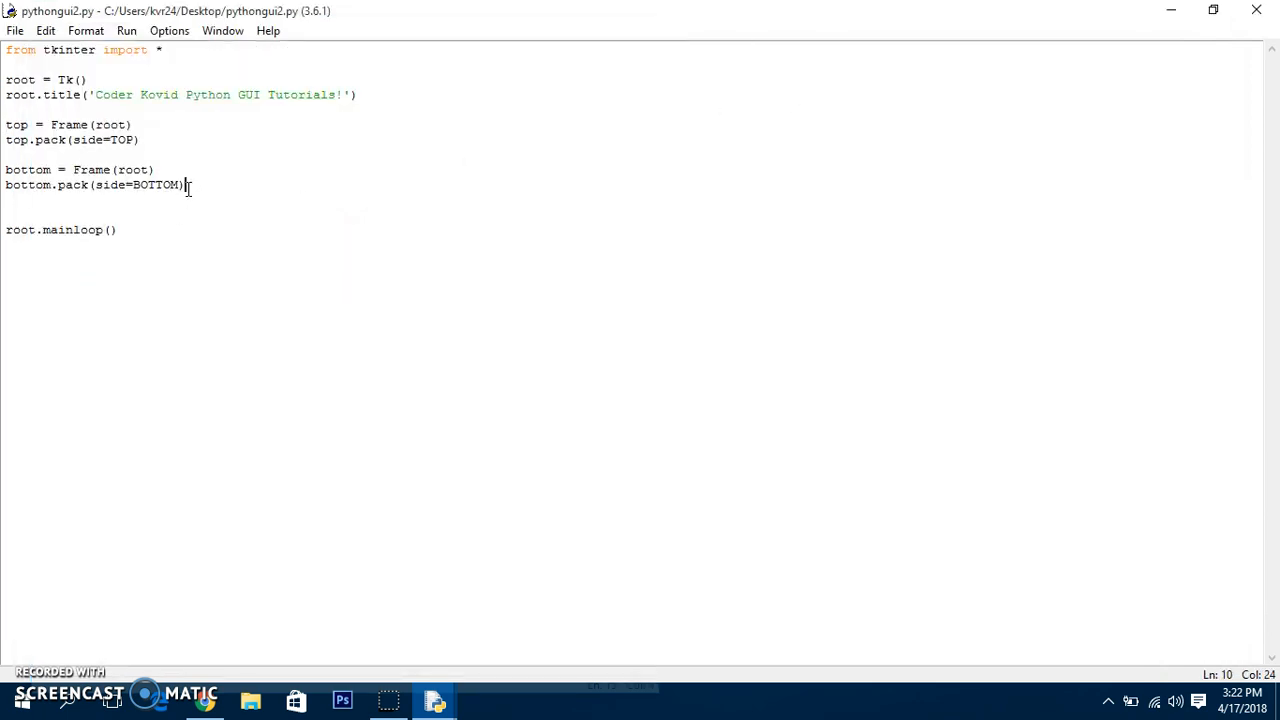
{"action": "type", "text": "b"}
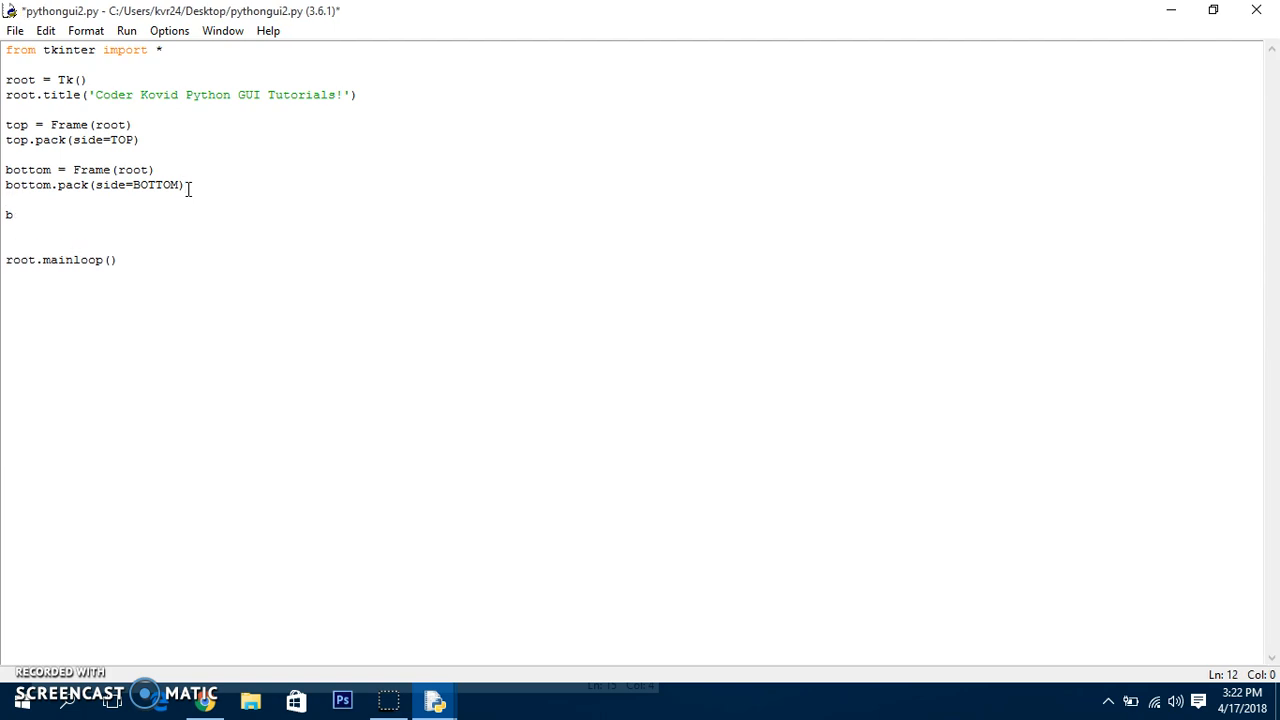
{"action": "type", "text": "utt"}
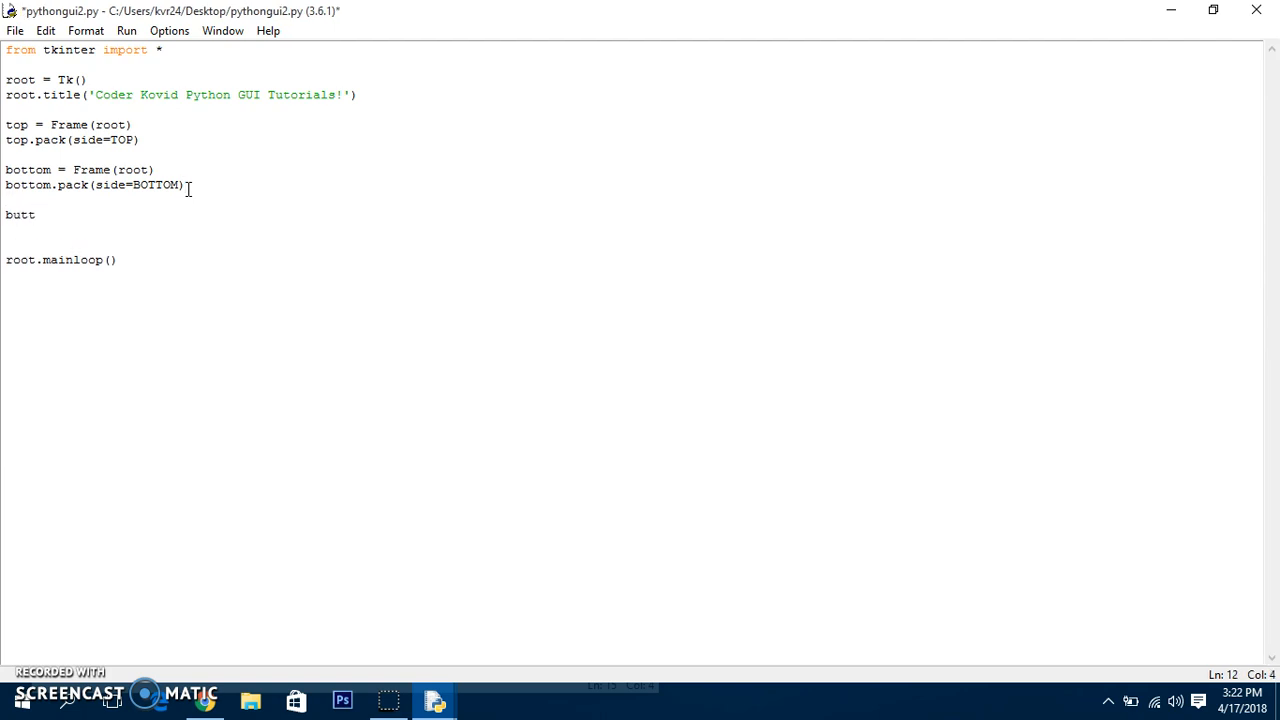
{"action": "type", "text": "on"}
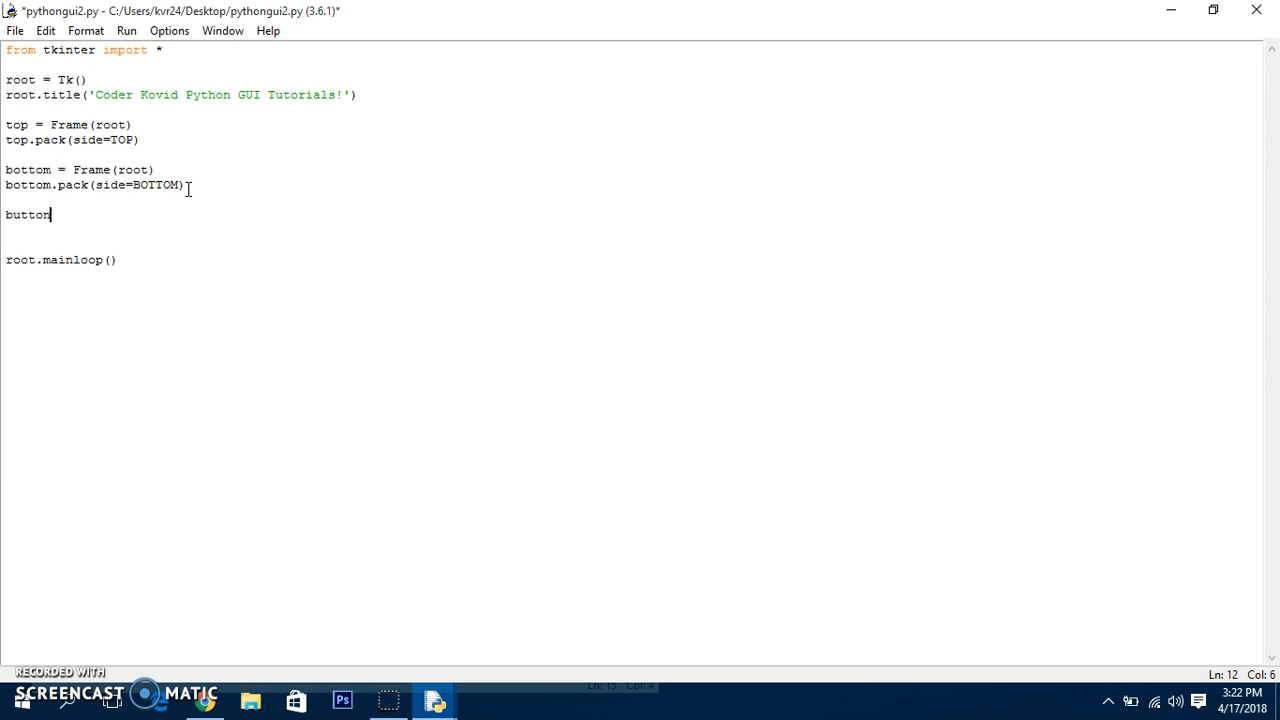
{"action": "type", "text": "= Butt"}
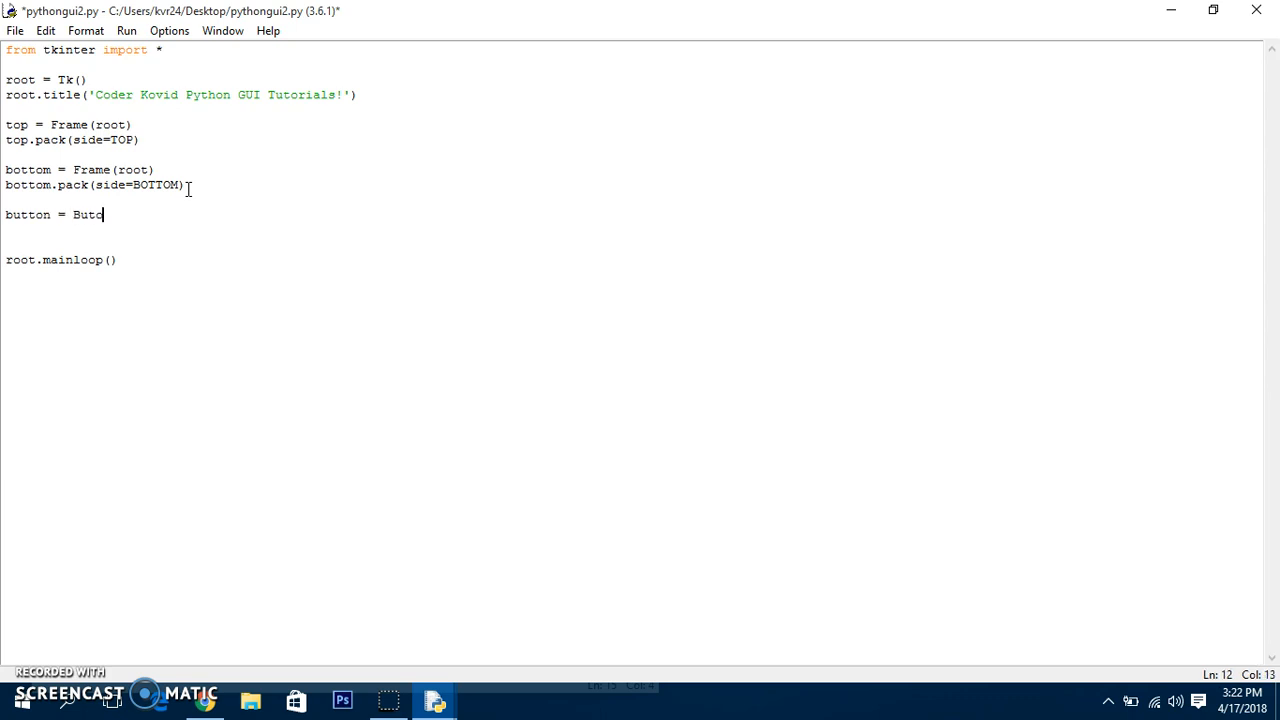
{"action": "type", "text": "on"}
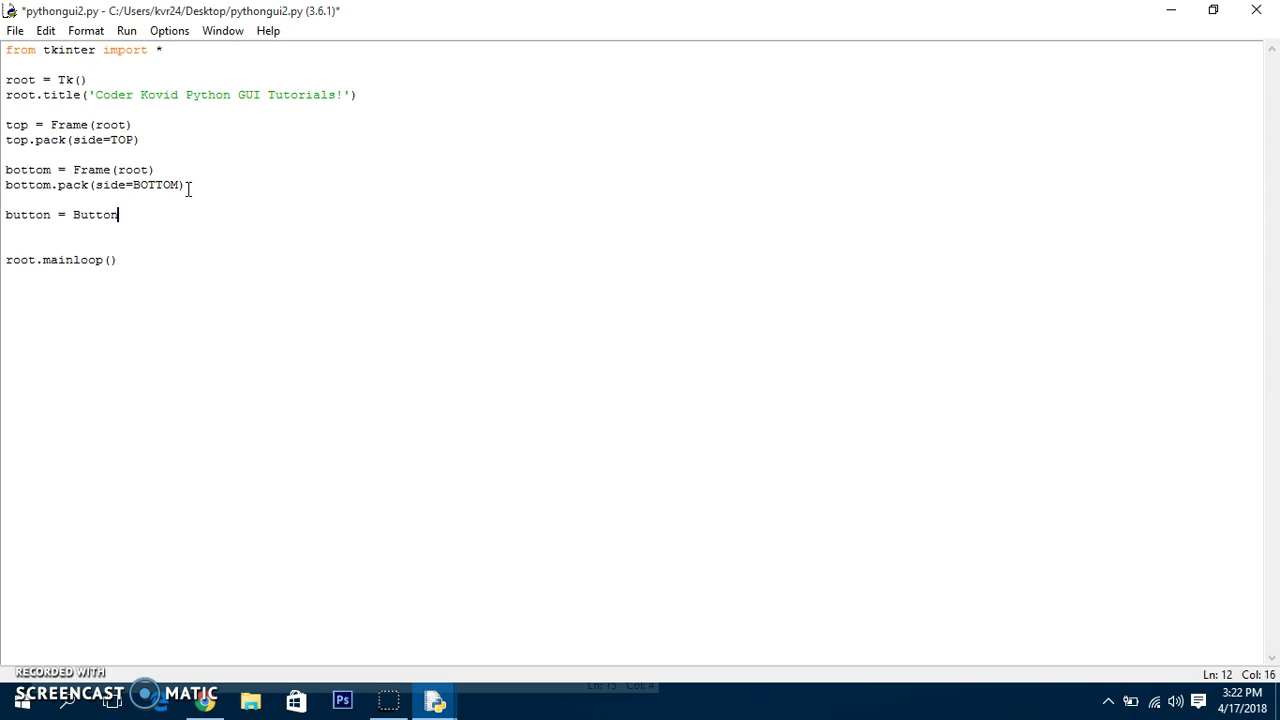
{"action": "type", "text": "("}
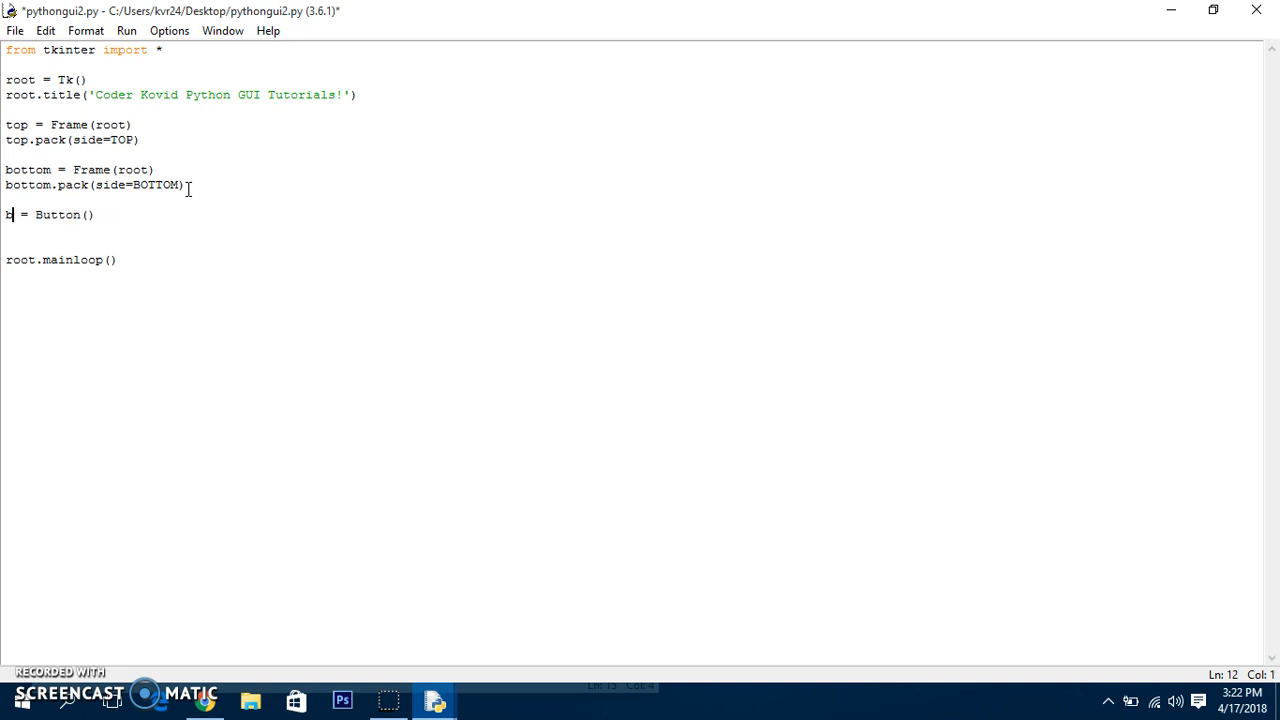
{"action": "type", "text": "tn"}
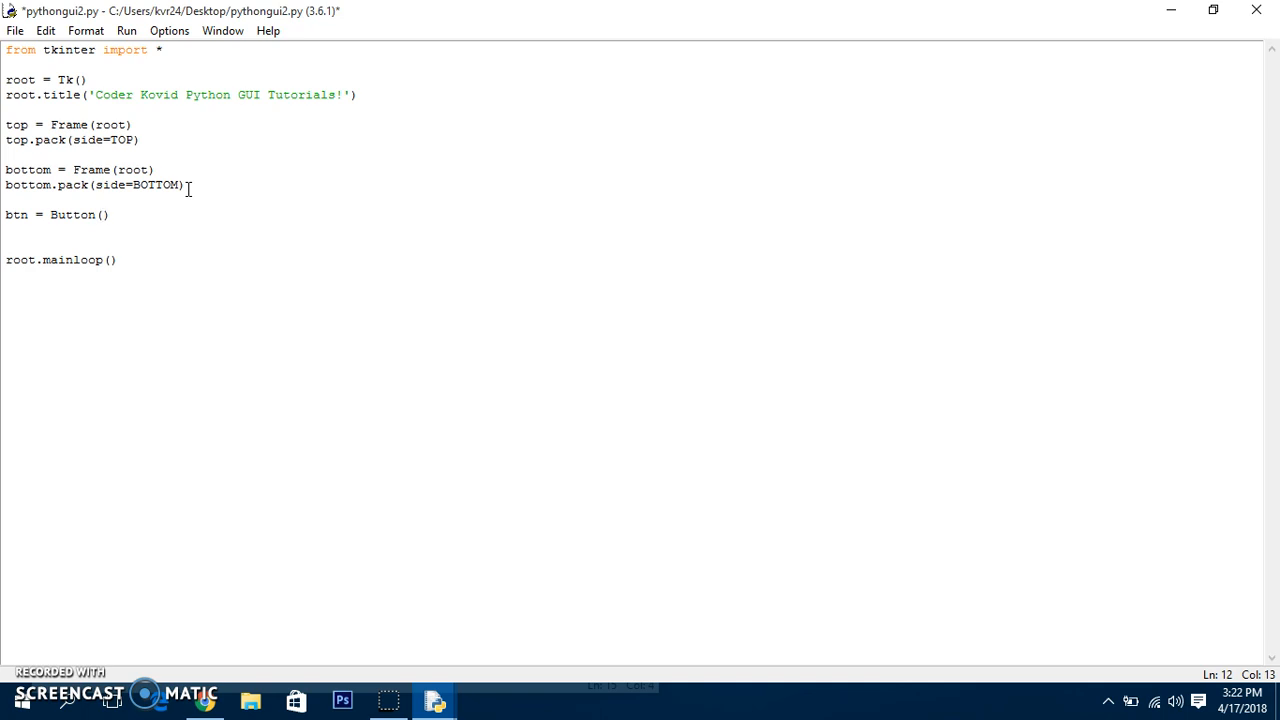
{"action": "type", "text": "top,"}
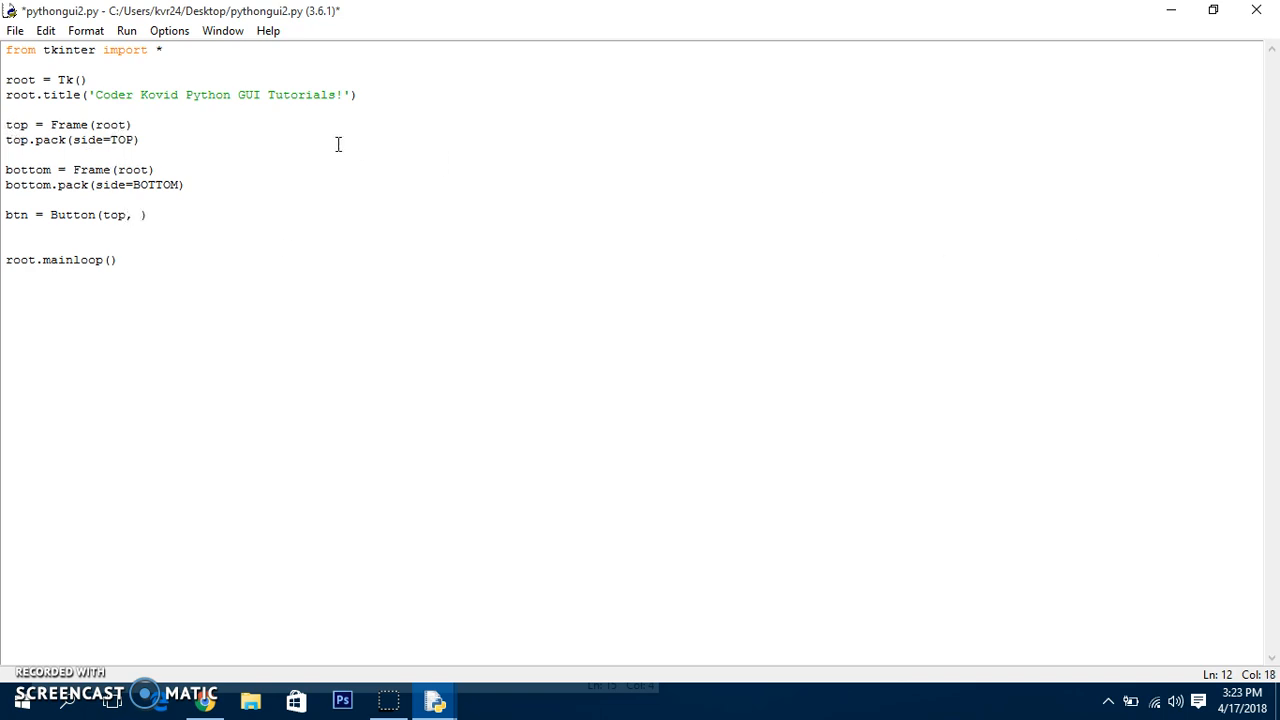
Give the button text 'Click Me!' and fg='red', then add btn.pack()
{"action": "type", "text": "text"}
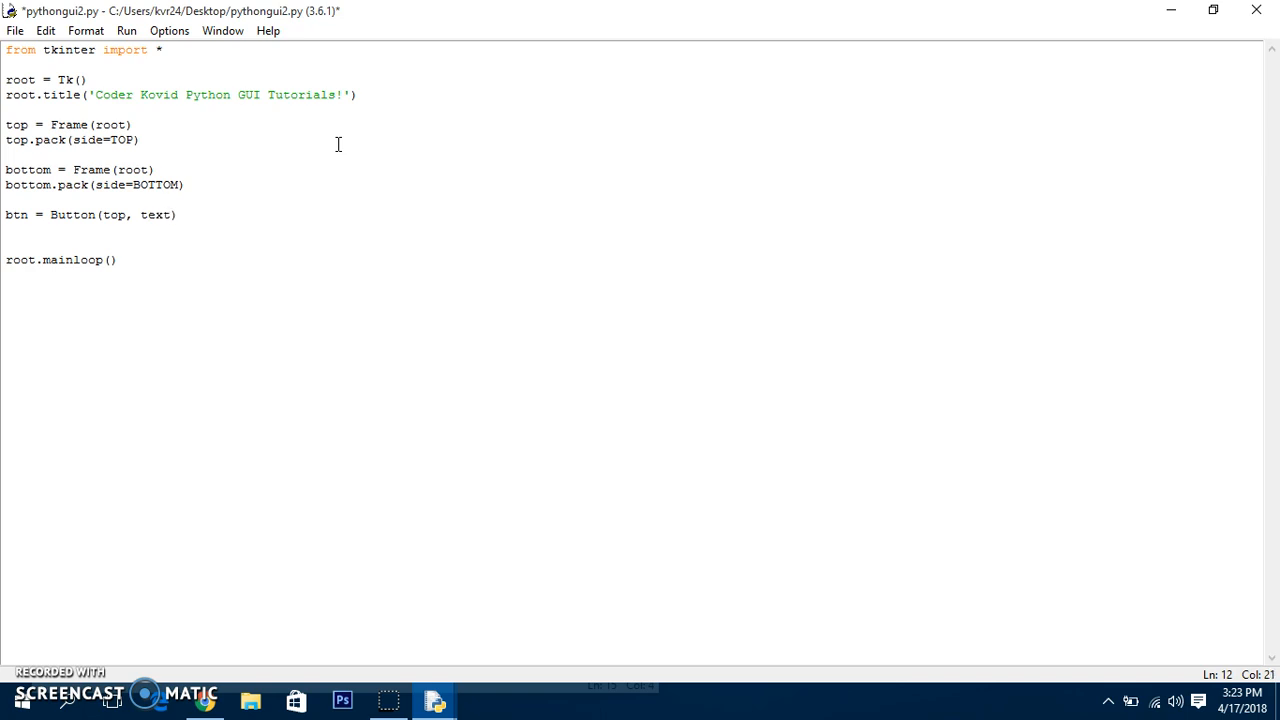
{"action": "type", "text": "='"}
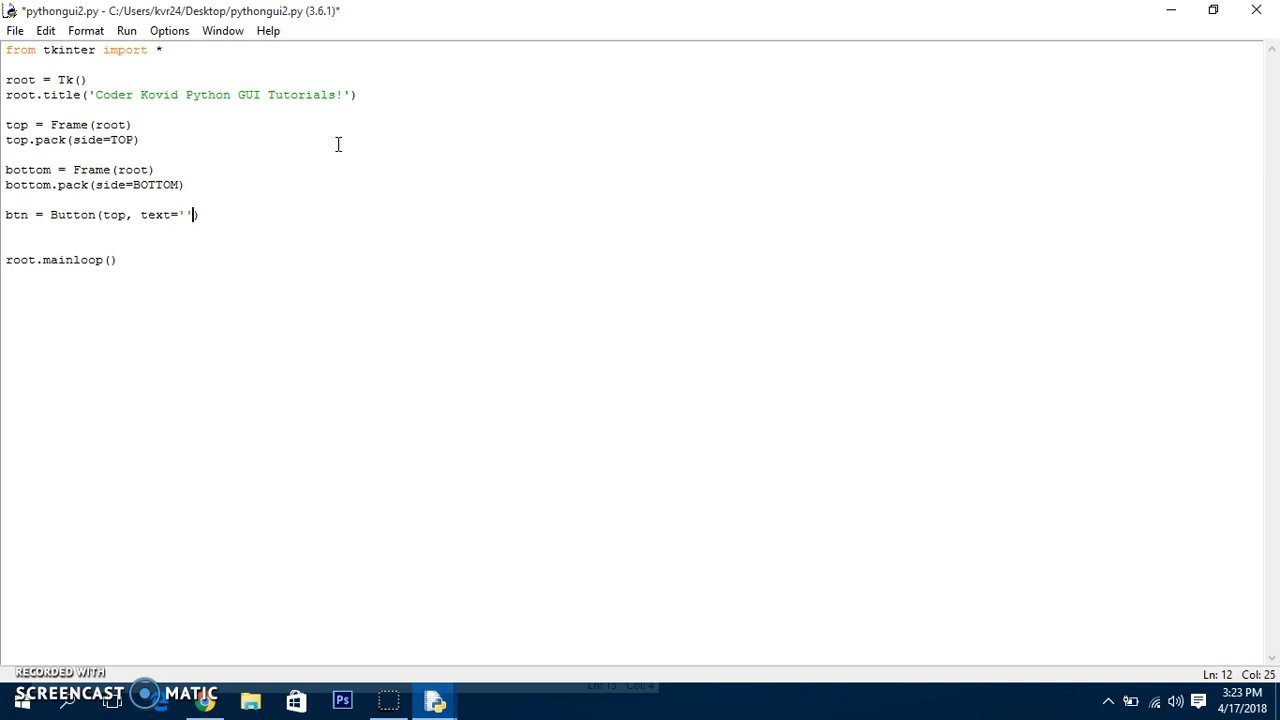
{"action": "type", "text": "Click Me!"}
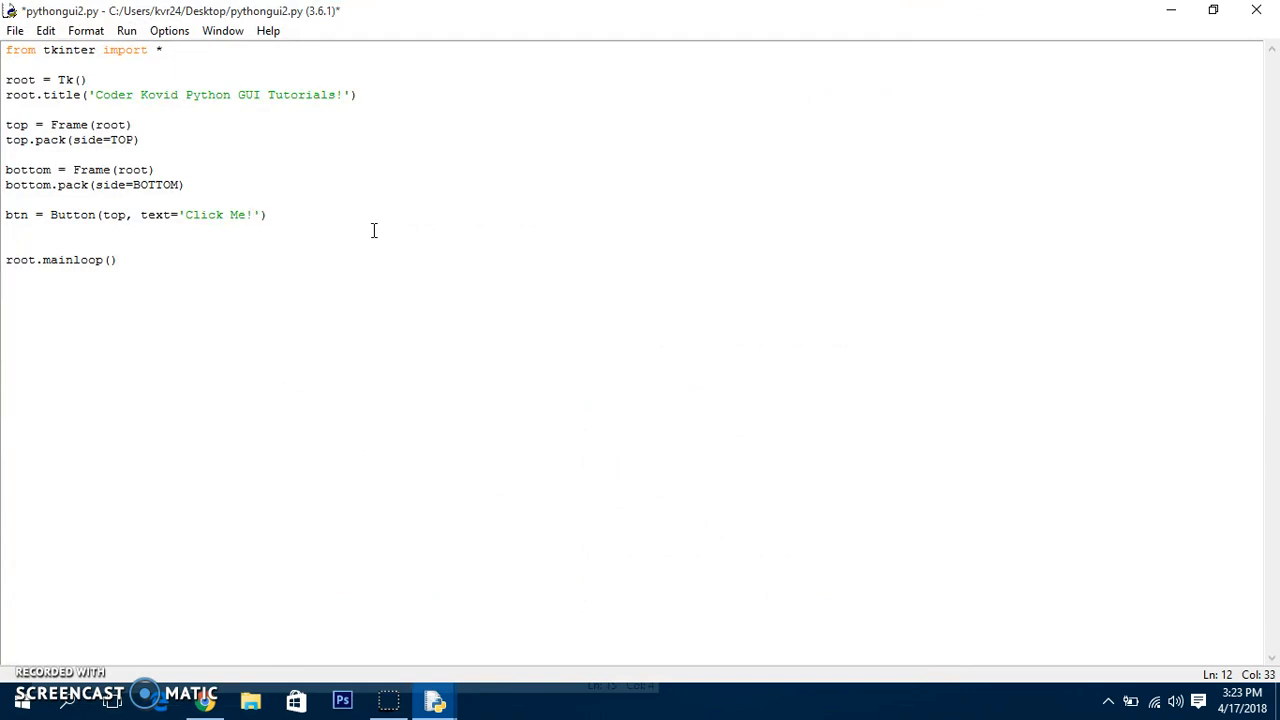
{"action": "type", "text": ", fg"}
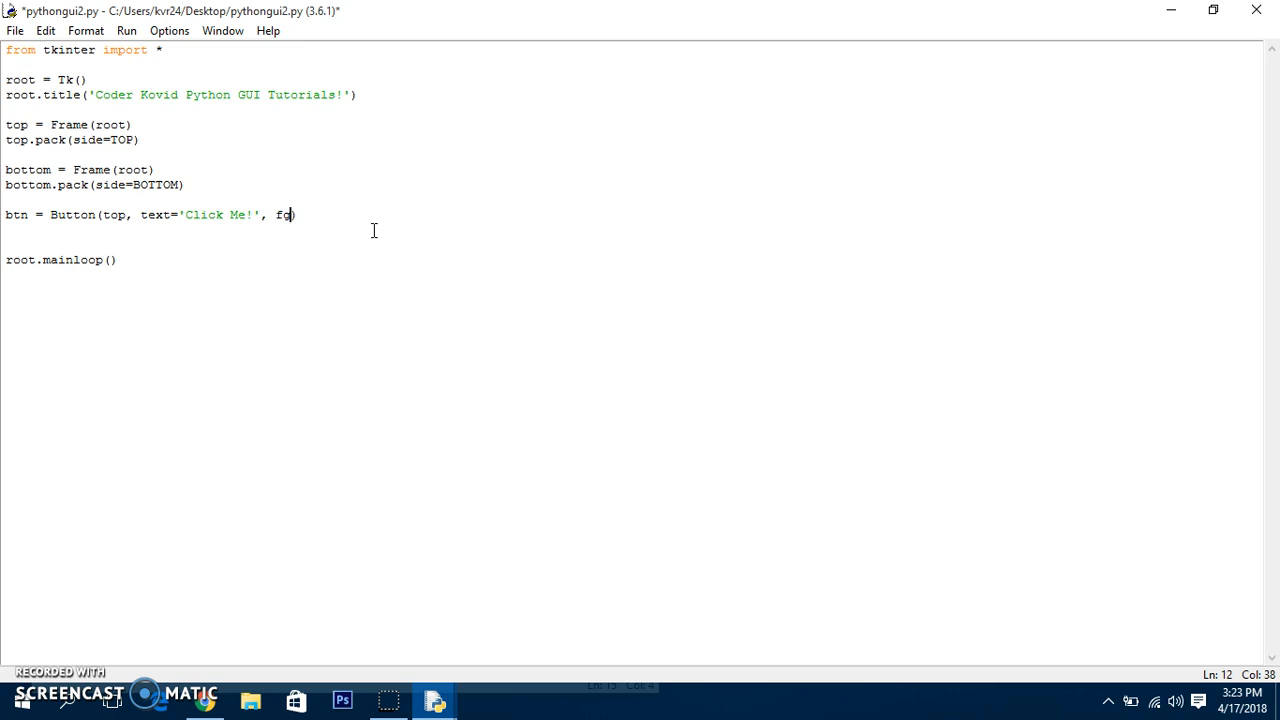
{"action": "type", "text": "=\"'"}
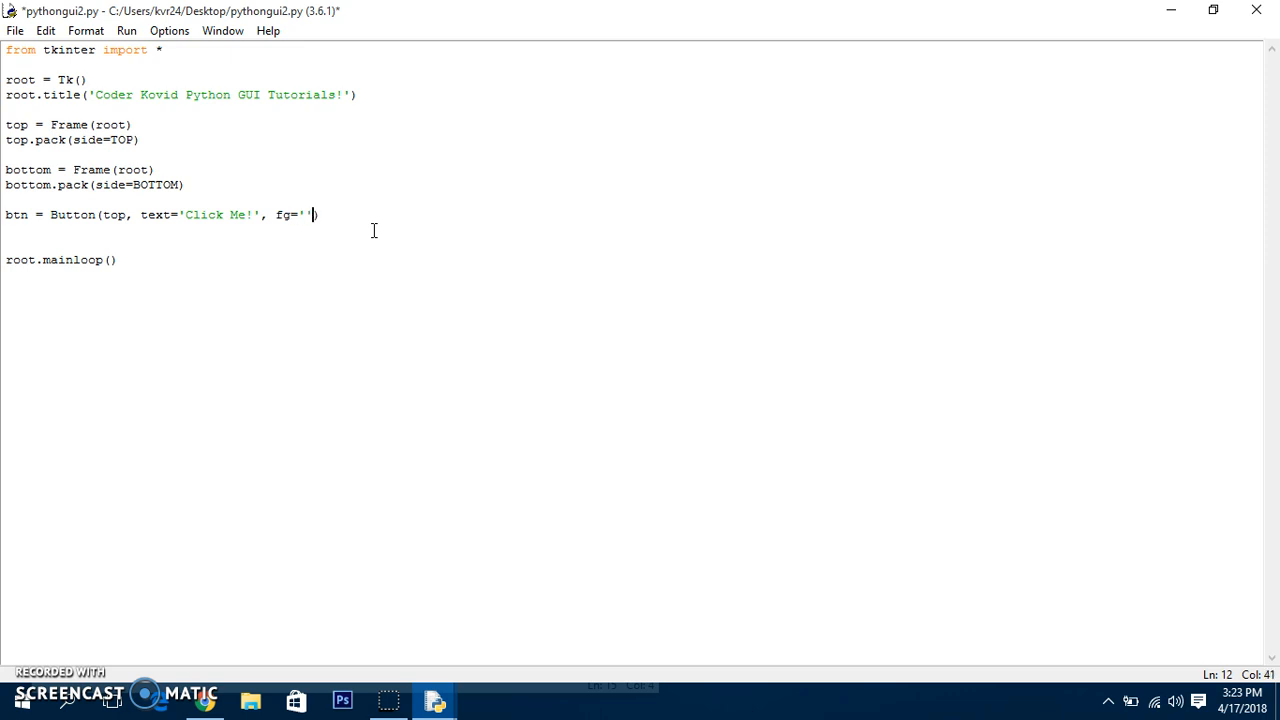
{"action": "type", "text": "red"}
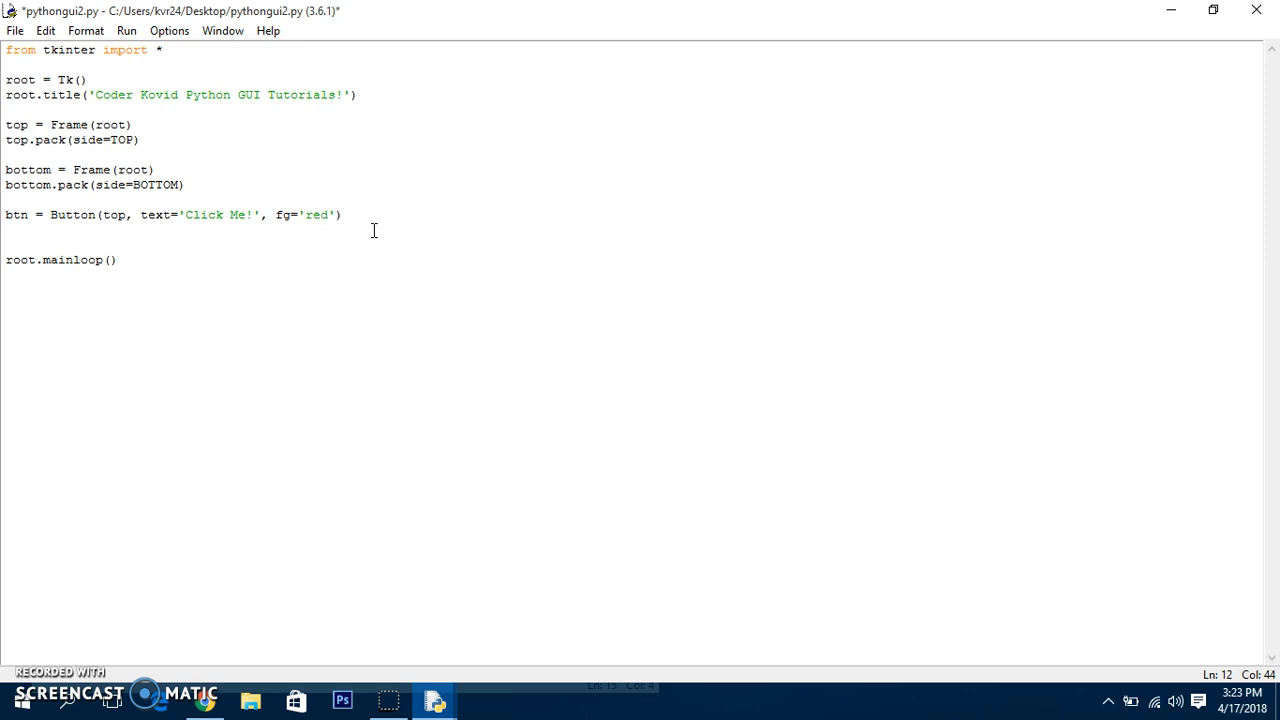
{"action": "type", "text": "b"}
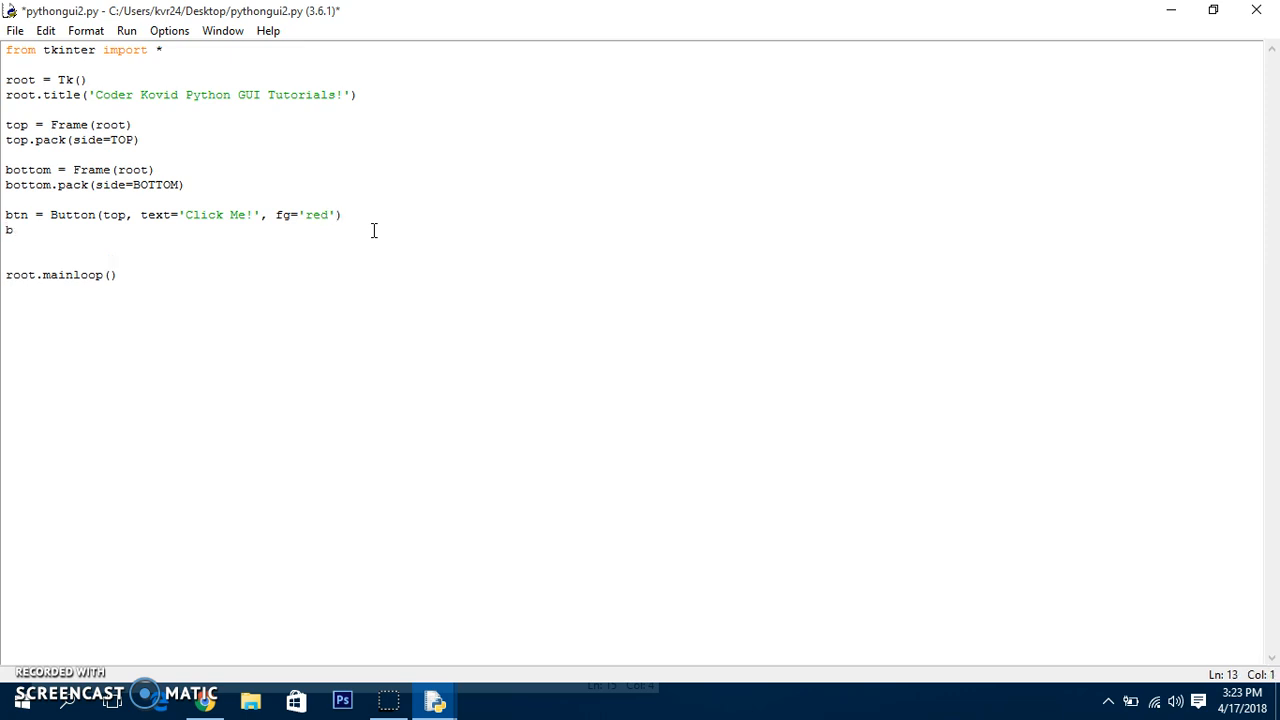
{"action": "type", "text": "tn.pa"}
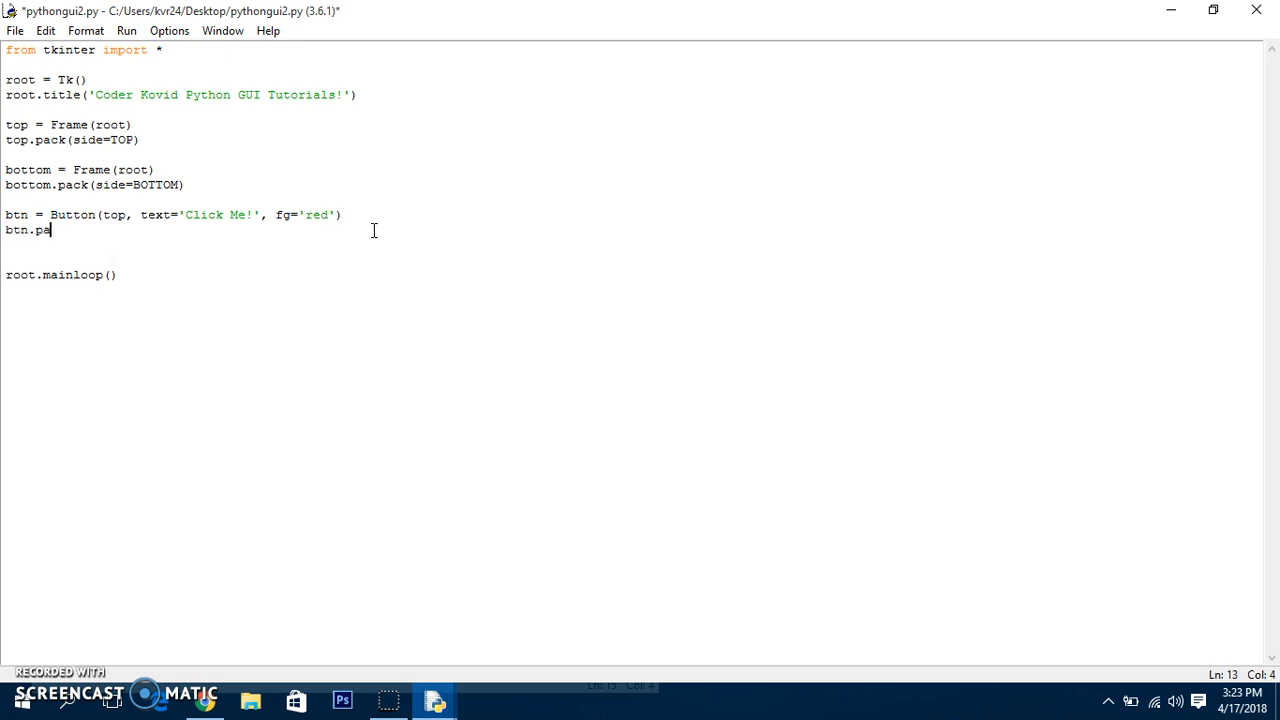
{"action": "type", "text": "ck()"}
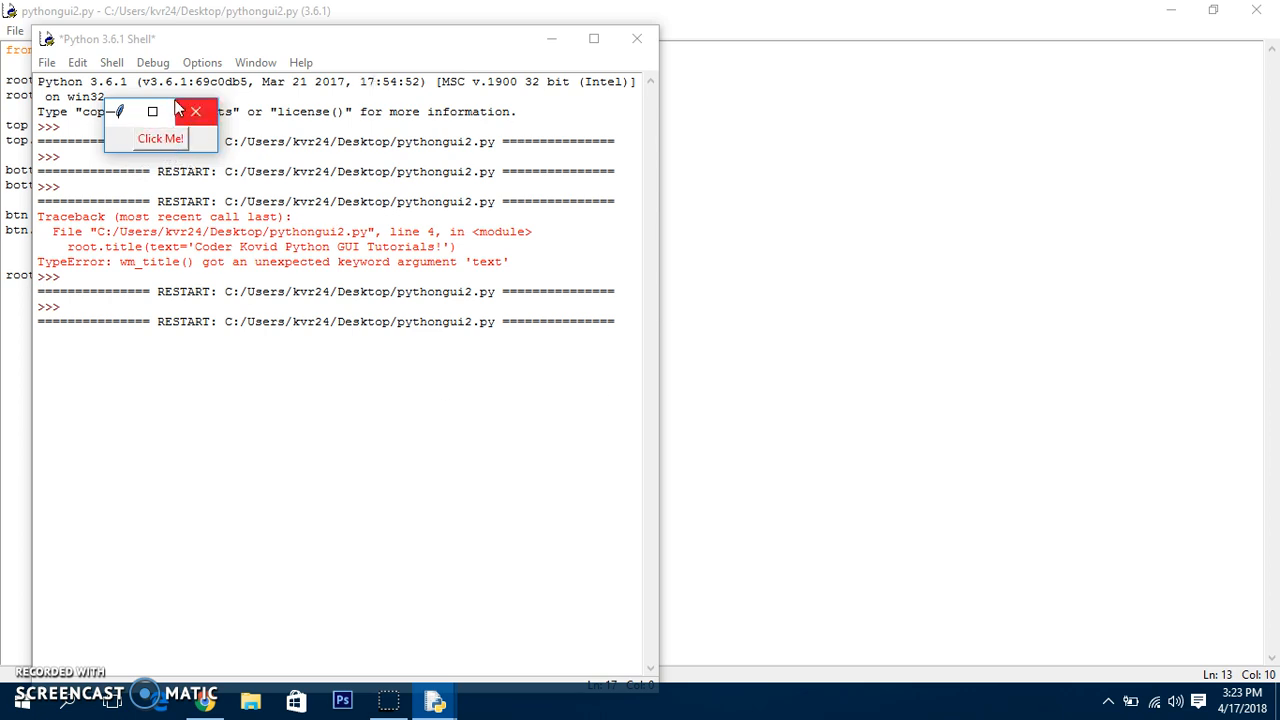
Close the test window showing the red 'Click Me!' button and return to the script
{"action": "left_click", "coordinate": [195, 111]}
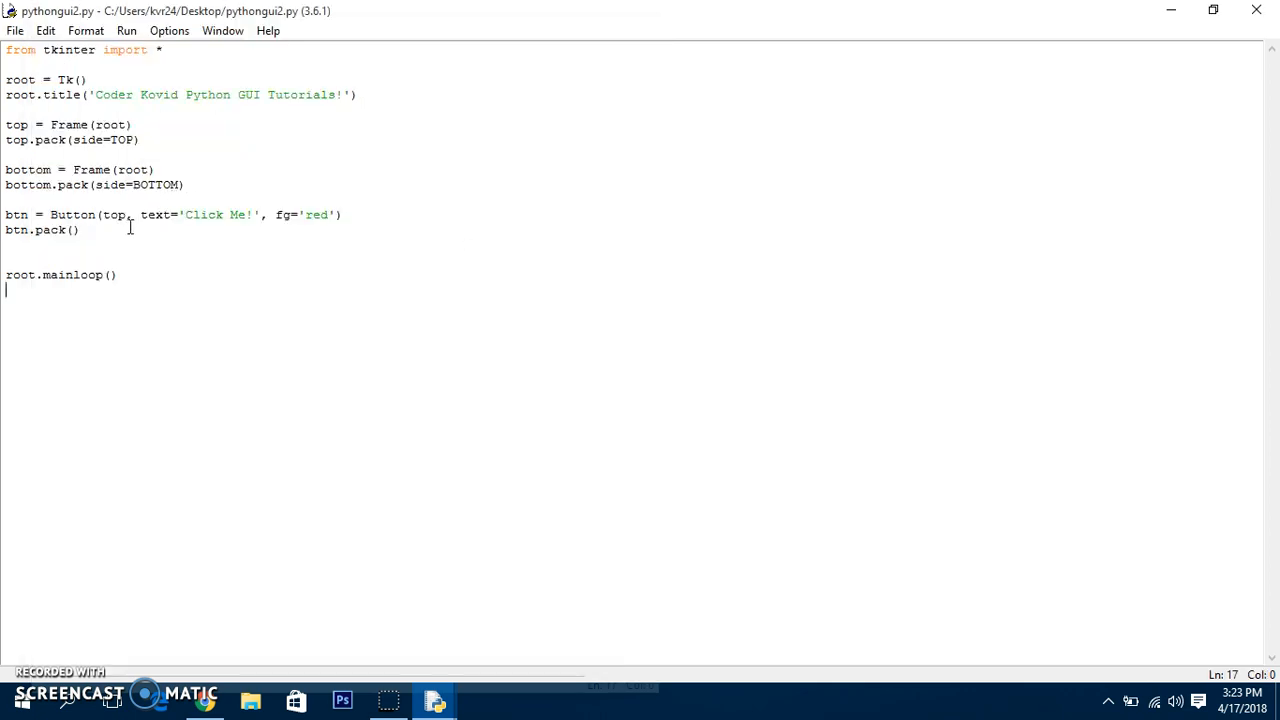
{"action": "left_click", "coordinate": [8, 214]}
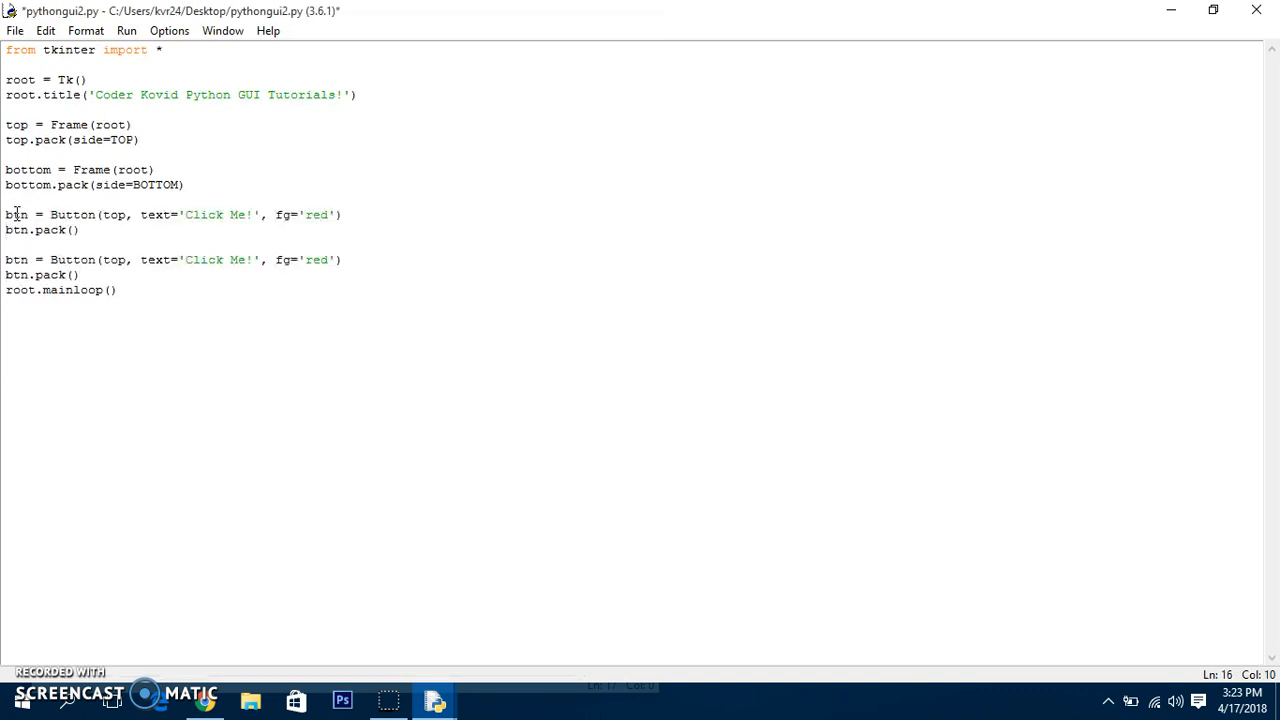
Put the second button in the bottom frame and change its colour from red to blue
{"action": "type", "text": "bottom"}
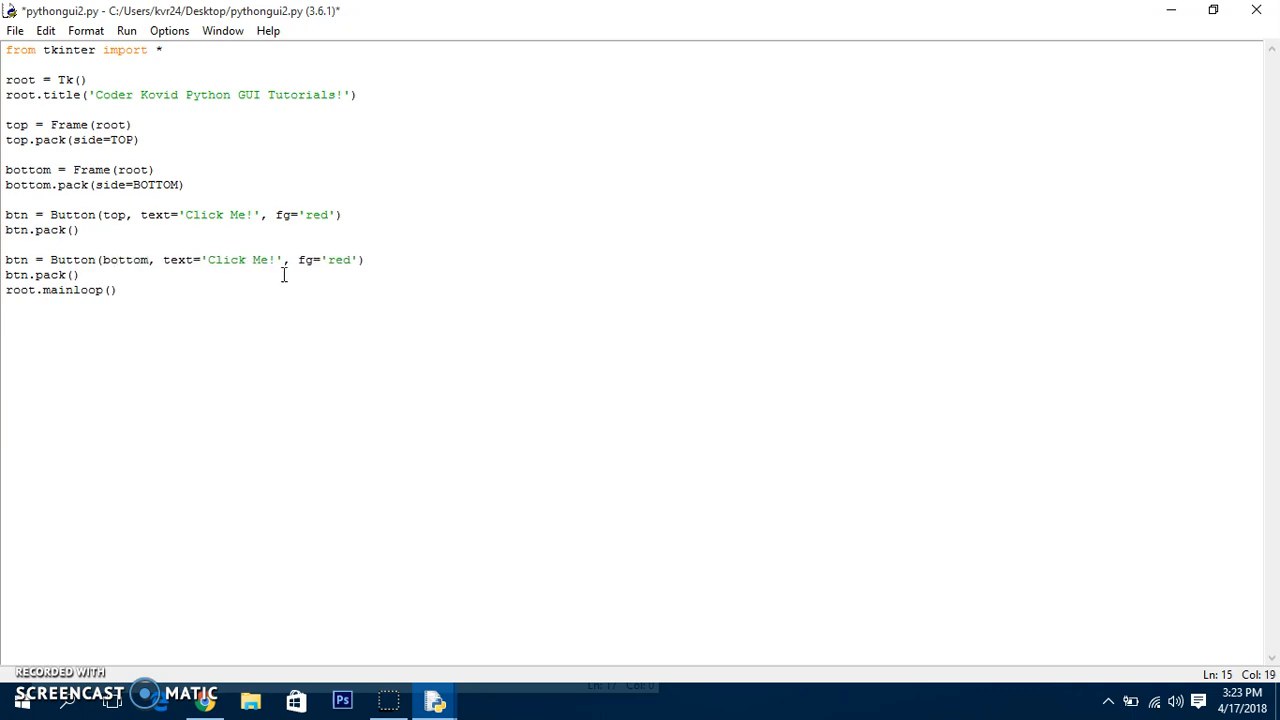
{"action": "double_click", "coordinate": [338, 260]}
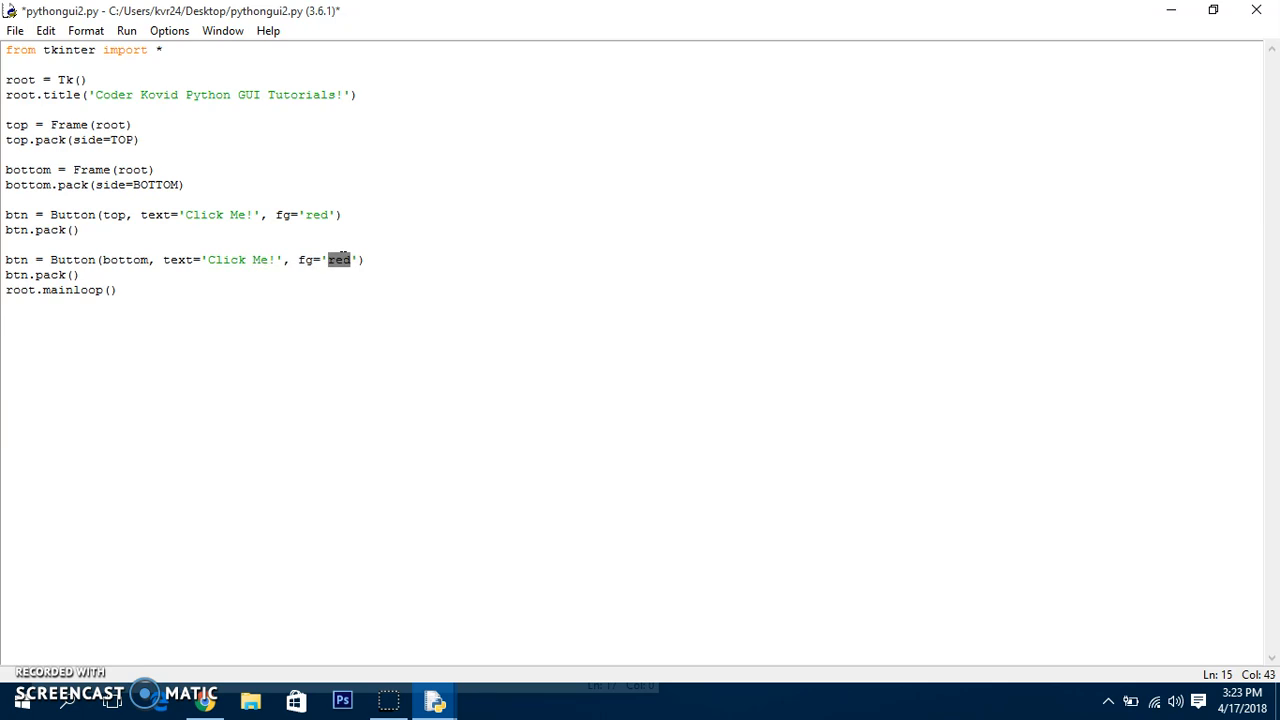
{"action": "type", "text": "blue"}
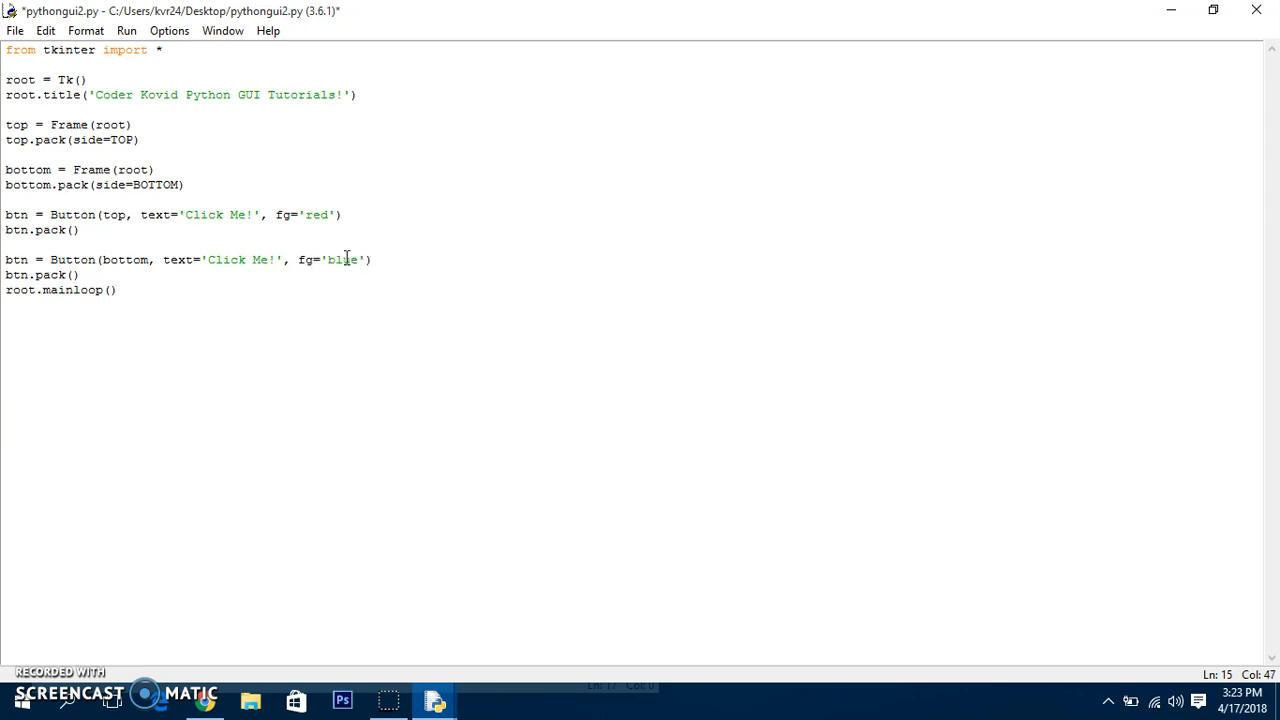
{"action": "double_click", "coordinate": [315, 214]}
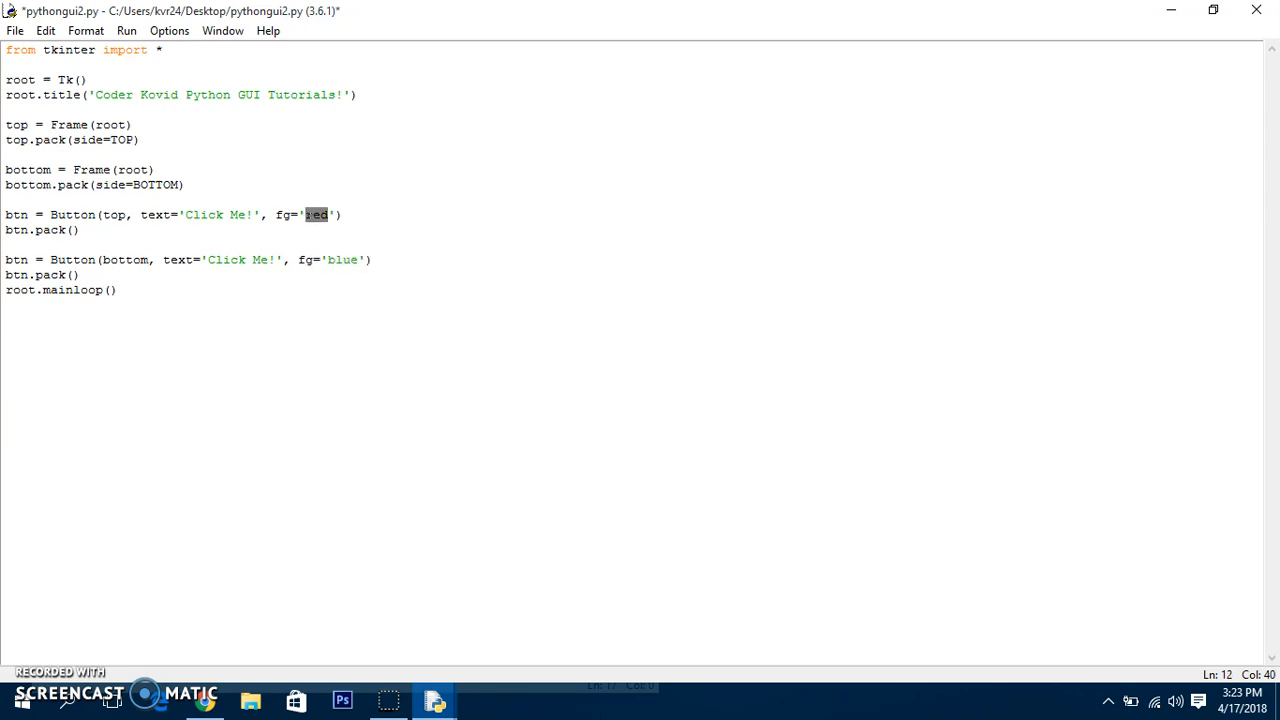
{"action": "mouse_move", "coordinate": [321, 483]}
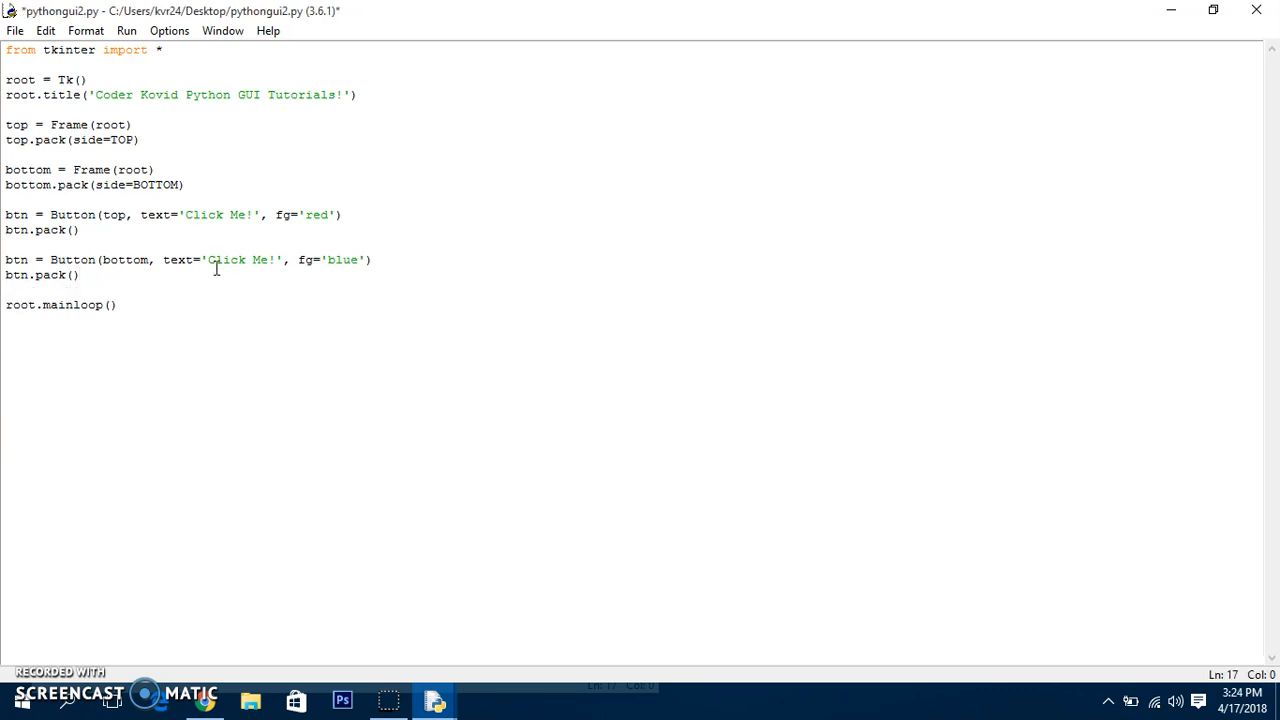
Rename the bottom button variable to btn1
{"action": "type", "text": "1"}
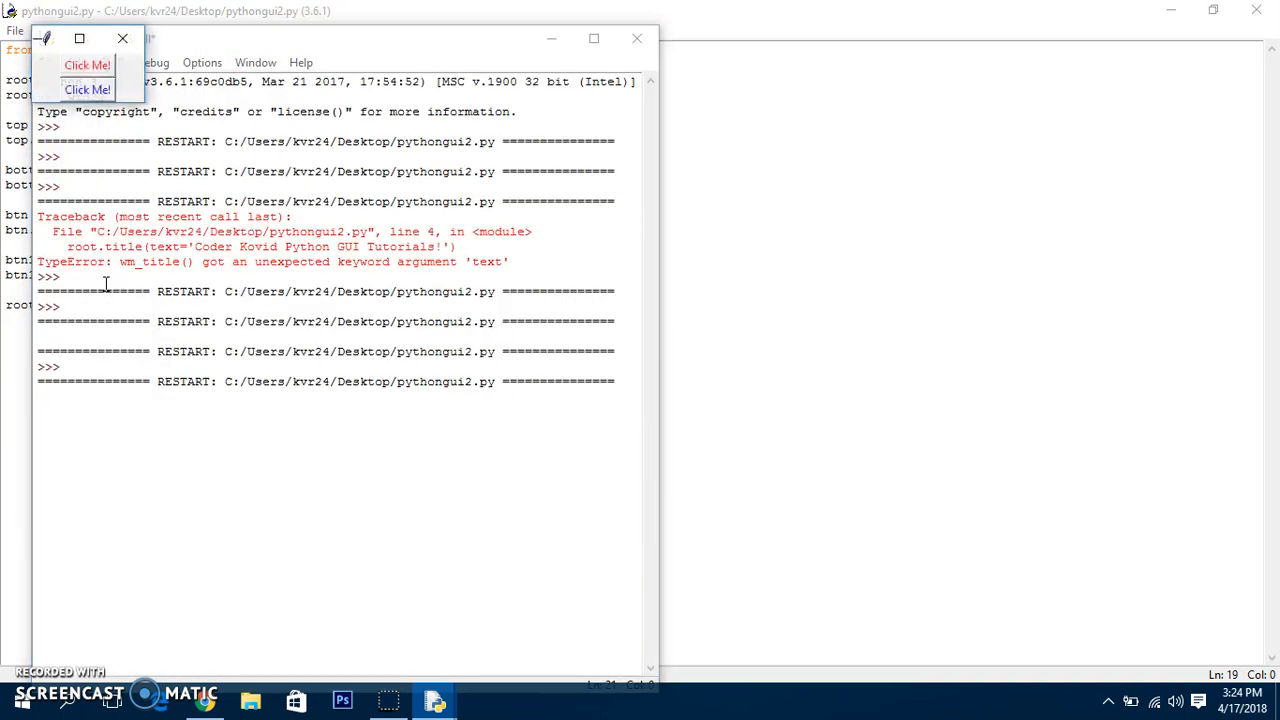
{"action": "mouse_move", "coordinate": [100, 78]}
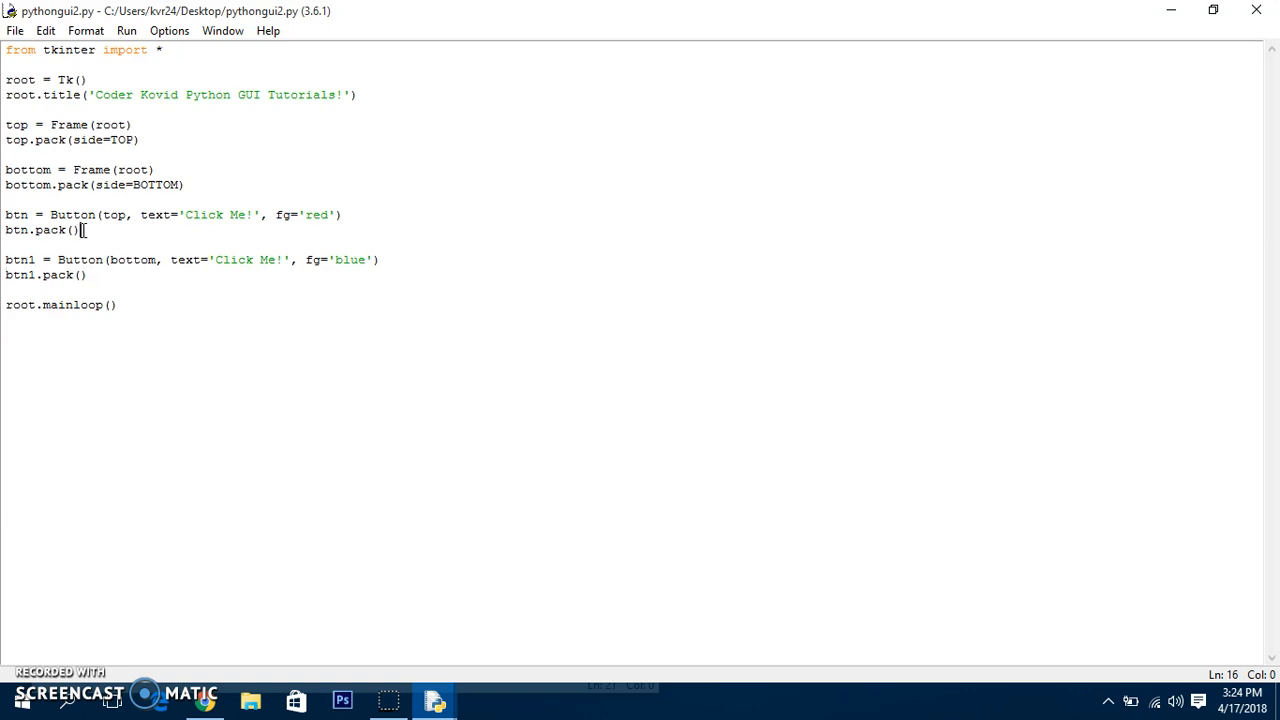
Duplicate the first button block and pack both top buttons with side=LEFT
{"action": "left_click", "coordinate": [85, 230]}
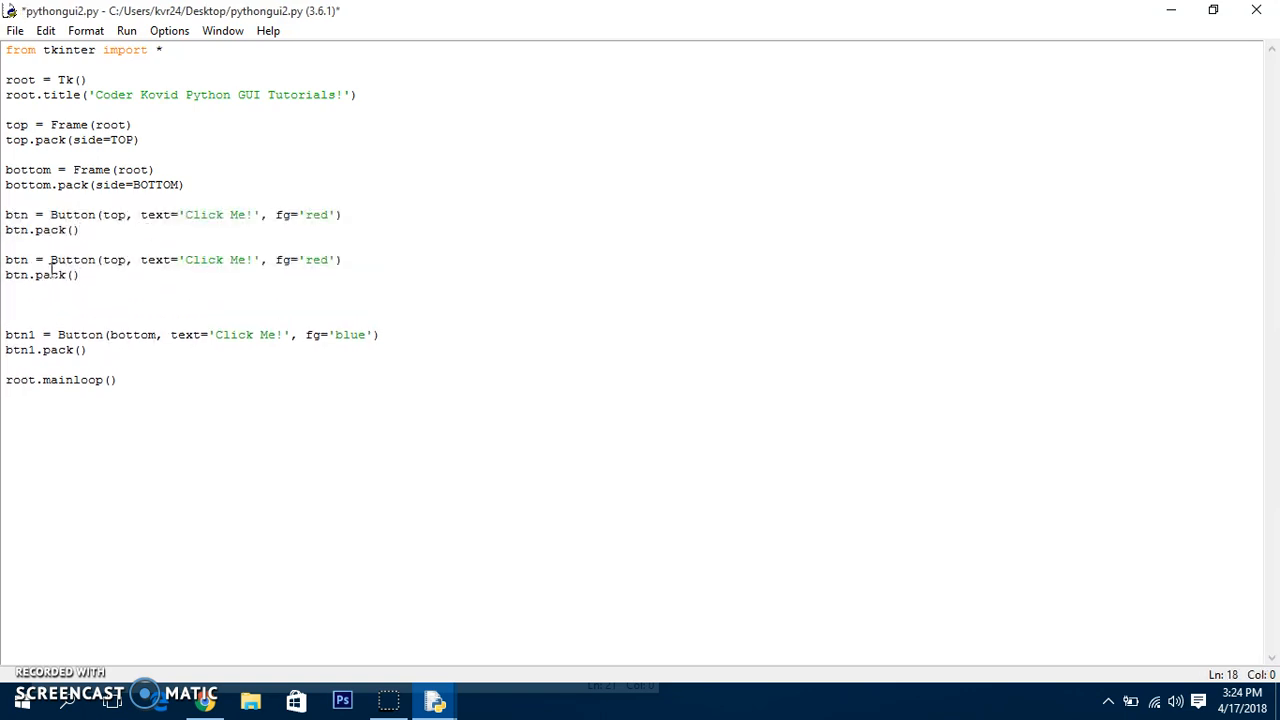
{"action": "left_click", "coordinate": [74, 275]}
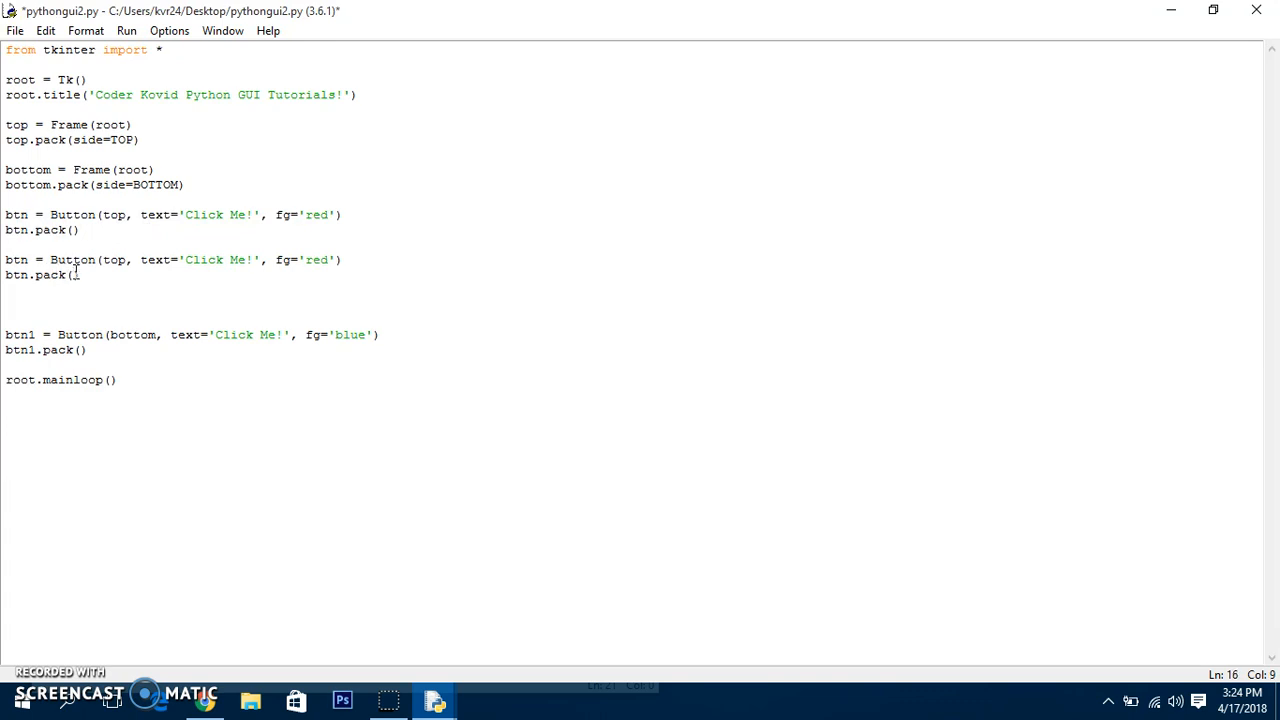
{"action": "type", "text": "side="}
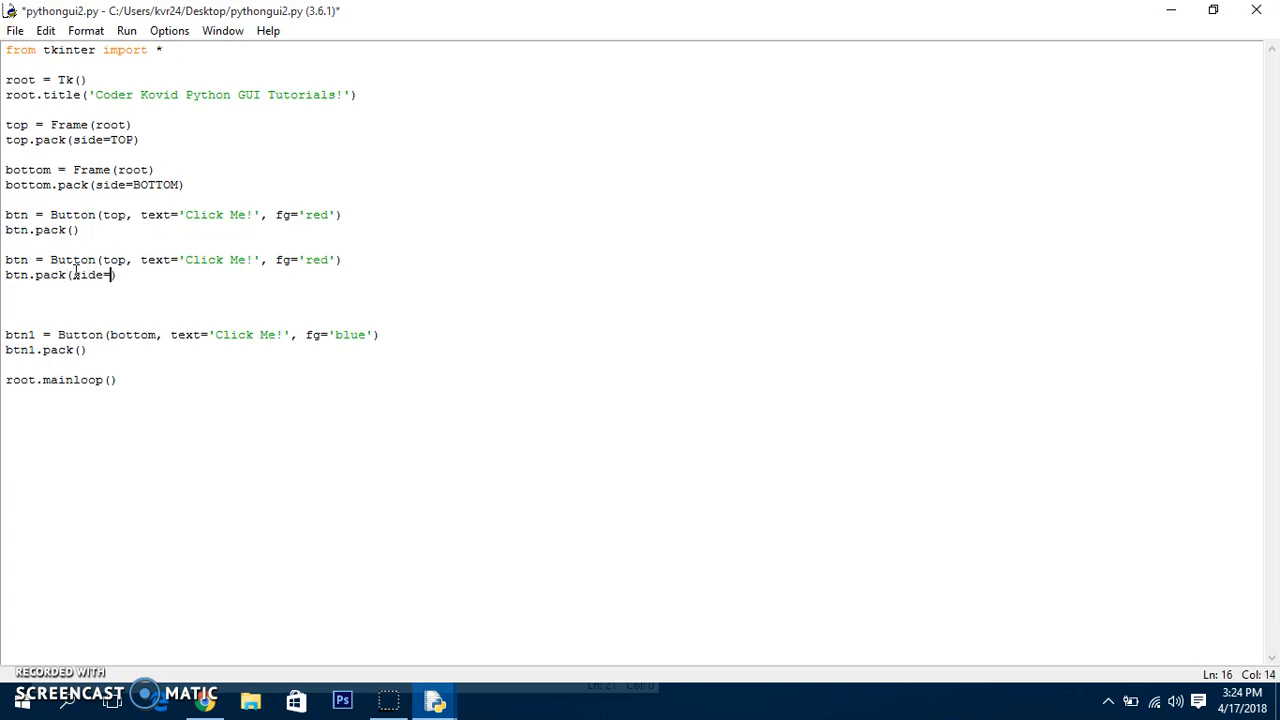
{"action": "type", "text": "LEFT"}
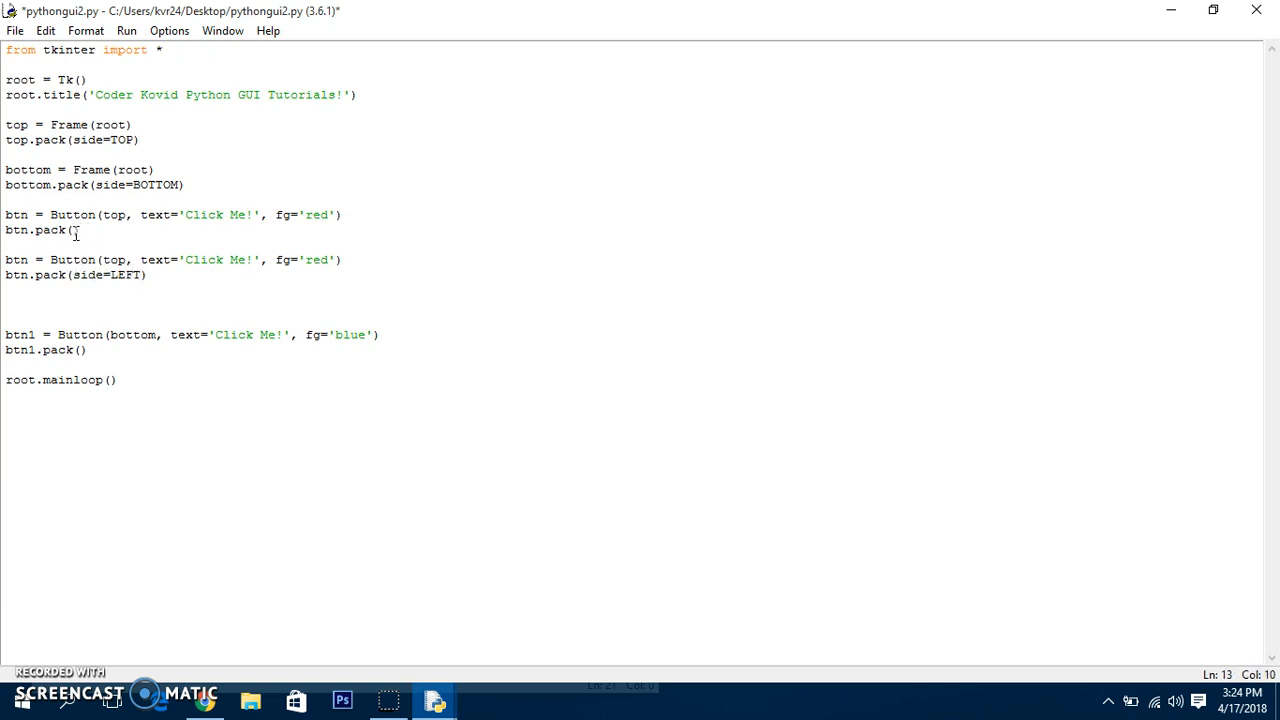
{"action": "type", "text": "side=L"}
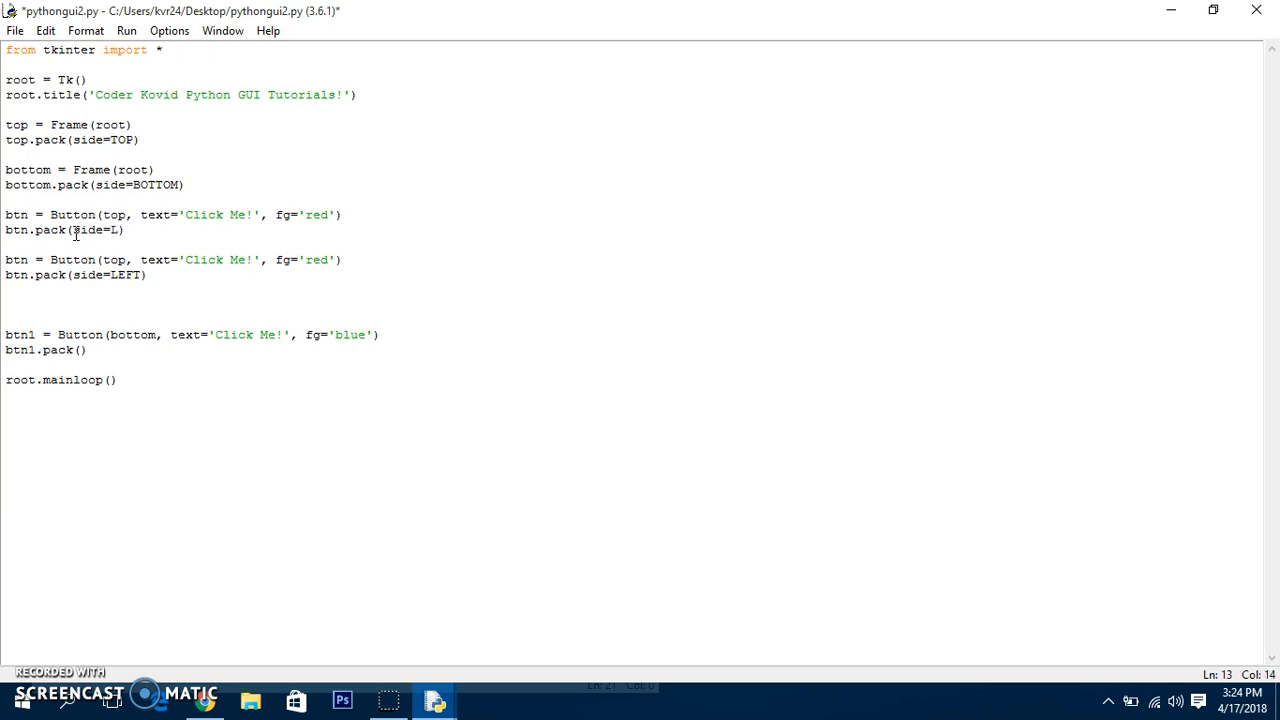
{"action": "type", "text": "EF"}
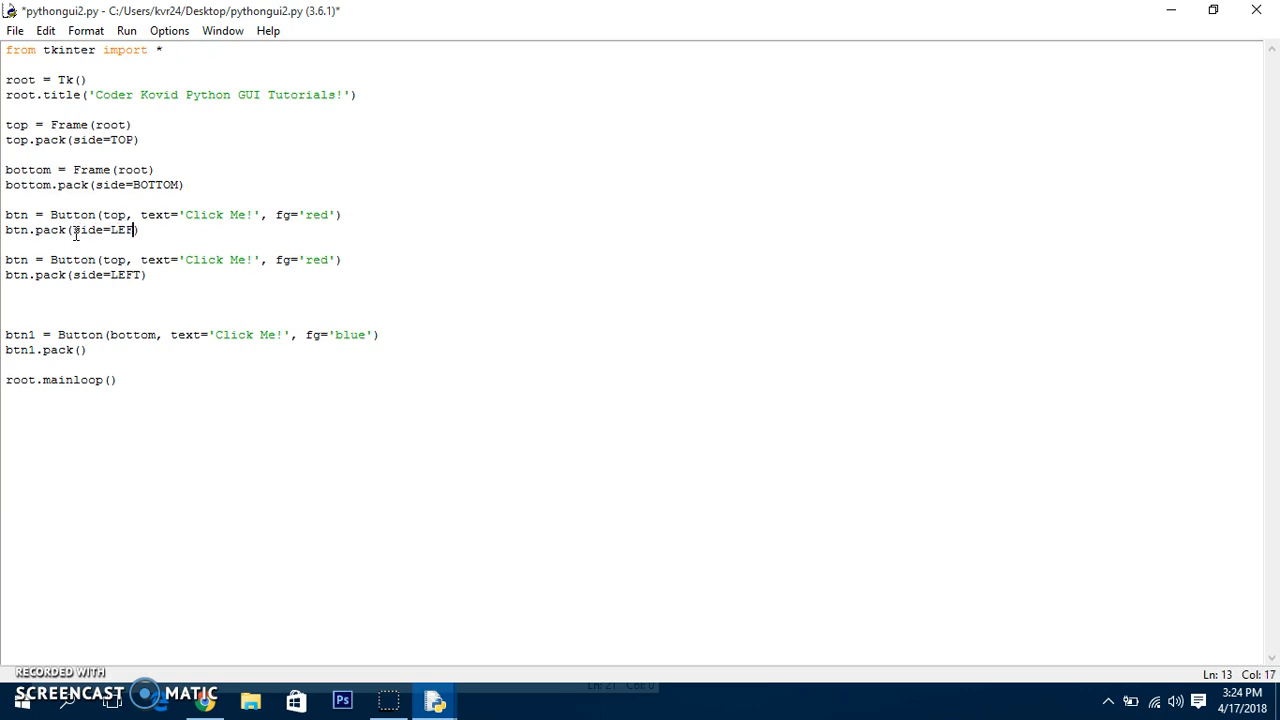
Rename the copied button to btn2 and change its fg colour from red to green
{"action": "left_click", "coordinate": [30, 259]}
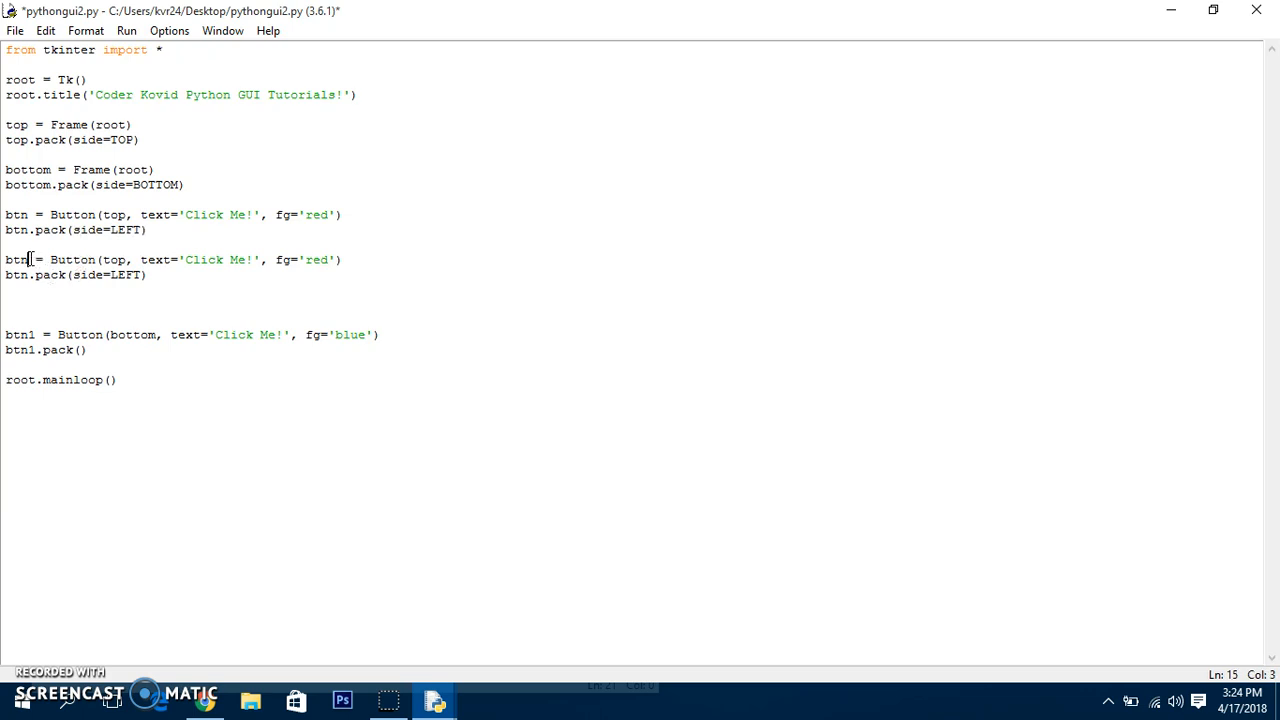
{"action": "type", "text": "2"}
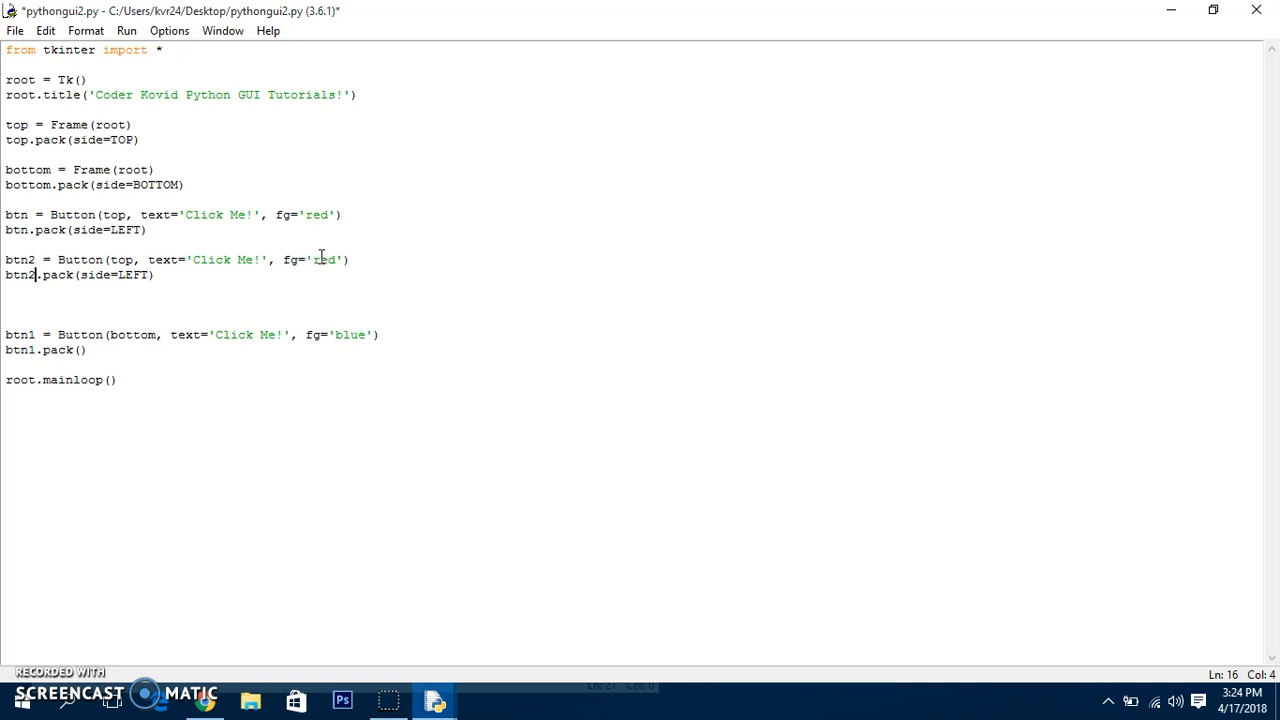
{"action": "double_click", "coordinate": [322, 260]}
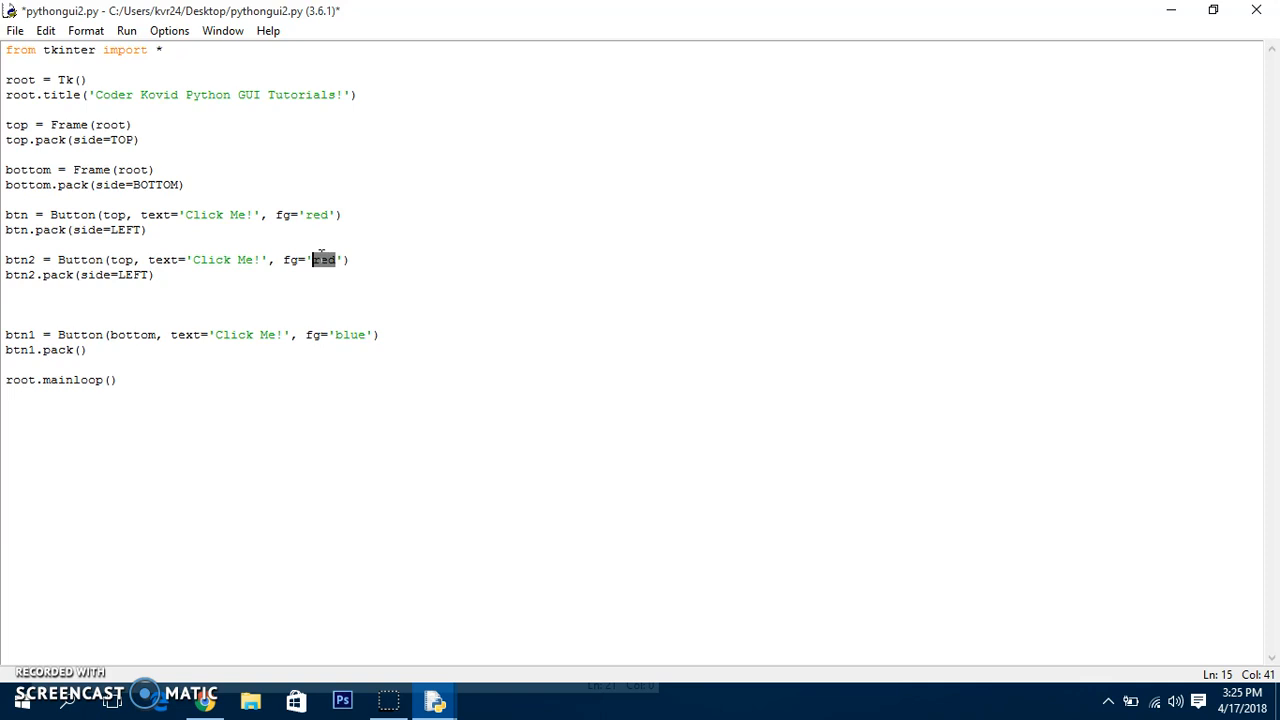
{"action": "type", "text": "green"}
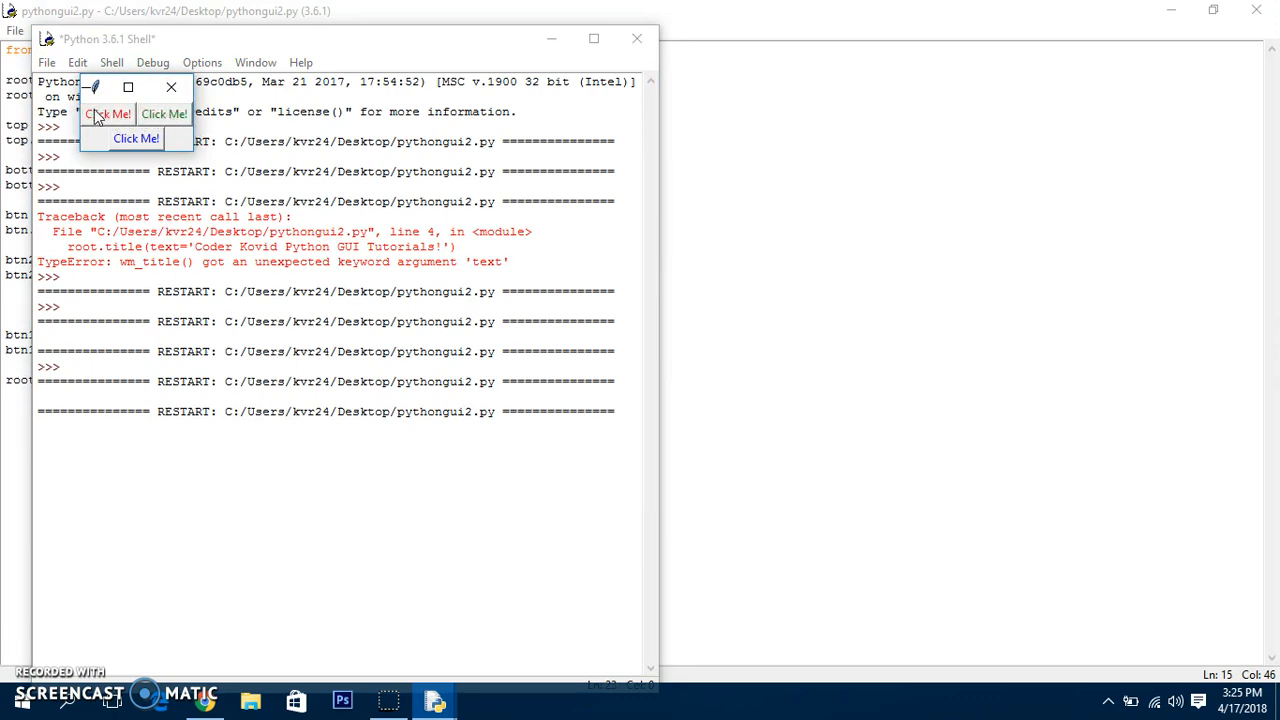
{"action": "mouse_move", "coordinate": [136, 138]}
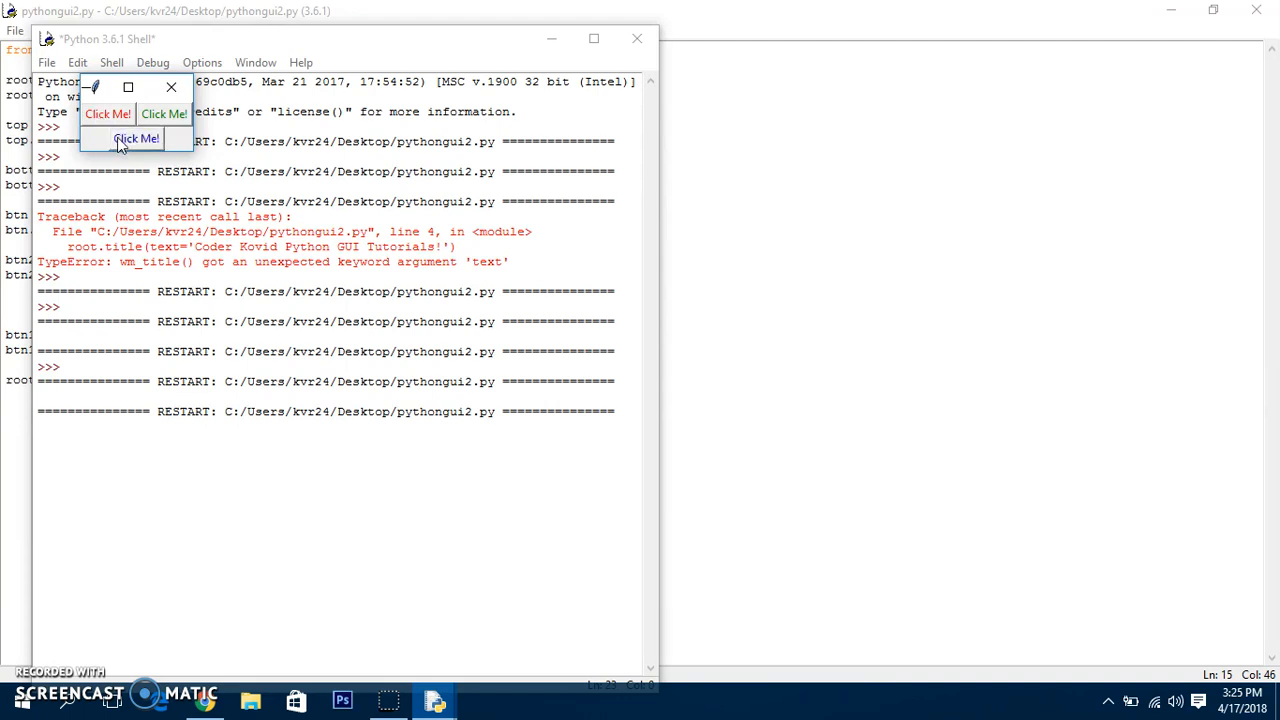
{"action": "mouse_move", "coordinate": [171, 87]}
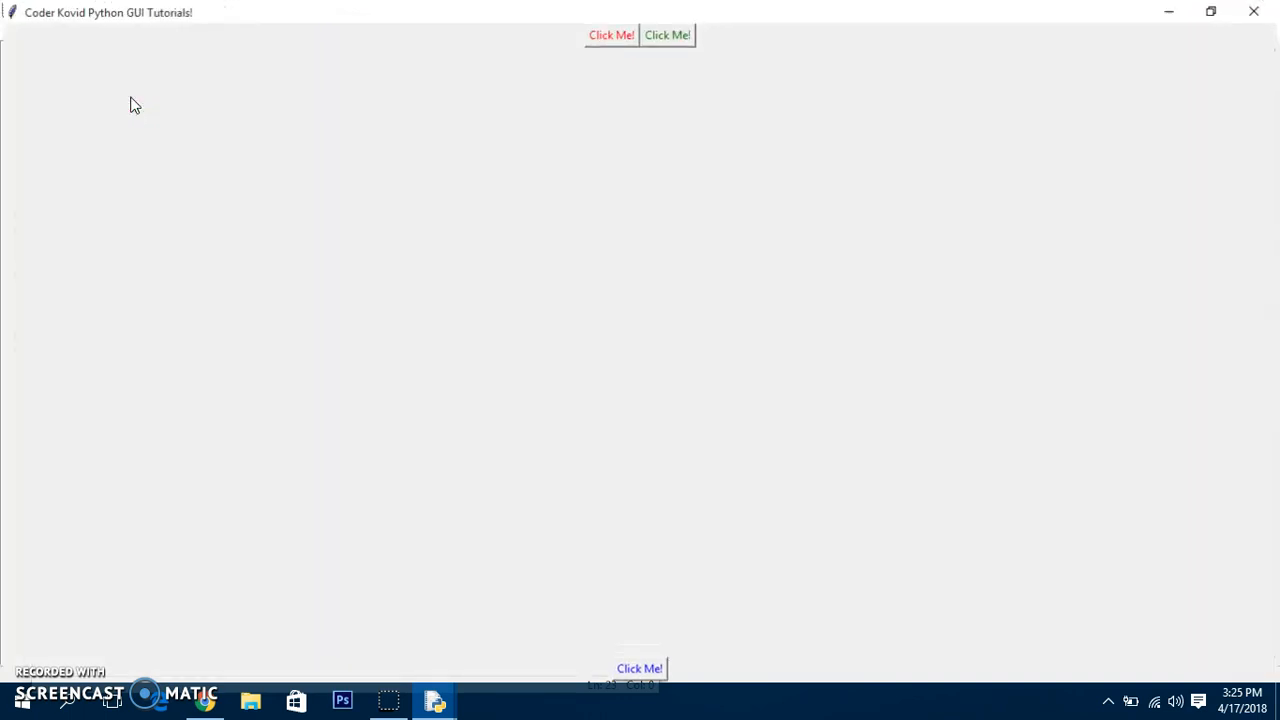
{"action": "mouse_move", "coordinate": [622, 524]}
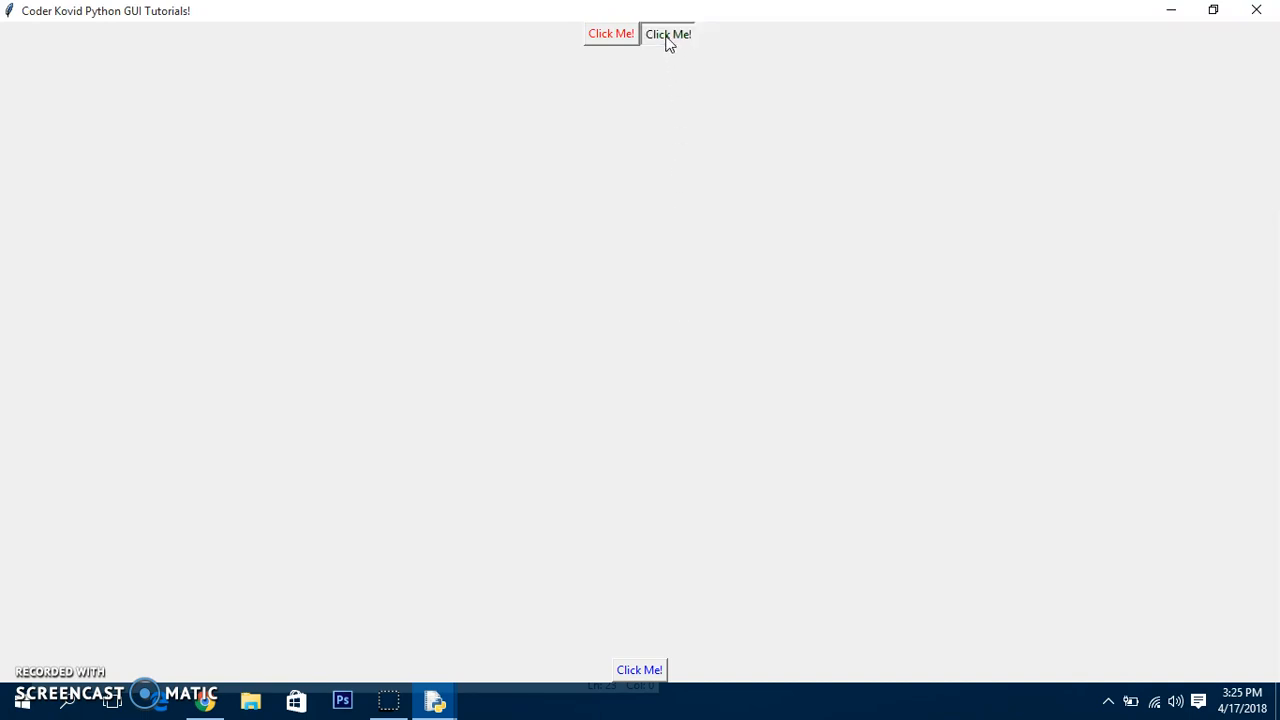
{"action": "left_click", "coordinate": [667, 33]}
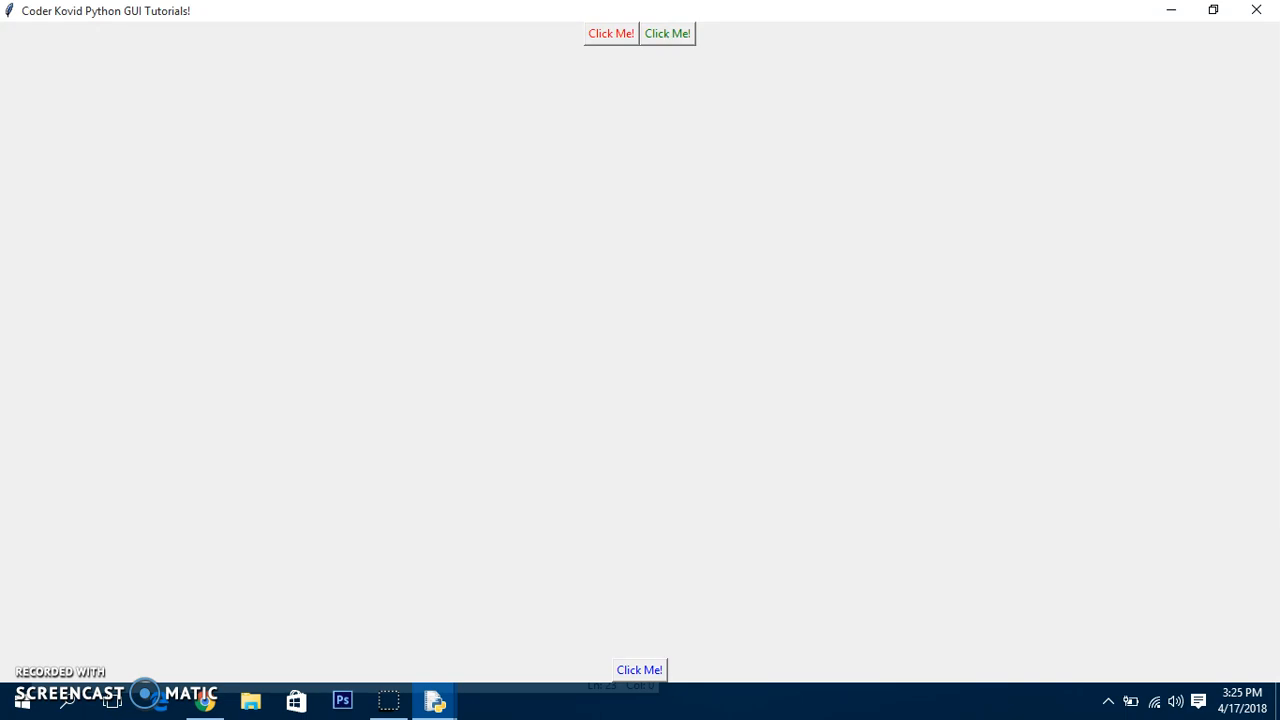
{"action": "mouse_move", "coordinate": [1256, 40]}
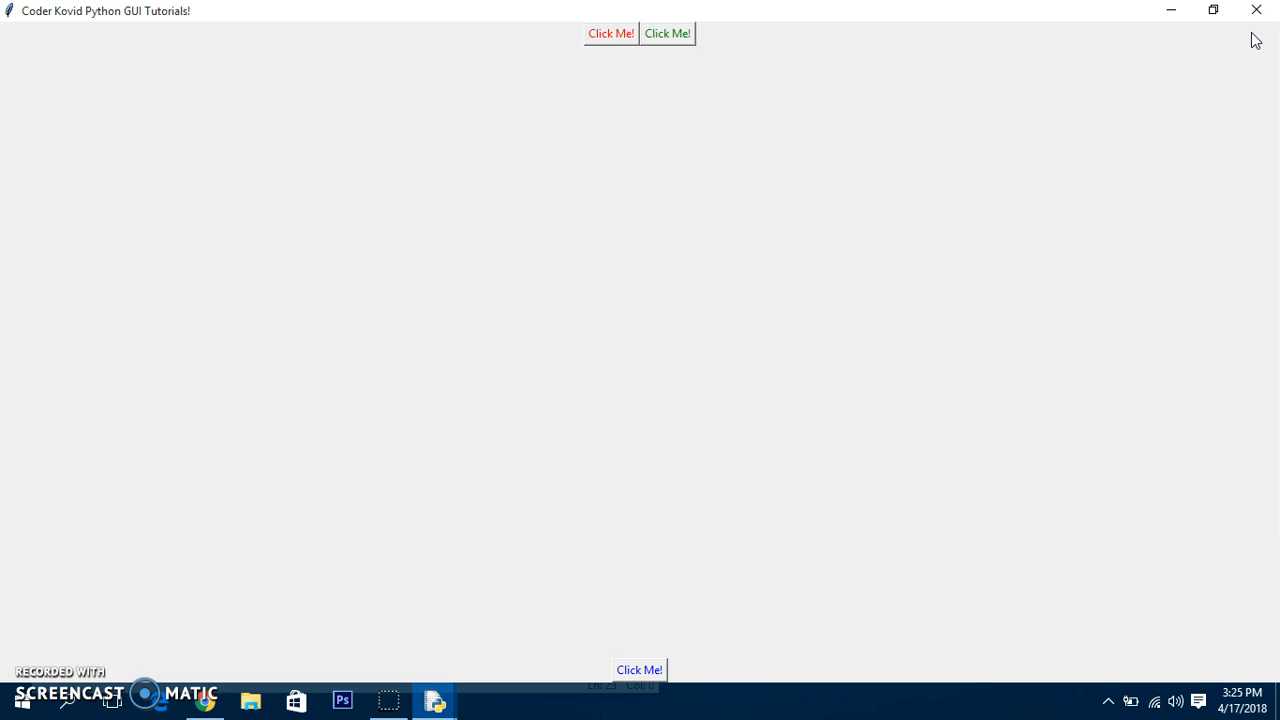
{"action": "mouse_move", "coordinate": [645, 276]}
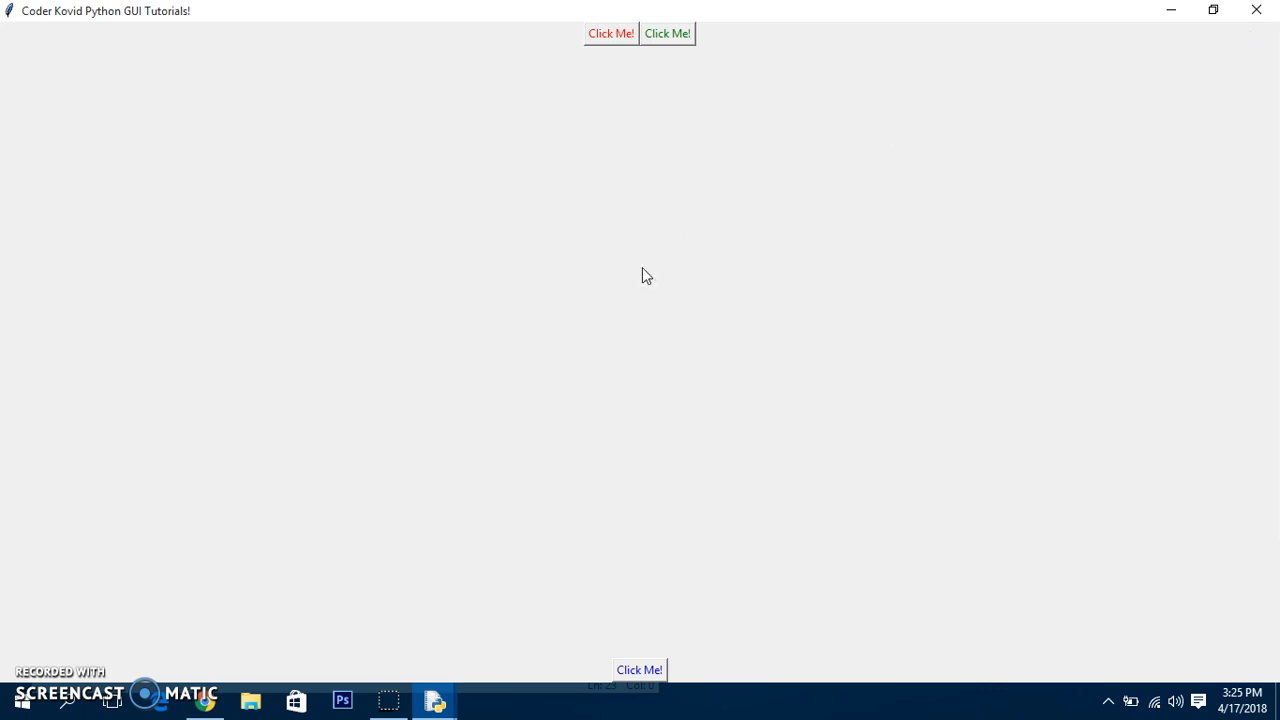
{"action": "mouse_move", "coordinate": [762, 443]}
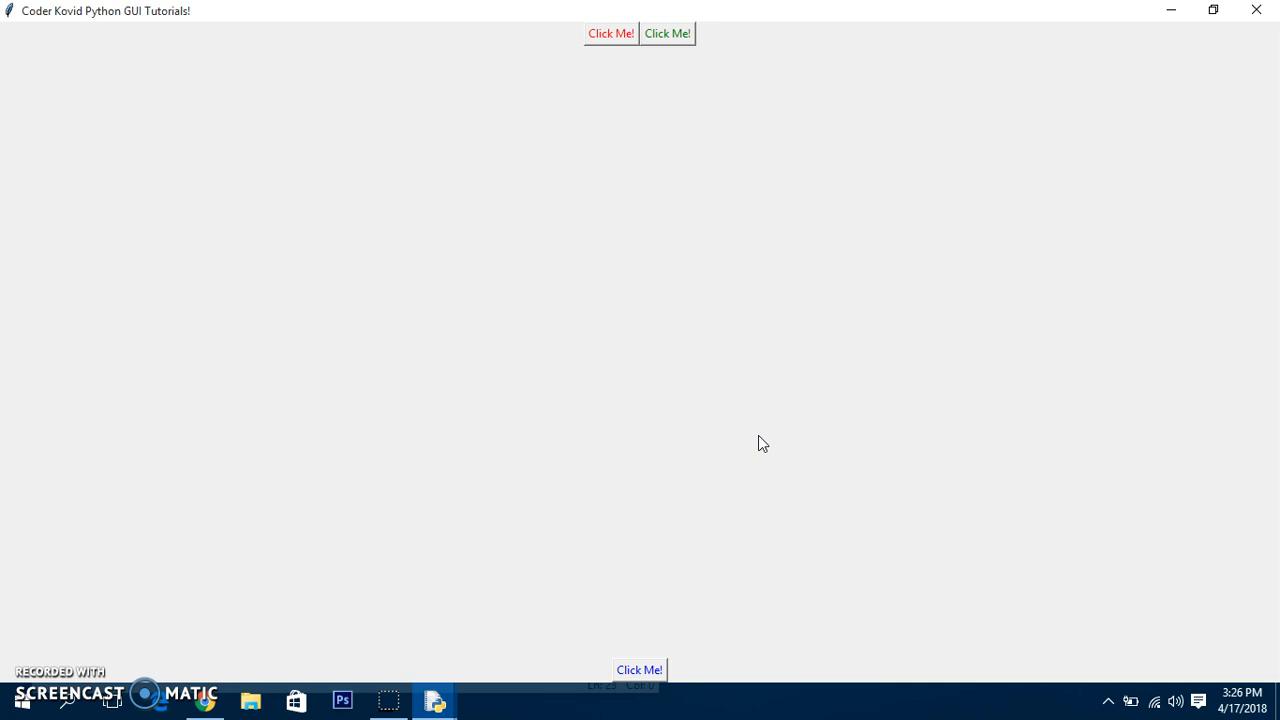